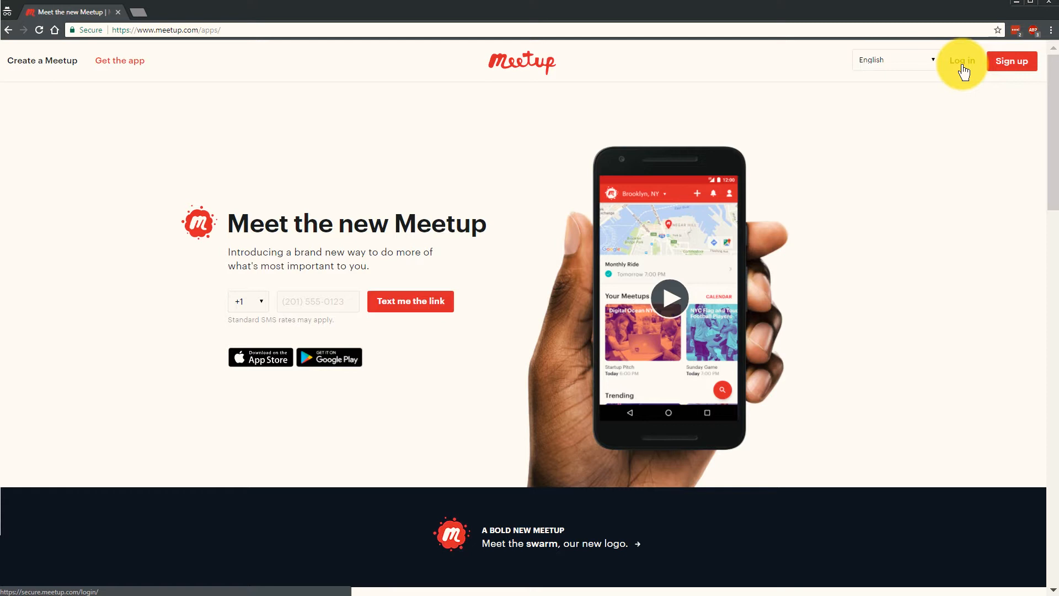
Step: Sign in to the Meetup account from the header Log in link
left_click(962, 60)
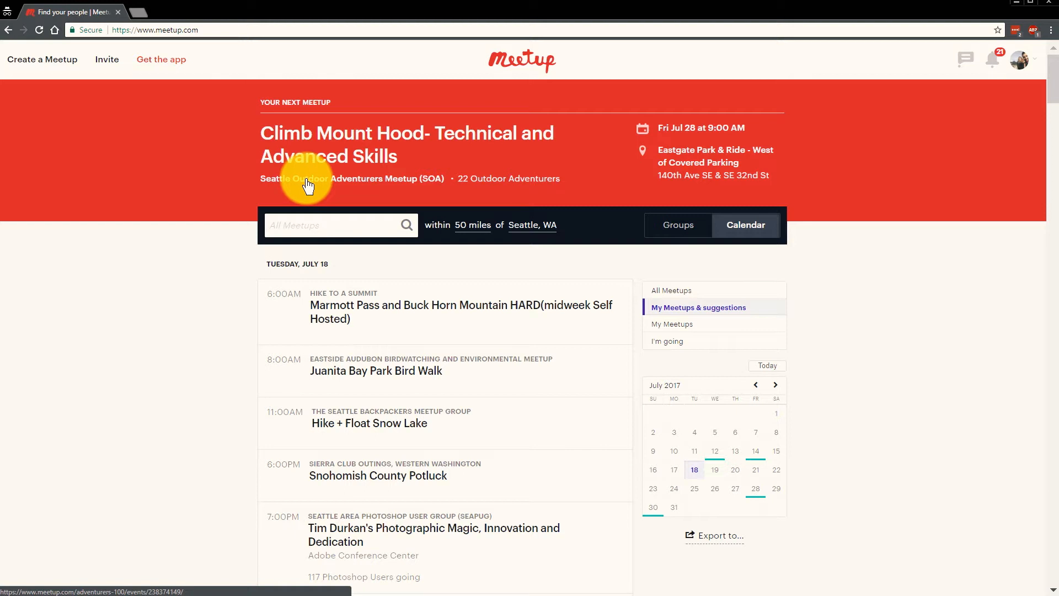
mouse_move(318, 182)
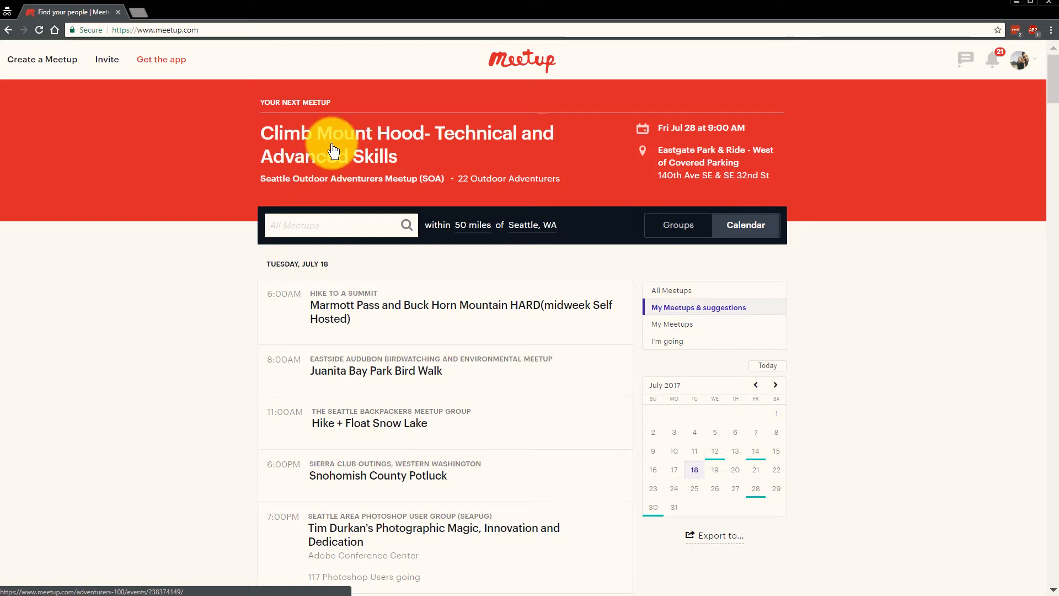
mouse_move(957, 120)
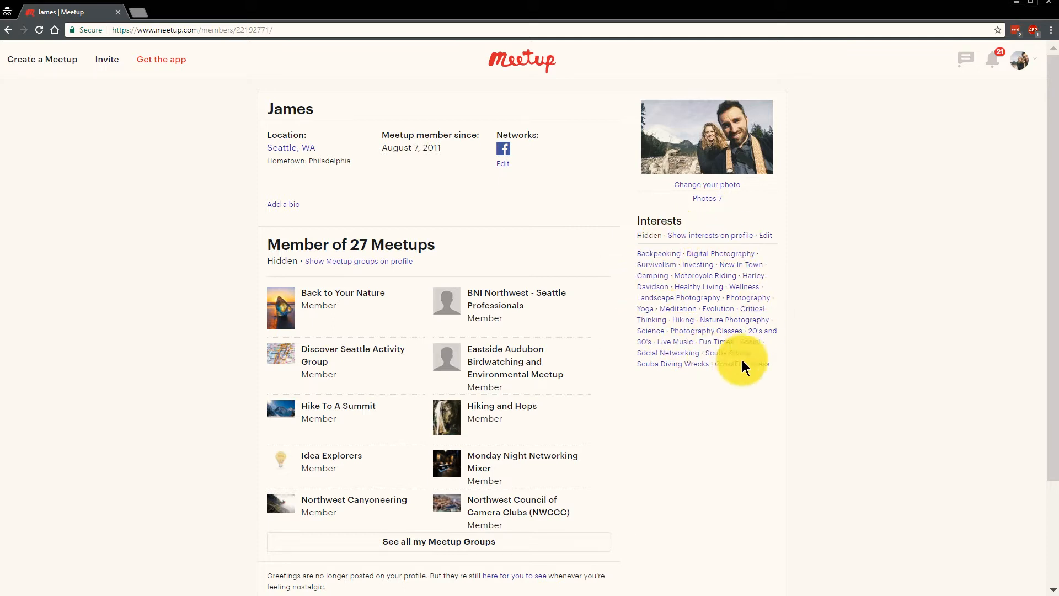
mouse_move(720, 245)
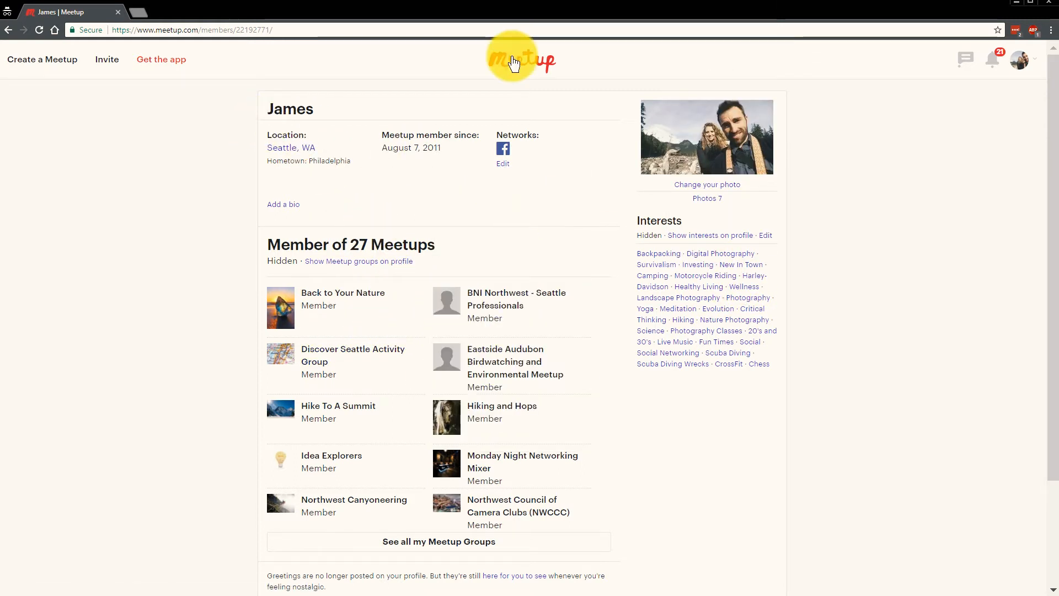
Step: Search All Meetups for 'hiking' within 50 miles of Seattle and browse the day-by-day results
left_click(513, 61)
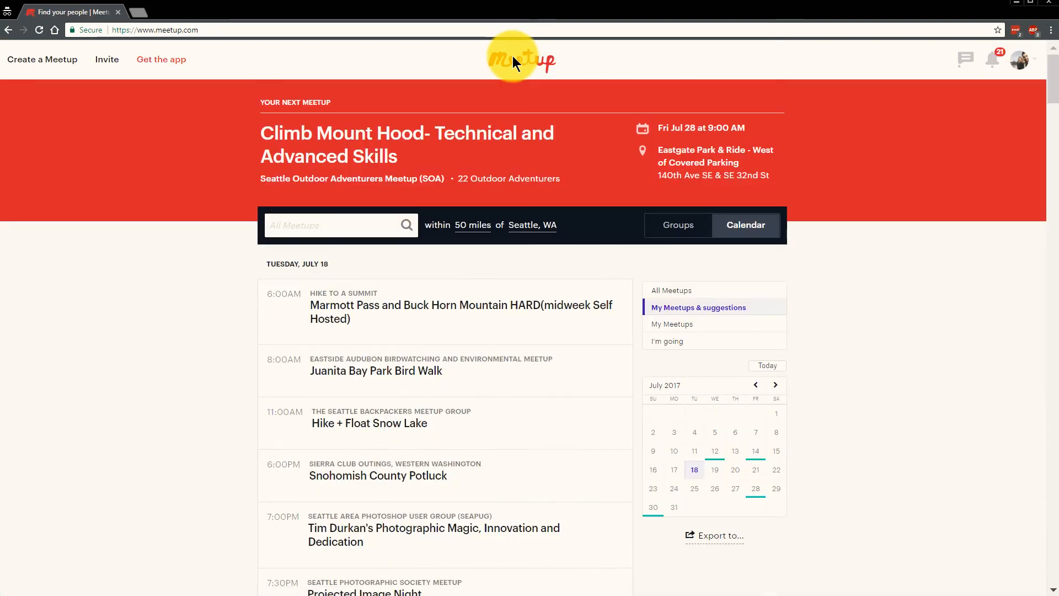
left_click(336, 225)
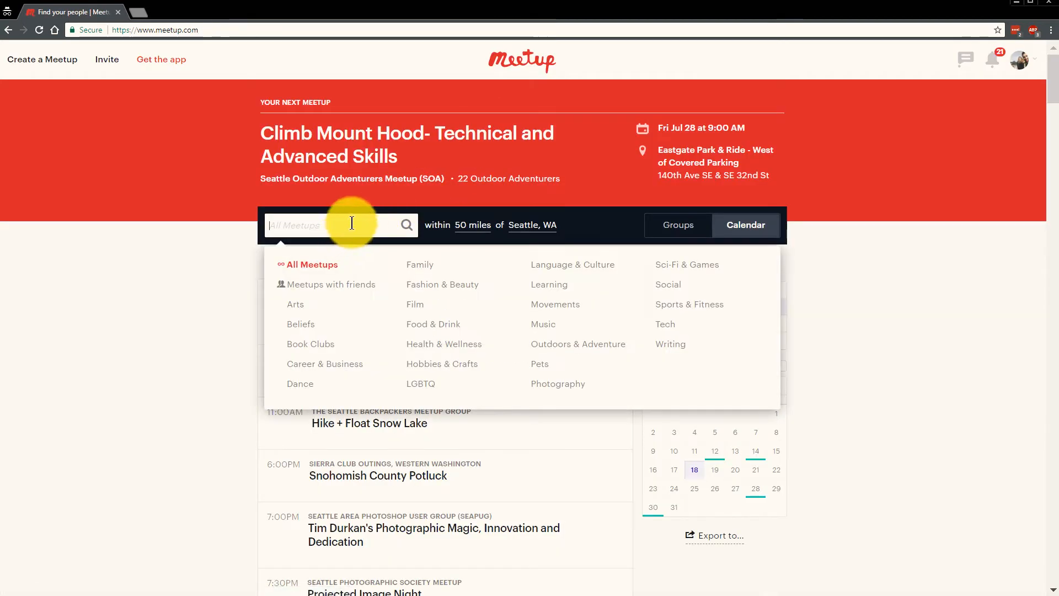
mouse_move(572, 384)
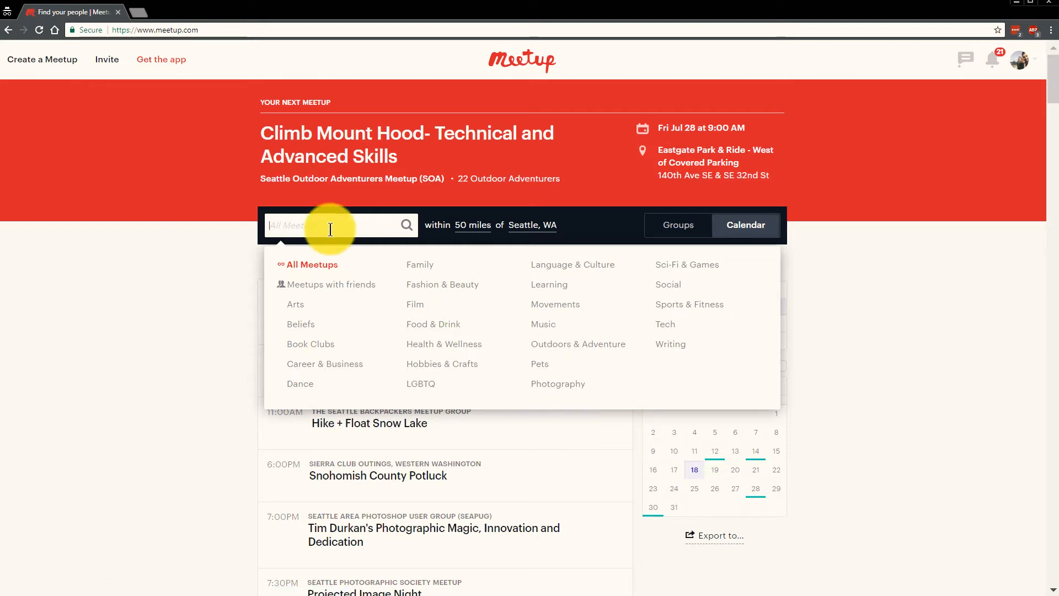
type("hi")
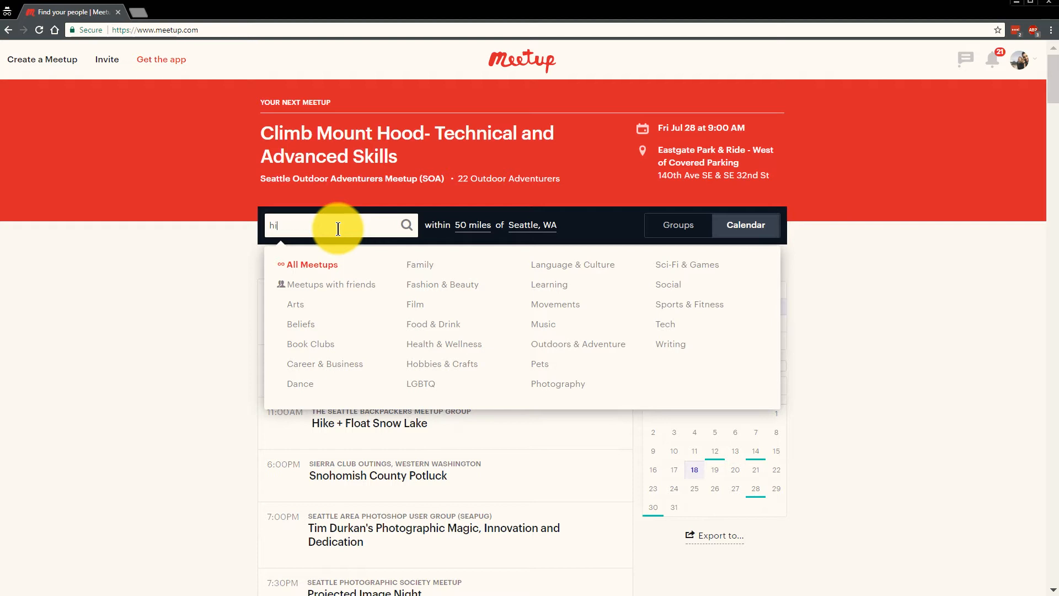
type("hiking")
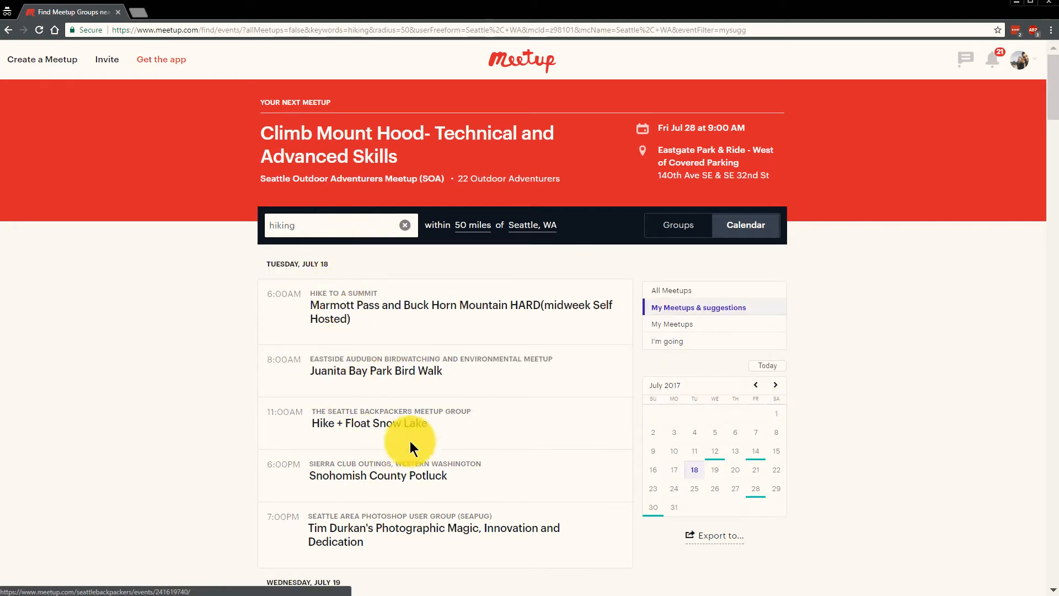
mouse_move(351, 296)
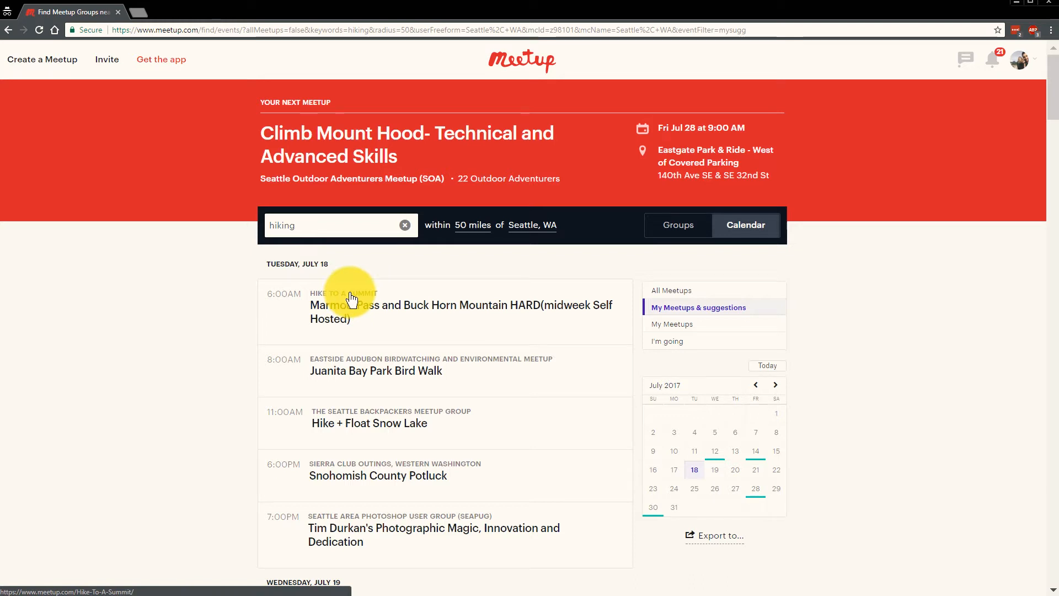
scroll("down", 3)
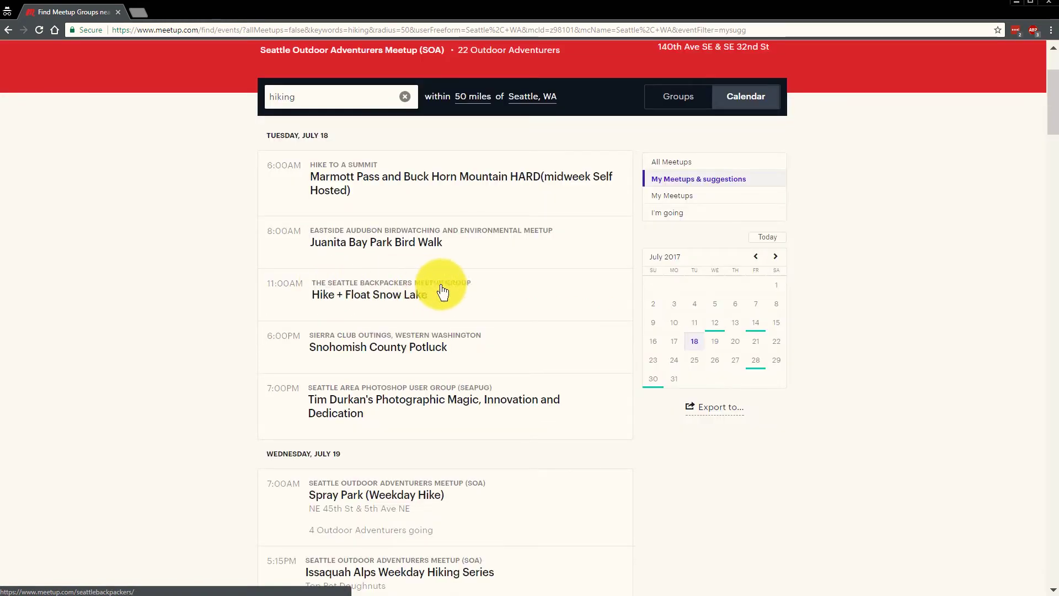
mouse_move(362, 398)
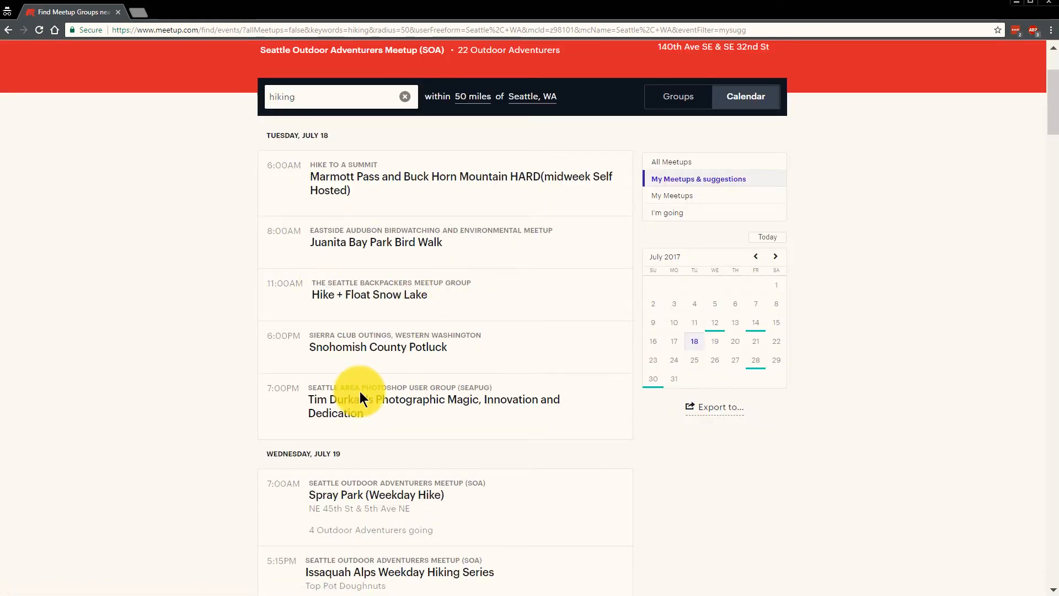
scroll("down", 3)
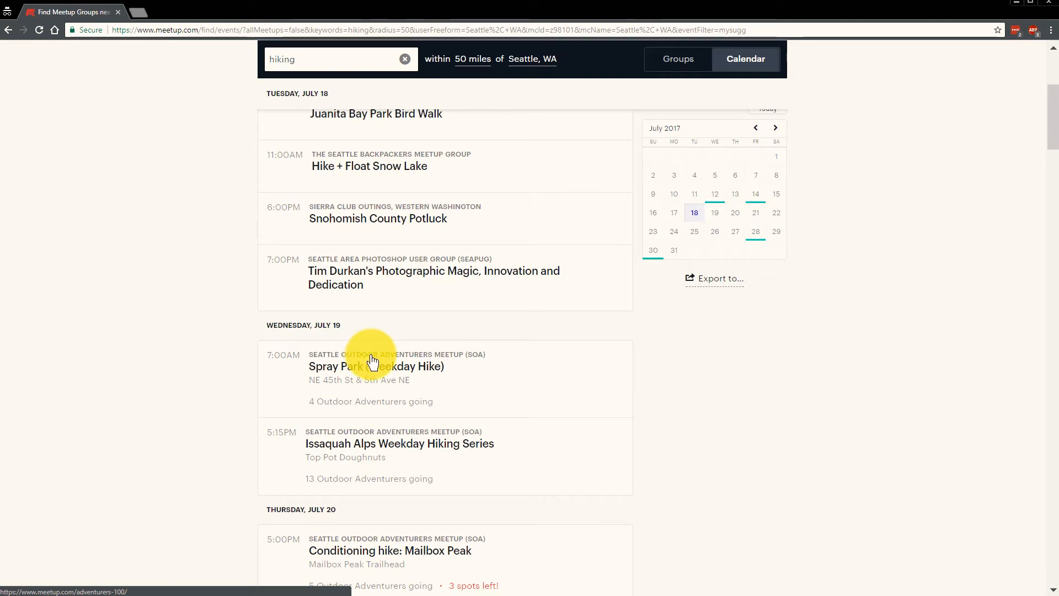
Step: Go to the Seattle Outdoor Adventurers (SOA) group page and browse its Upcoming hikes list
left_click(396, 354)
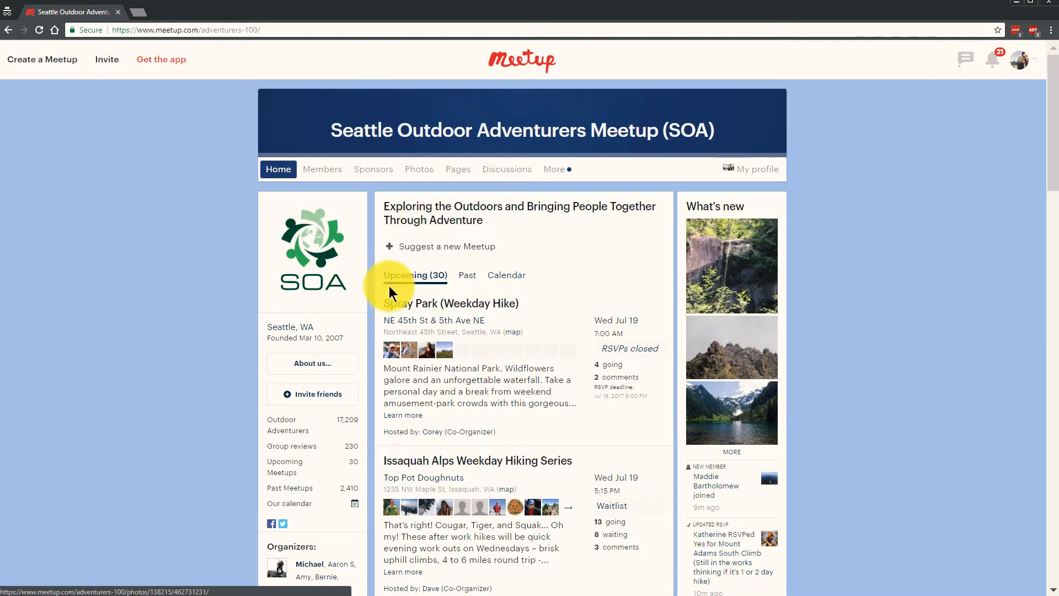
scroll("down", 3)
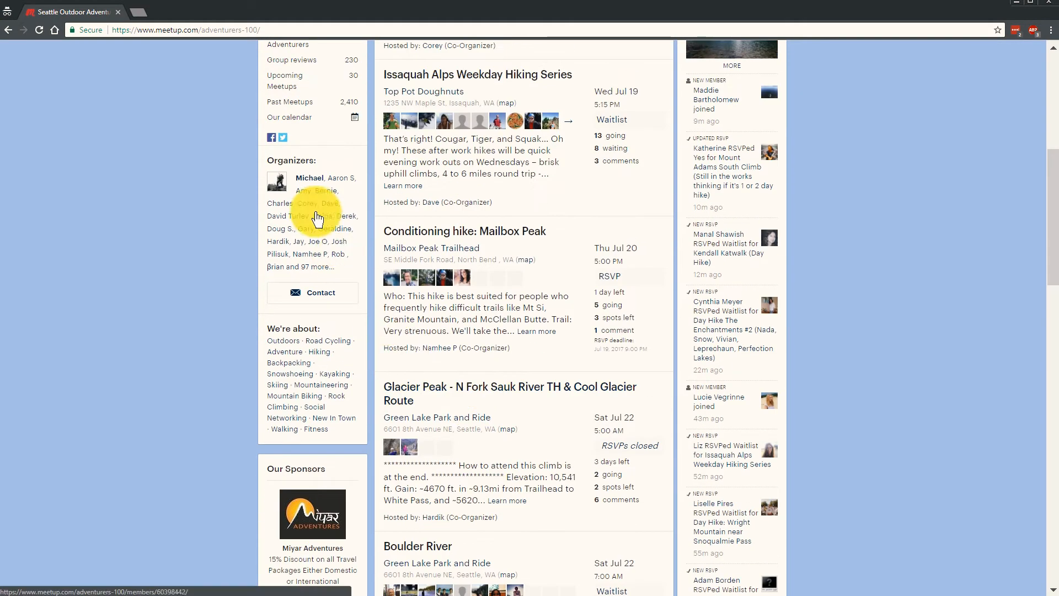
mouse_move(348, 179)
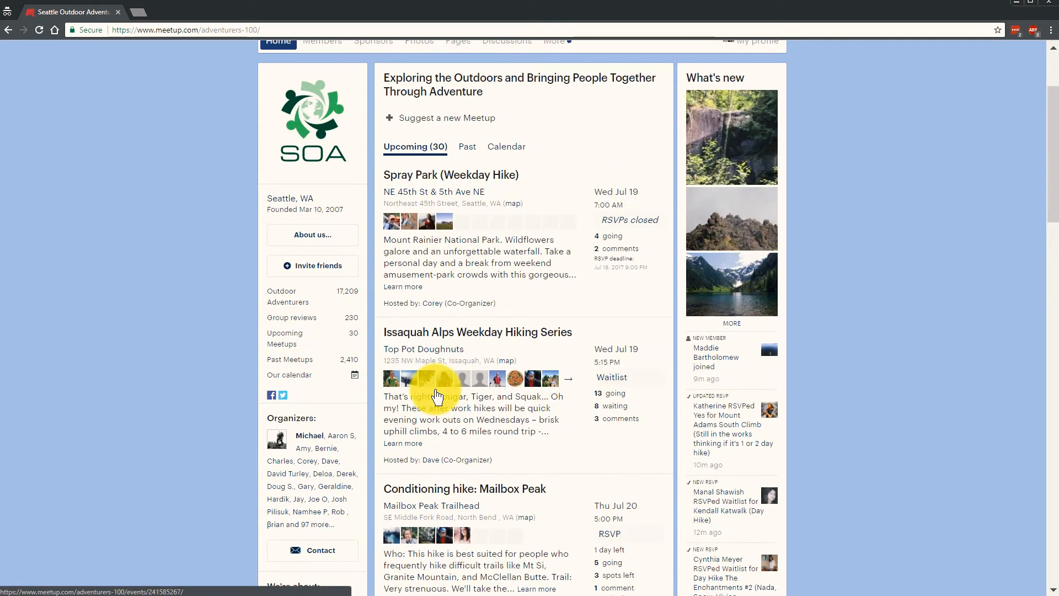
scroll("down", 3)
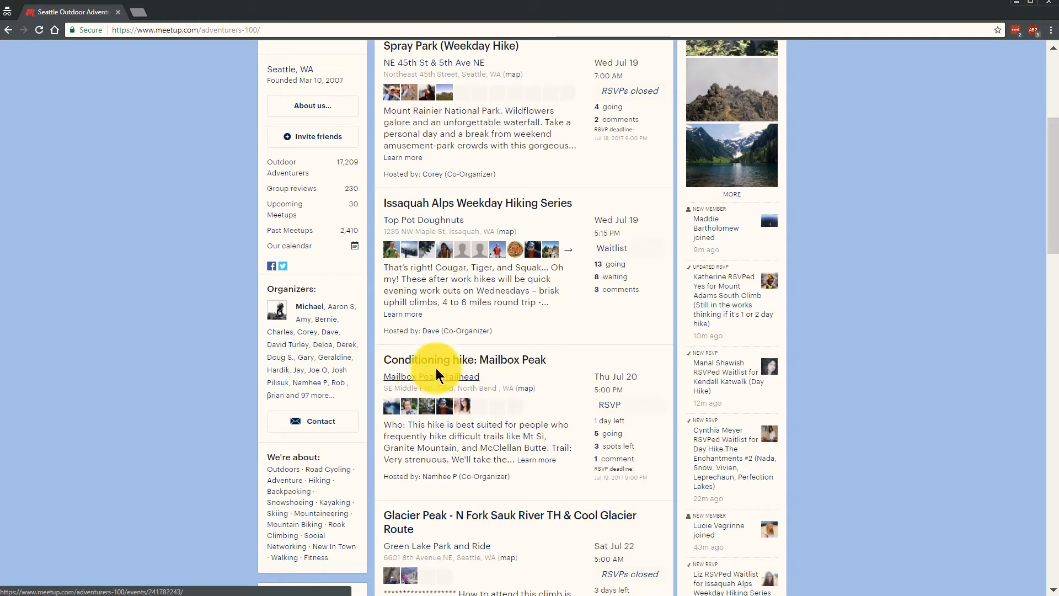
scroll("down", 3)
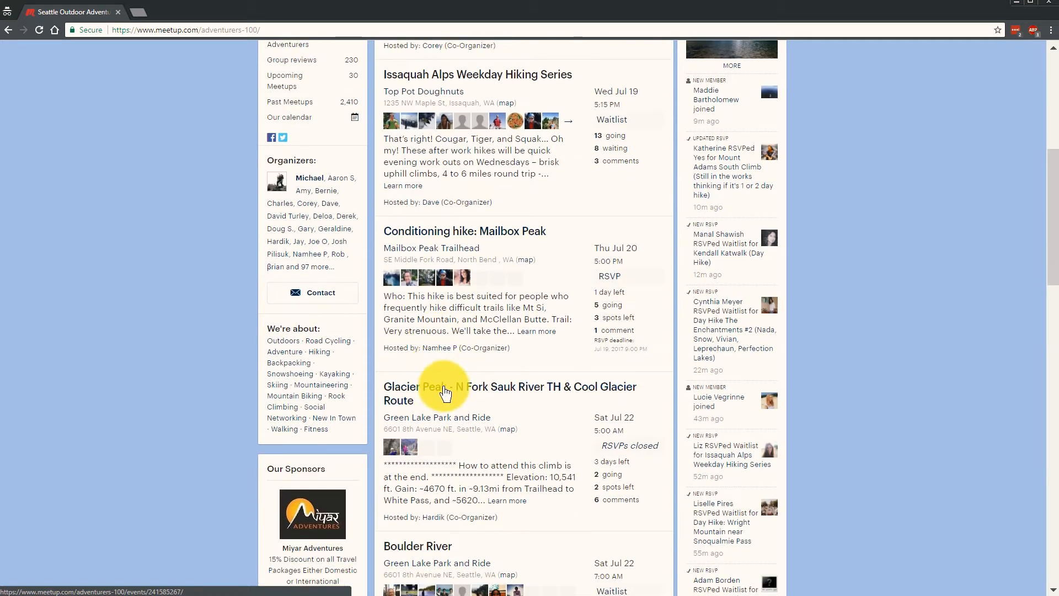
scroll("down", 3)
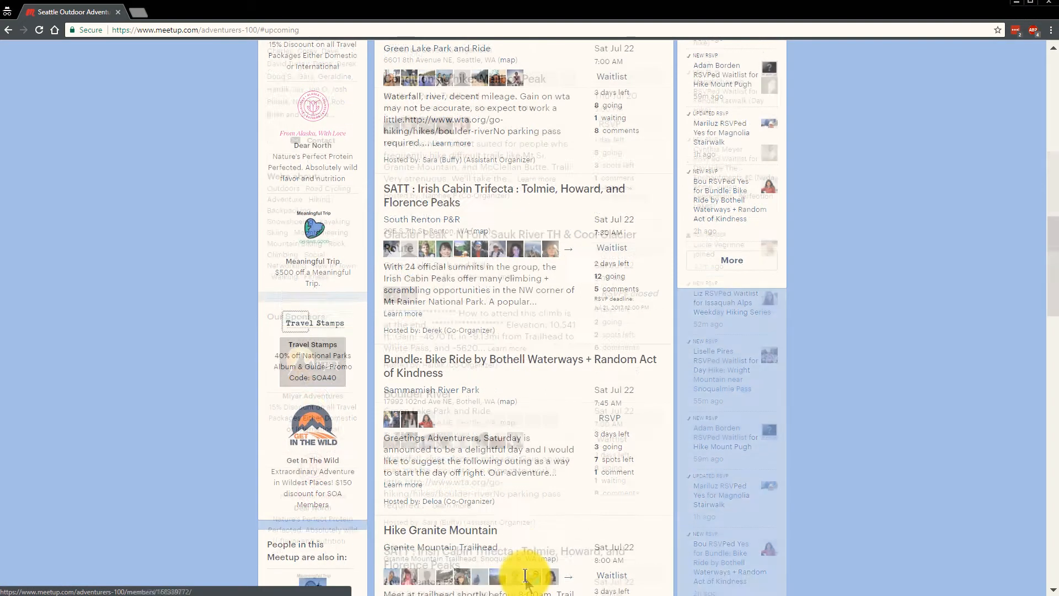
scroll("down", 3)
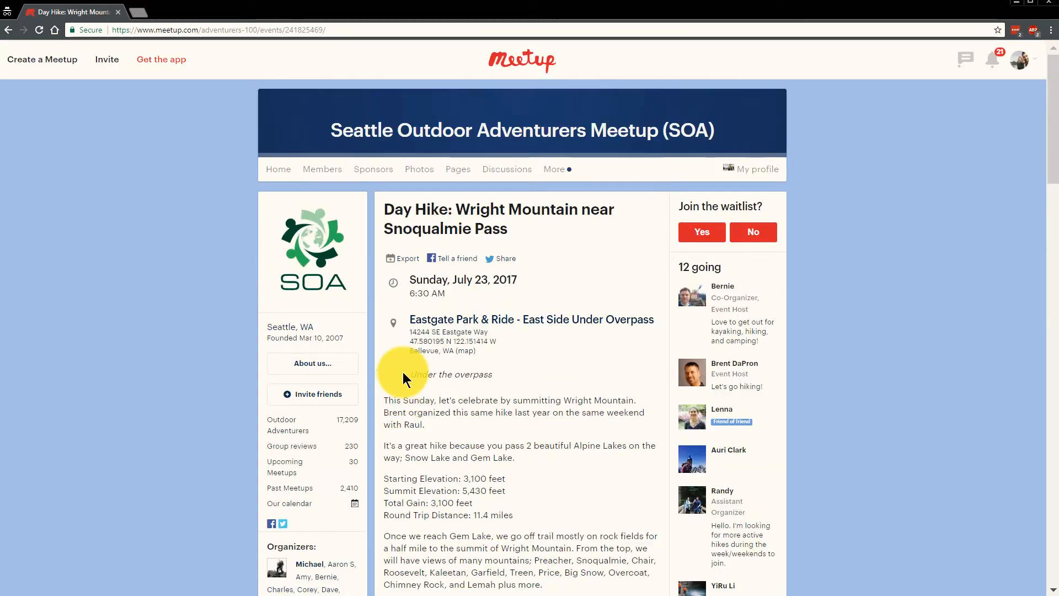
Step: Read through the Wright Mountain day-hike description, route details and photos
scroll("down", 3)
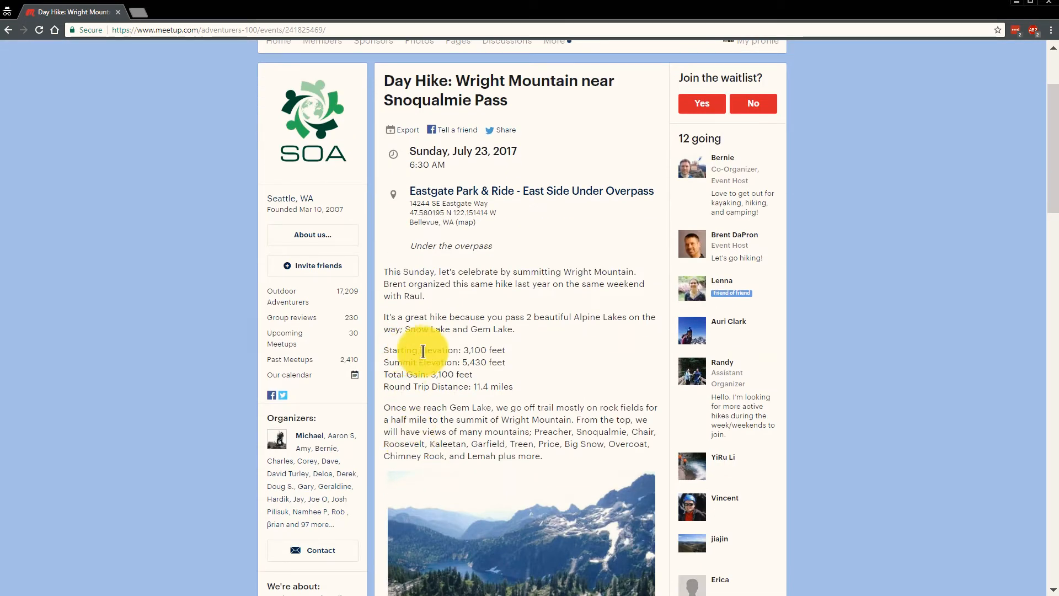
scroll("down", 3)
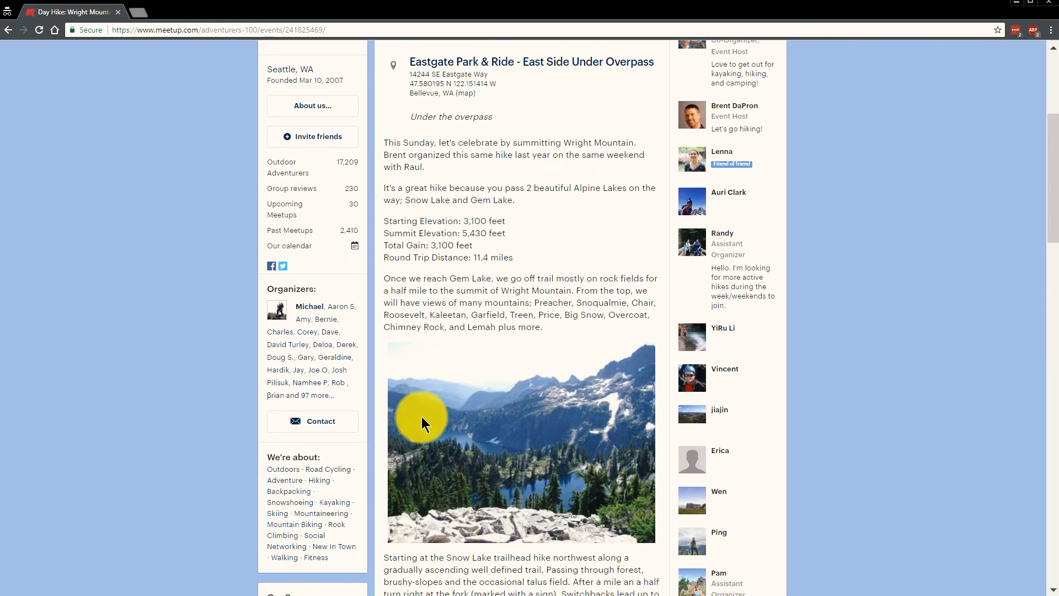
mouse_move(491, 454)
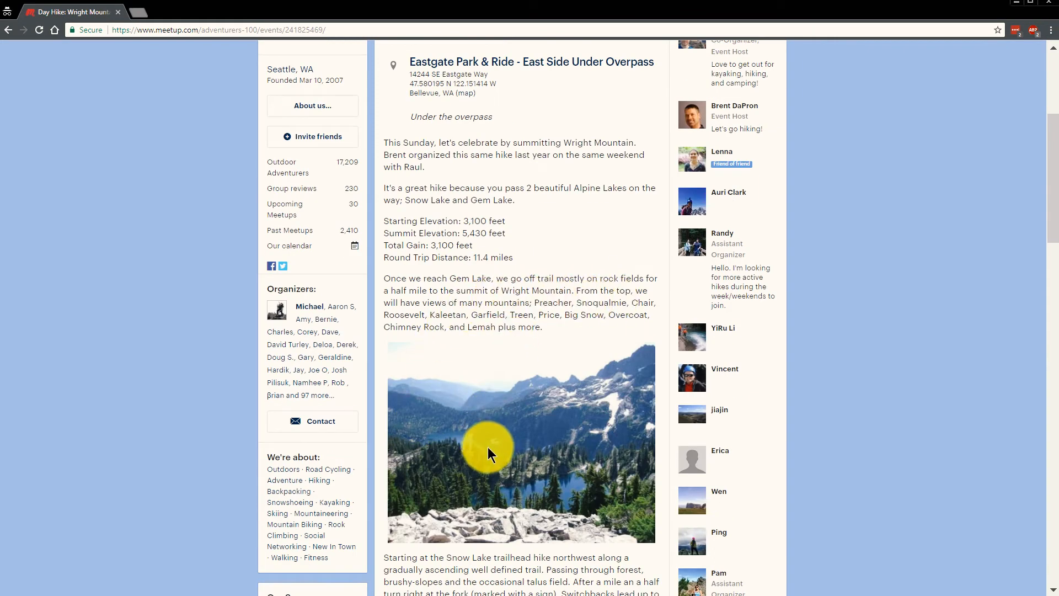
scroll("down", 3)
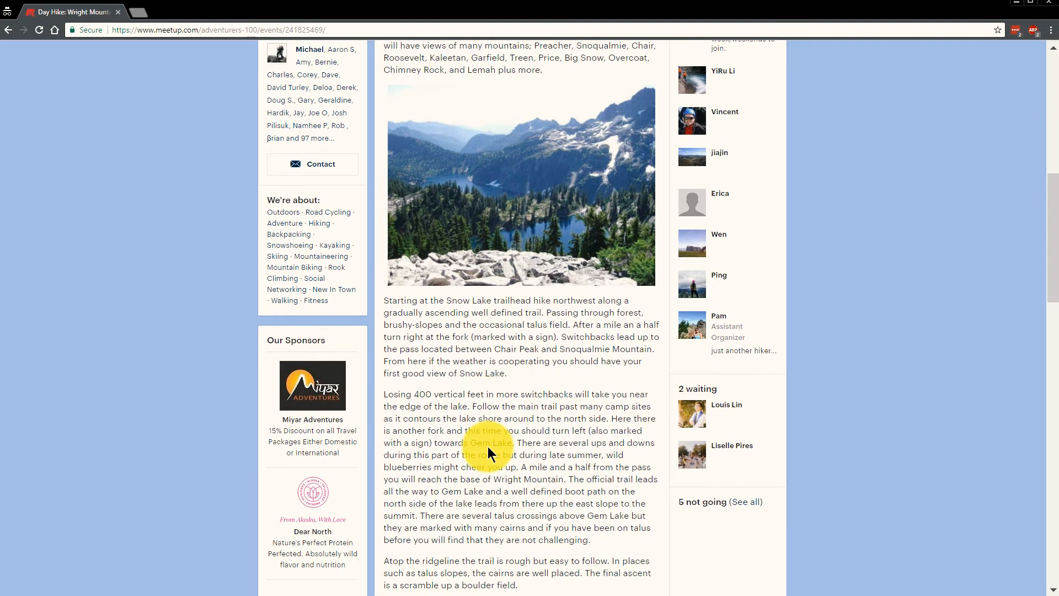
scroll("down", 3)
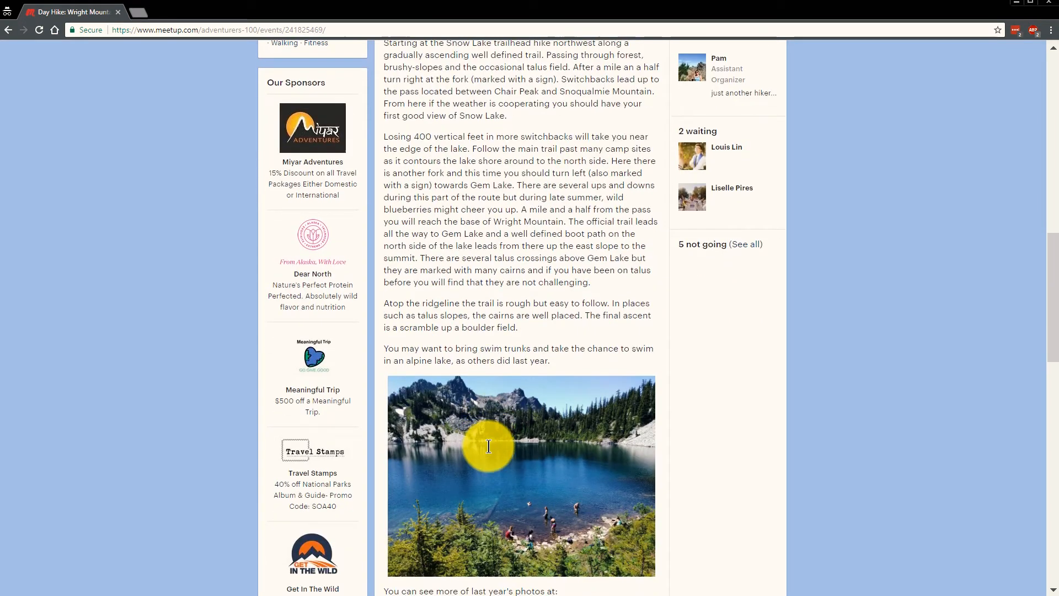
scroll("down", 3)
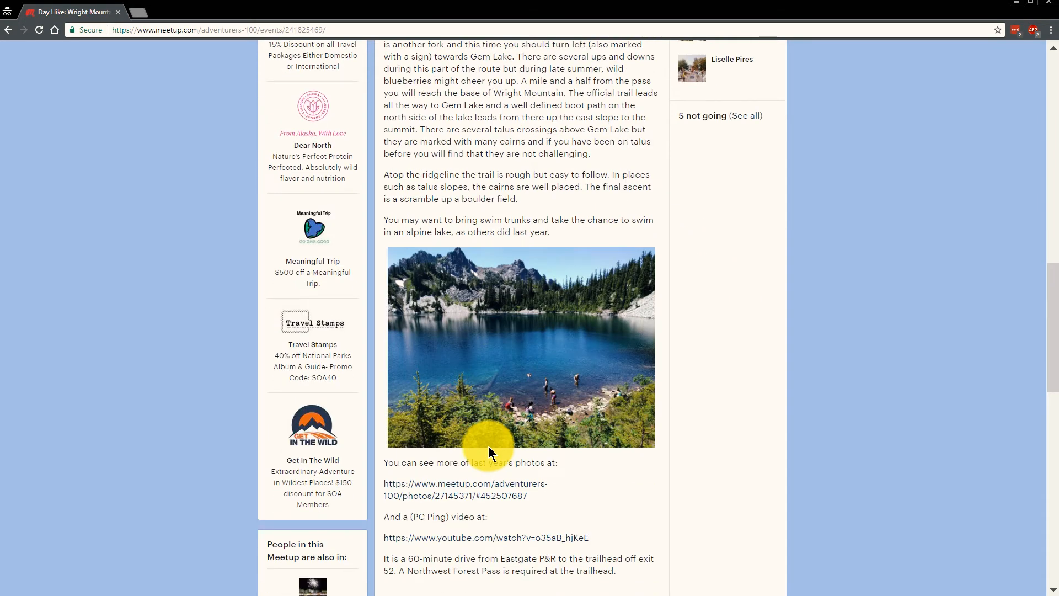
scroll("down", 3)
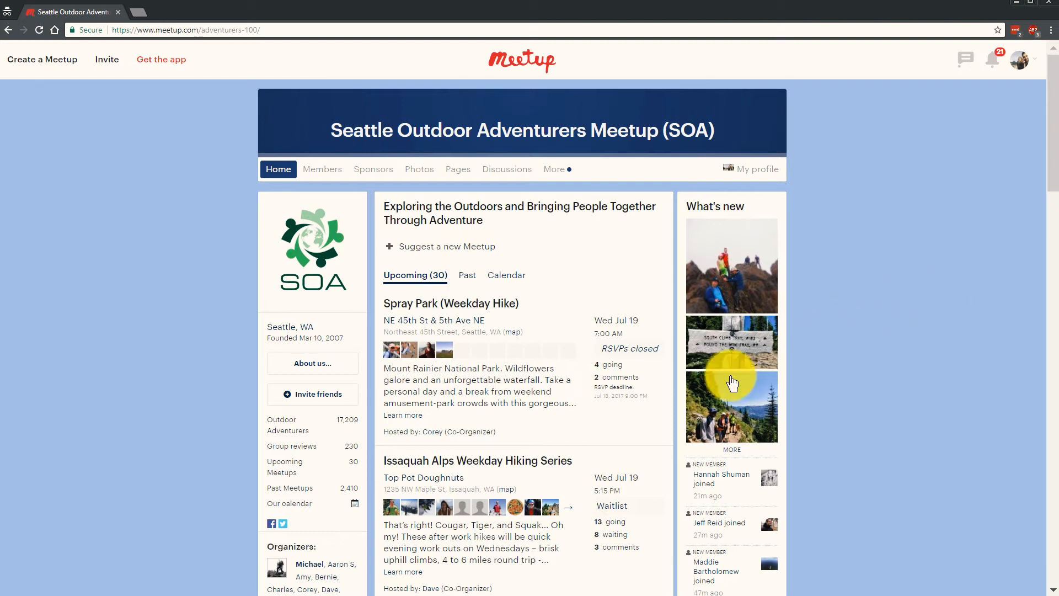
Step: Browse down the SOA upcoming meetups to the end of the loaded list
scroll("down", 3)
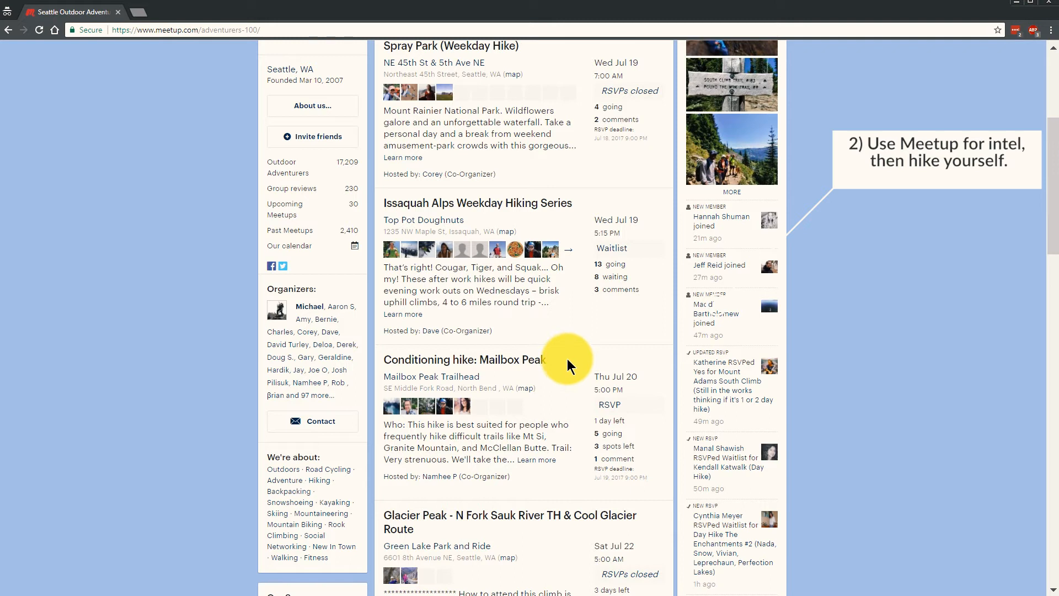
mouse_move(568, 356)
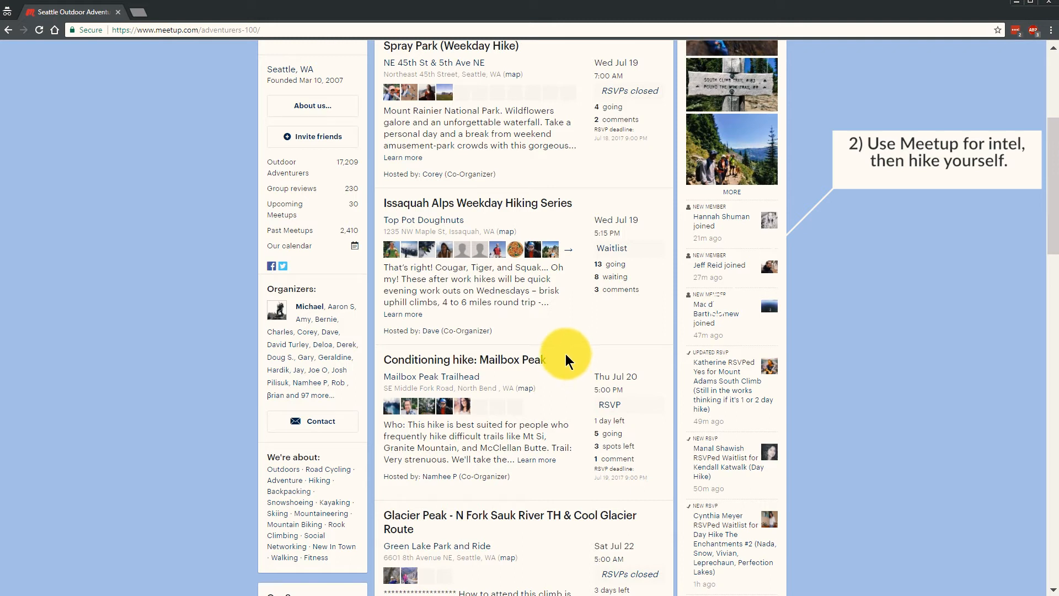
scroll("down", 3)
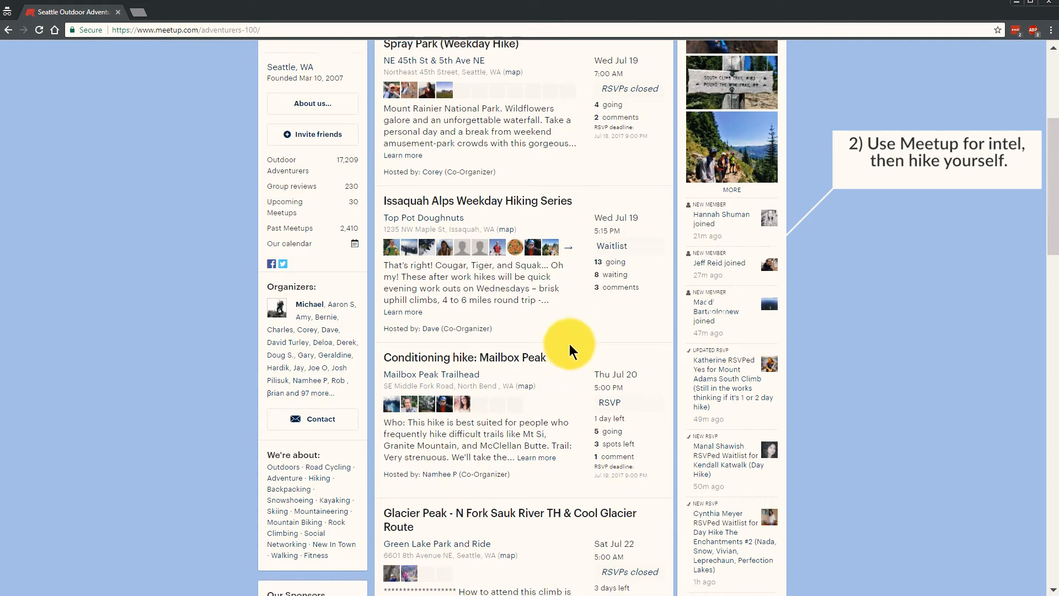
scroll("down", 3)
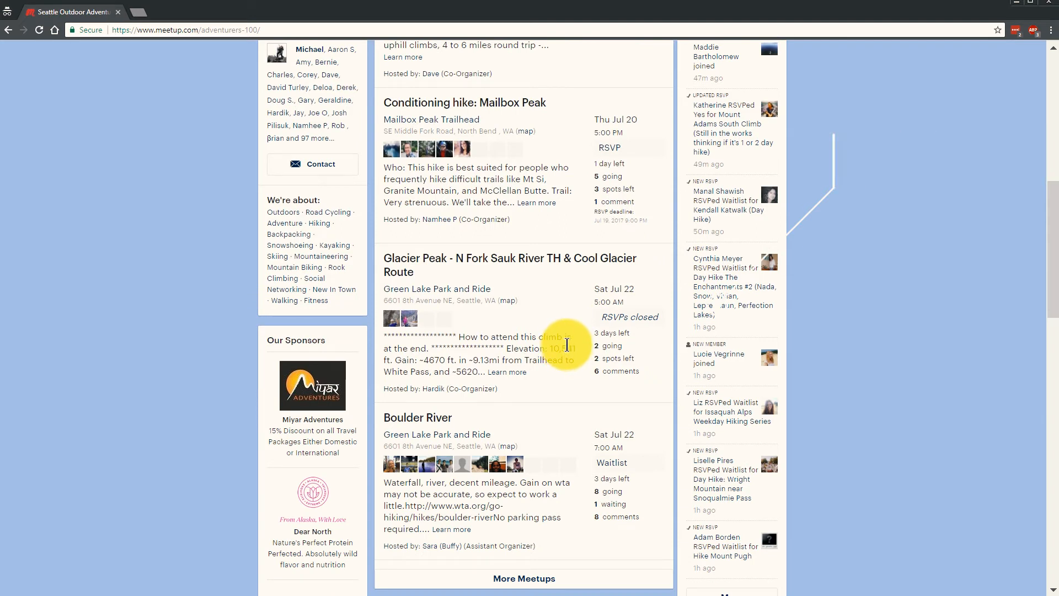
scroll("down", 3)
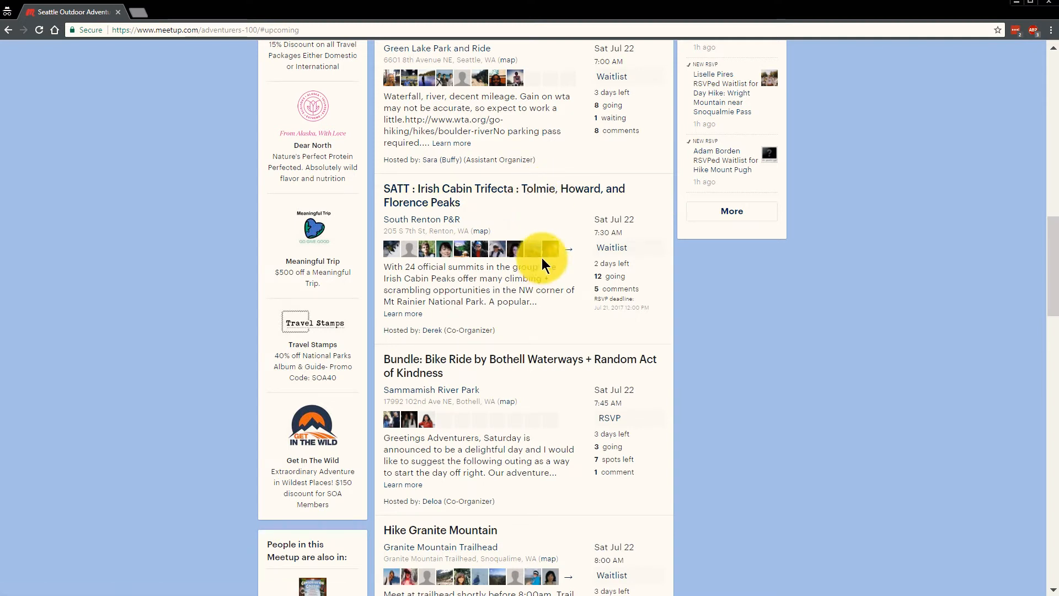
scroll("down", 3)
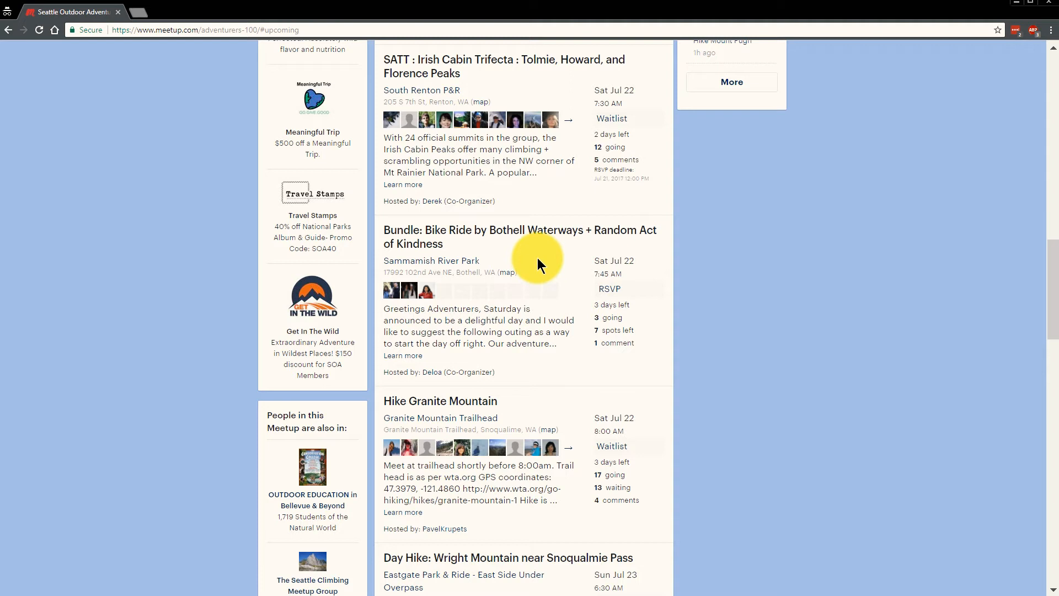
scroll("down", 3)
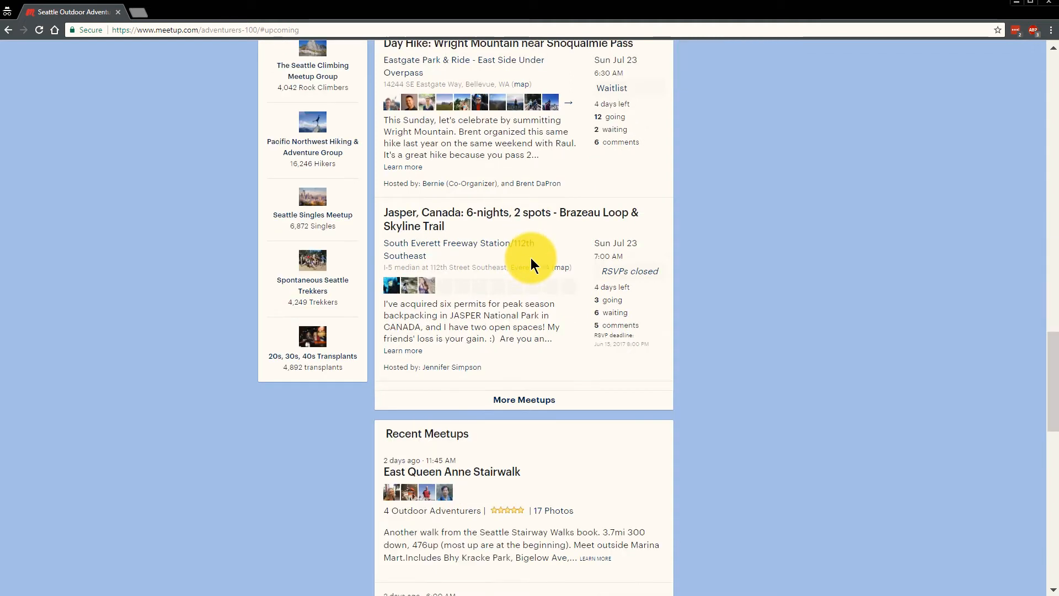
mouse_move(524, 399)
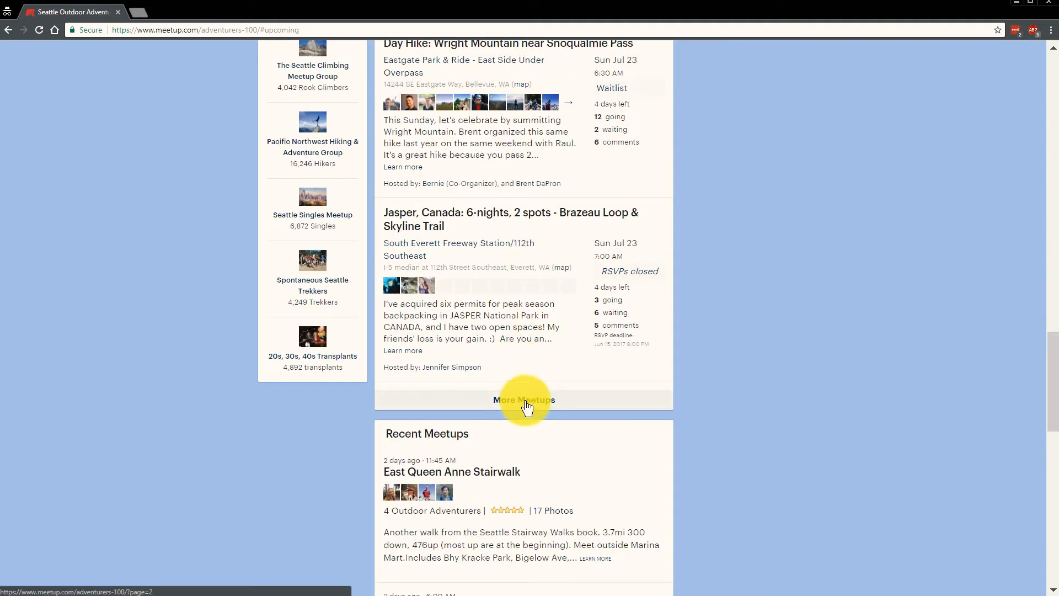
Step: Load More Meetups and continue to the early-August Day Hike The Enchantments #1 listing
left_click(524, 399)
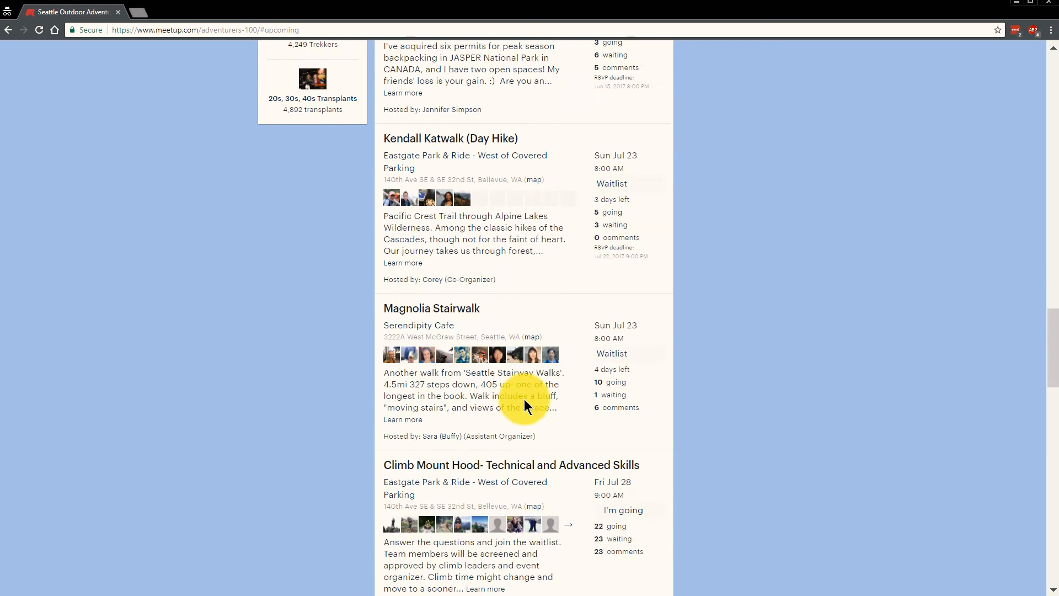
scroll("down", 3)
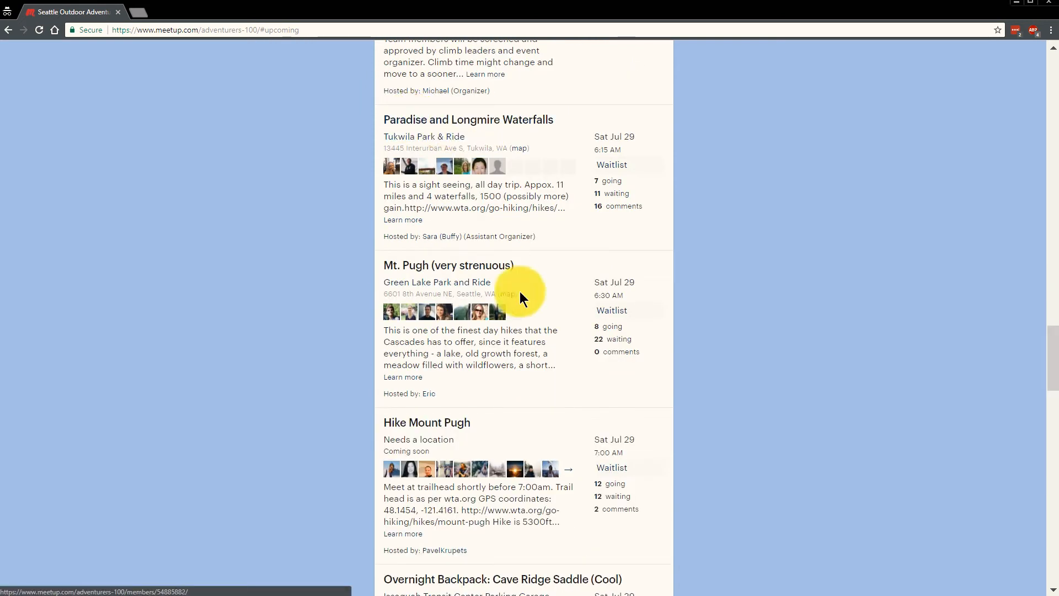
scroll("down", 3)
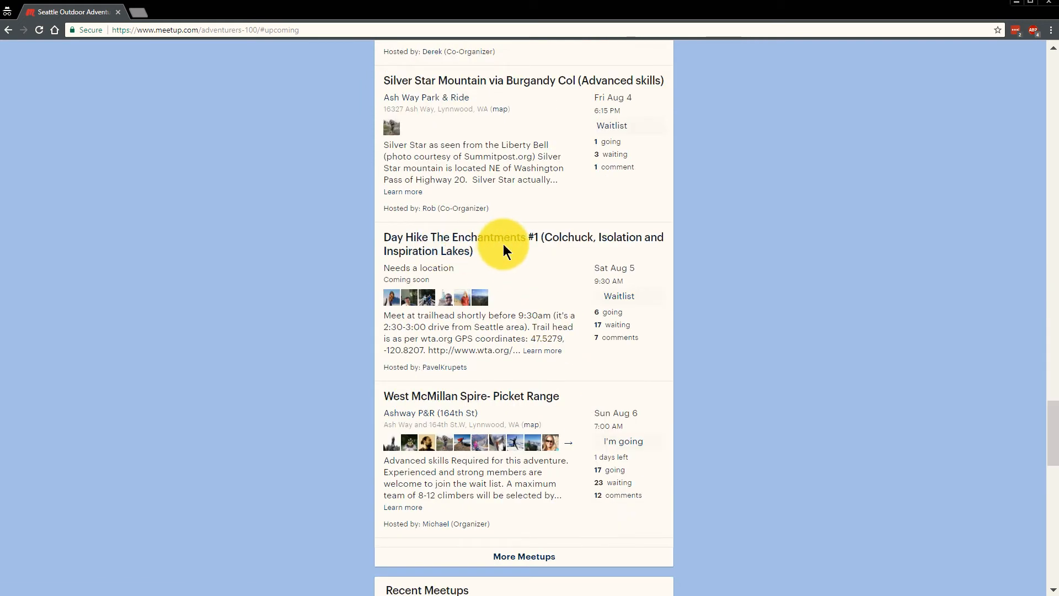
Step: View the Day Hike The Enchantments #1 event details showing waitlist status, then the My profile menu
left_click(488, 237)
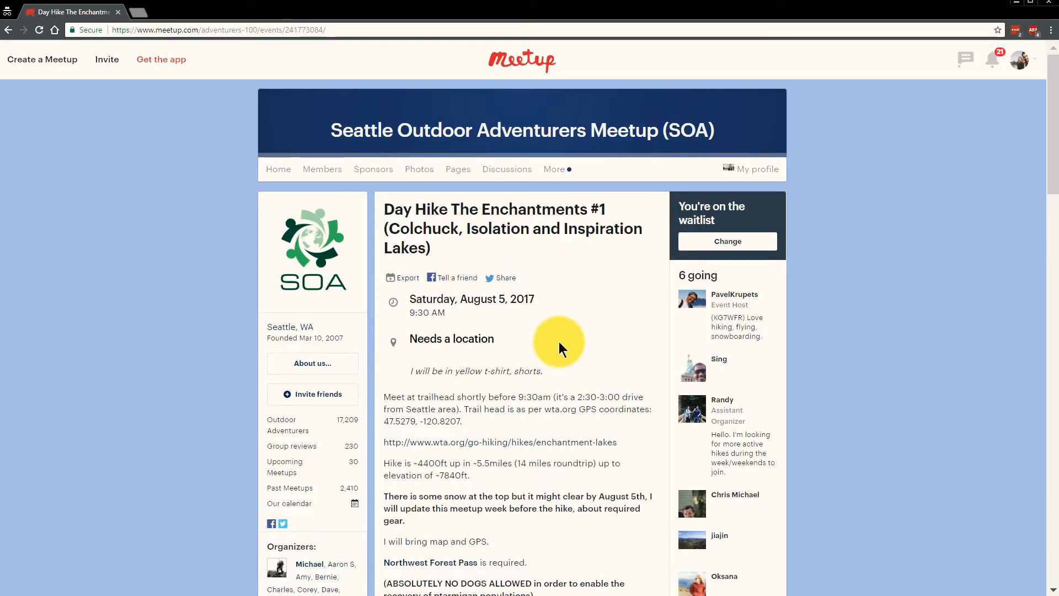
scroll("down", 3)
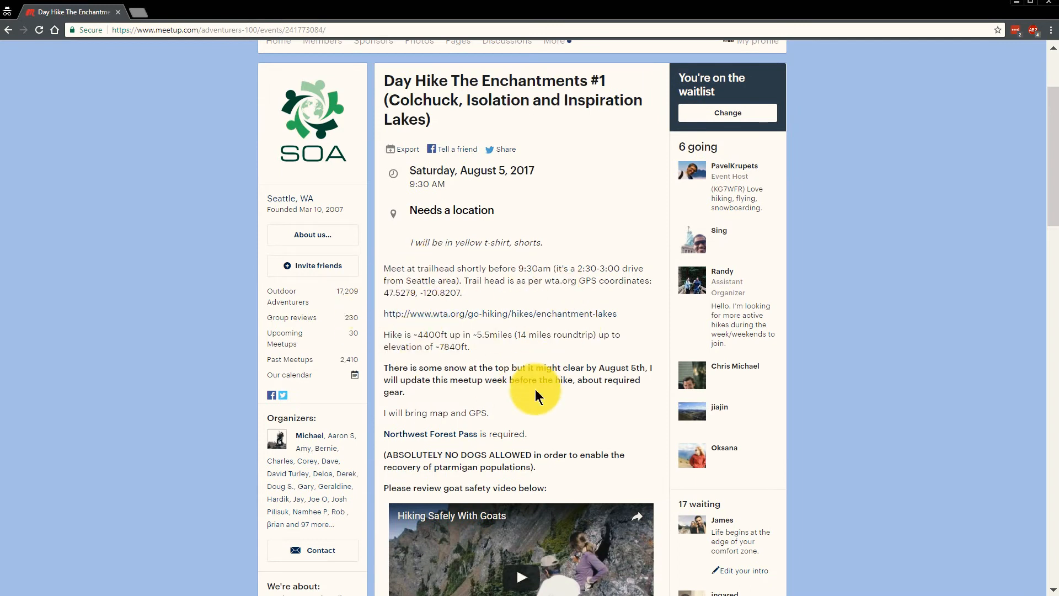
scroll("down", 3)
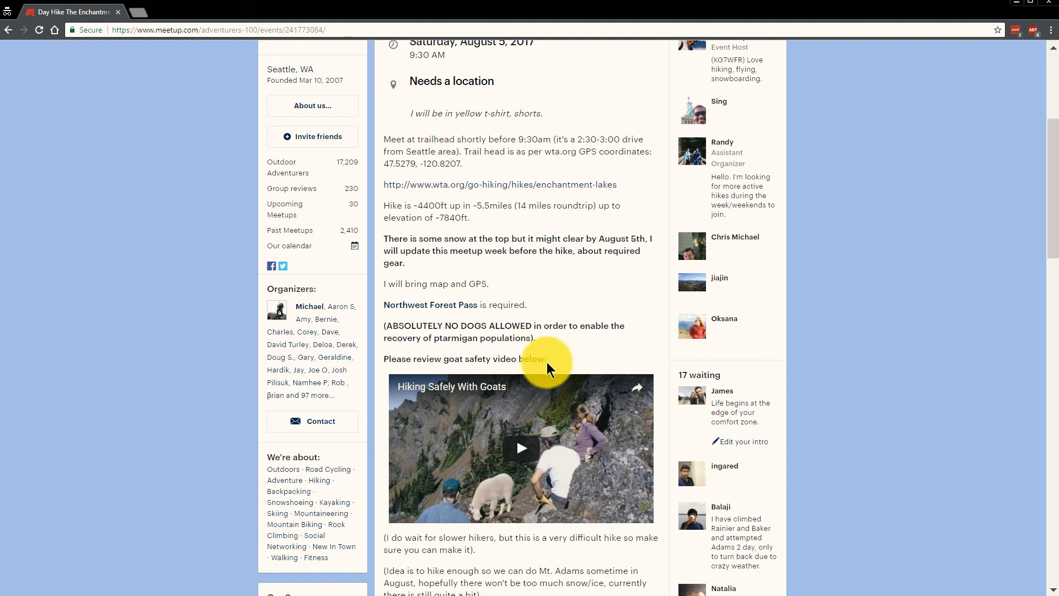
mouse_move(387, 242)
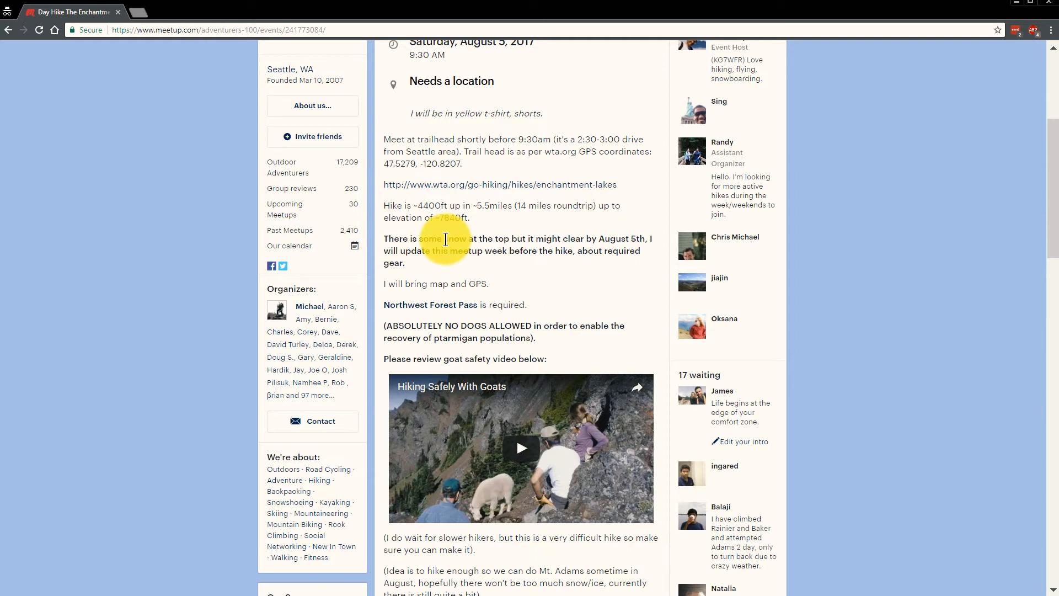
scroll("down", 3)
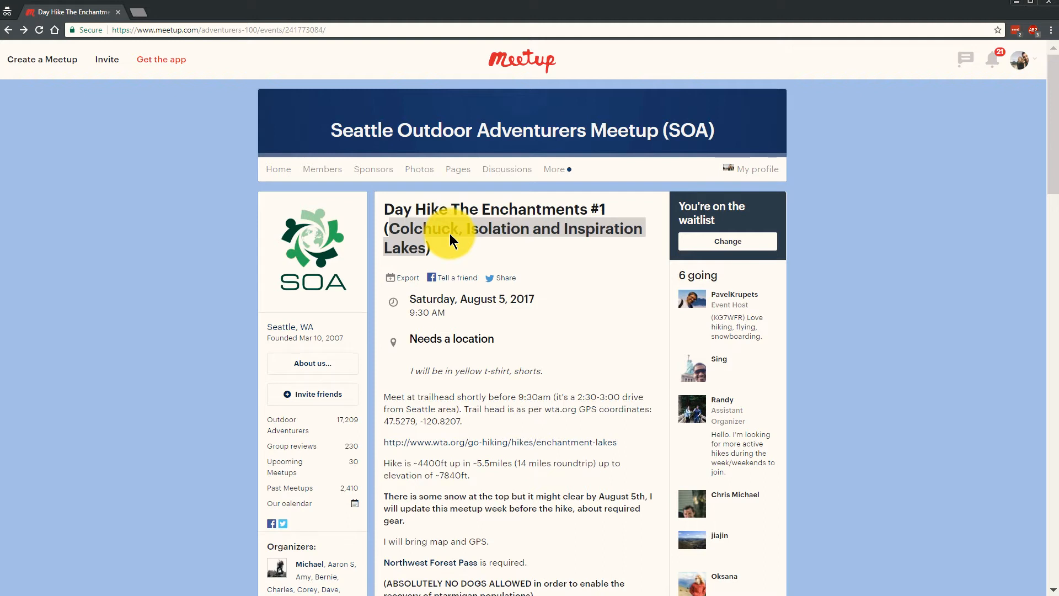
mouse_move(472, 228)
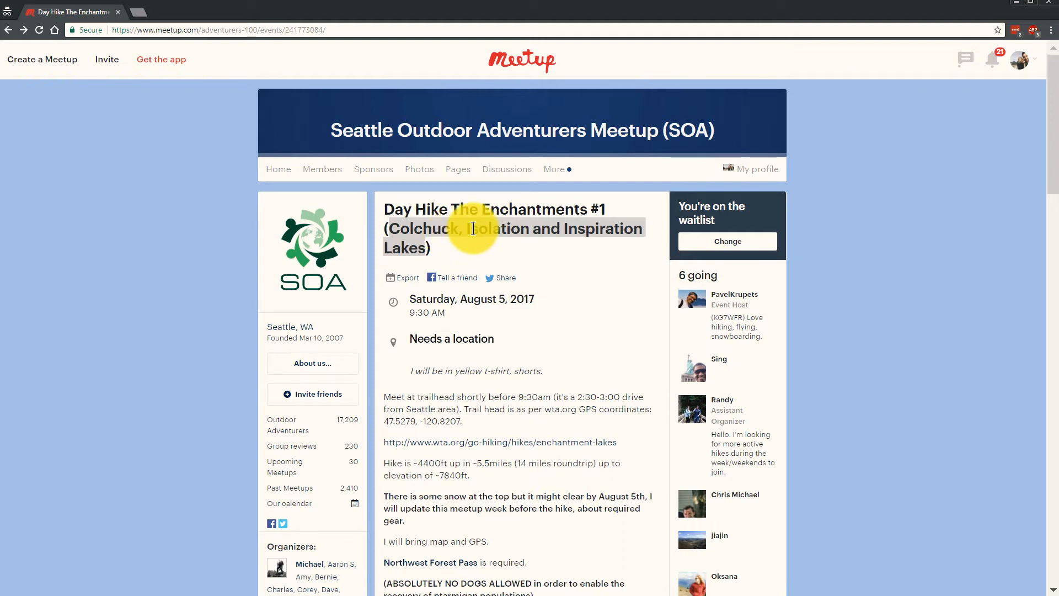
left_click(757, 169)
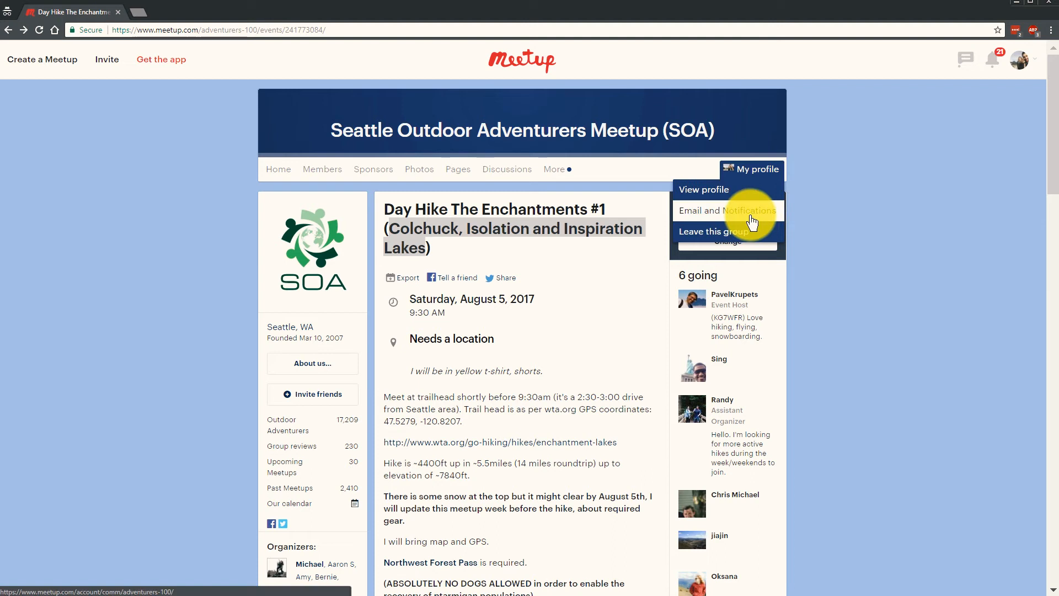
Step: Show the SOA group's Email and Notifications settings with every update type enabled
left_click(725, 210)
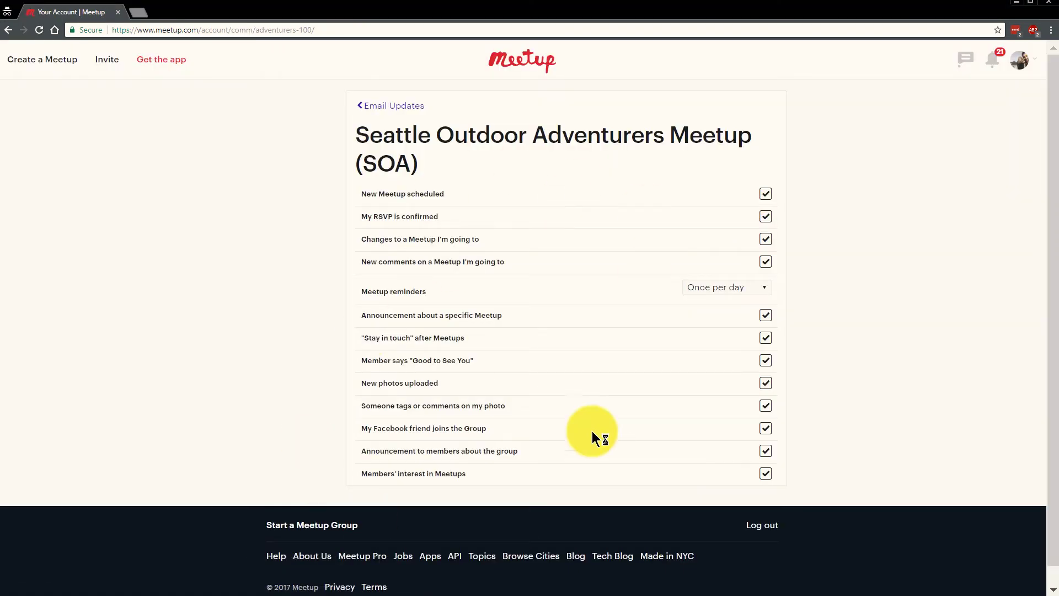
mouse_move(792, 149)
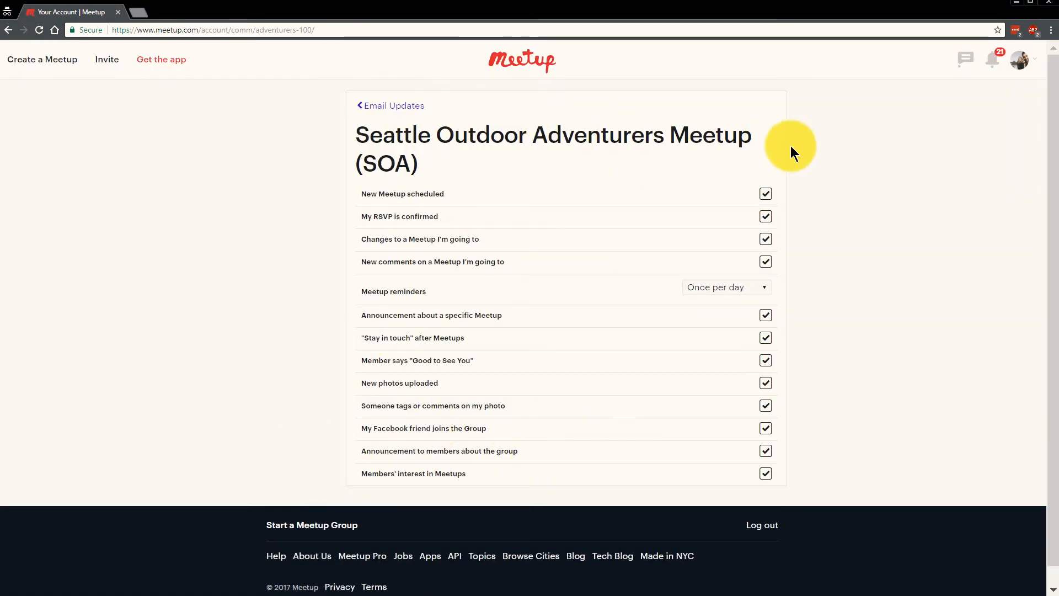
mouse_move(790, 146)
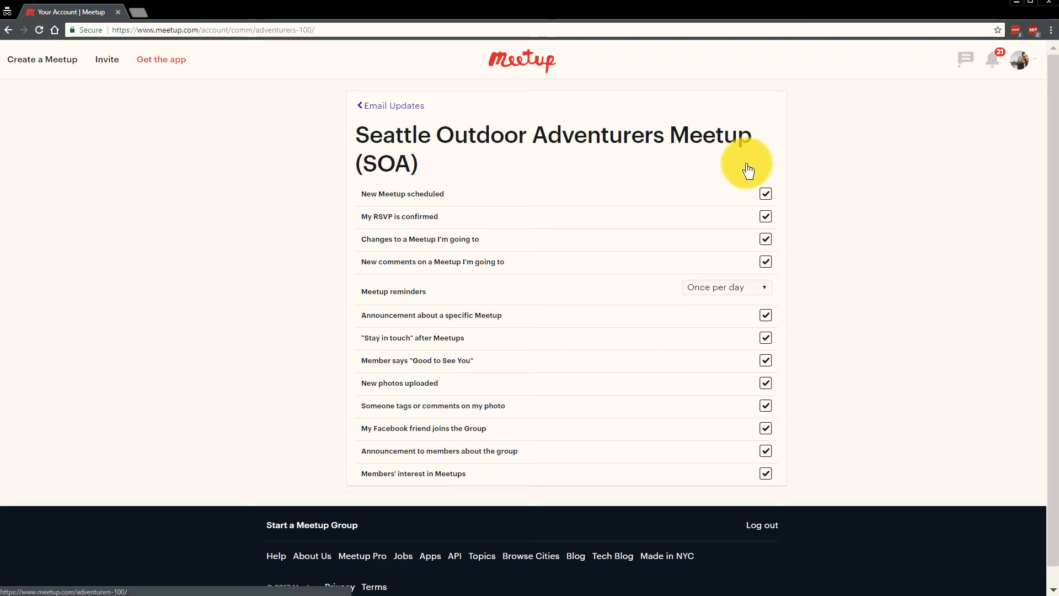
mouse_move(741, 164)
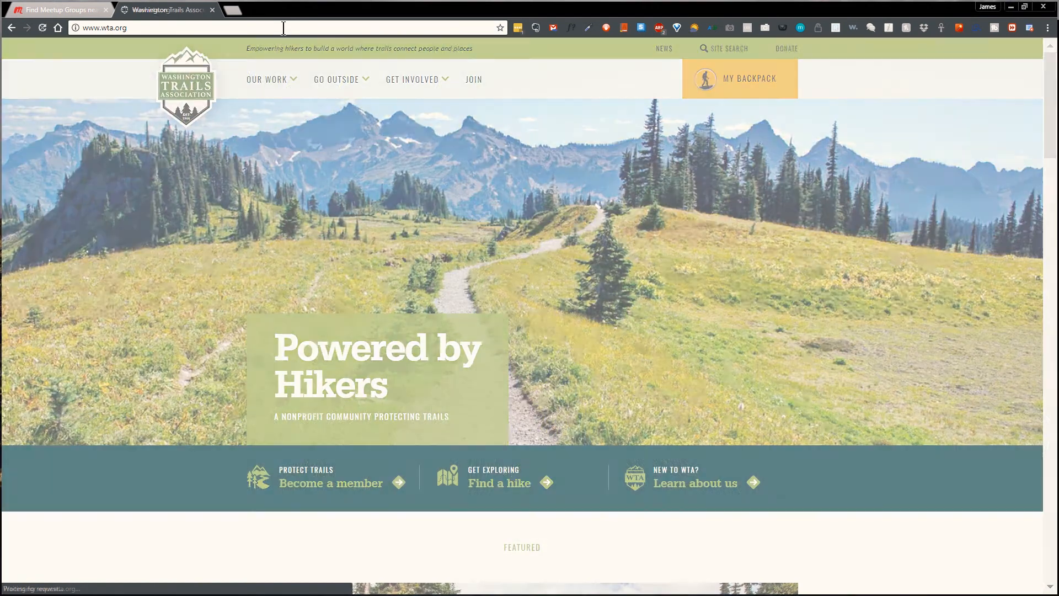
mouse_move(712, 332)
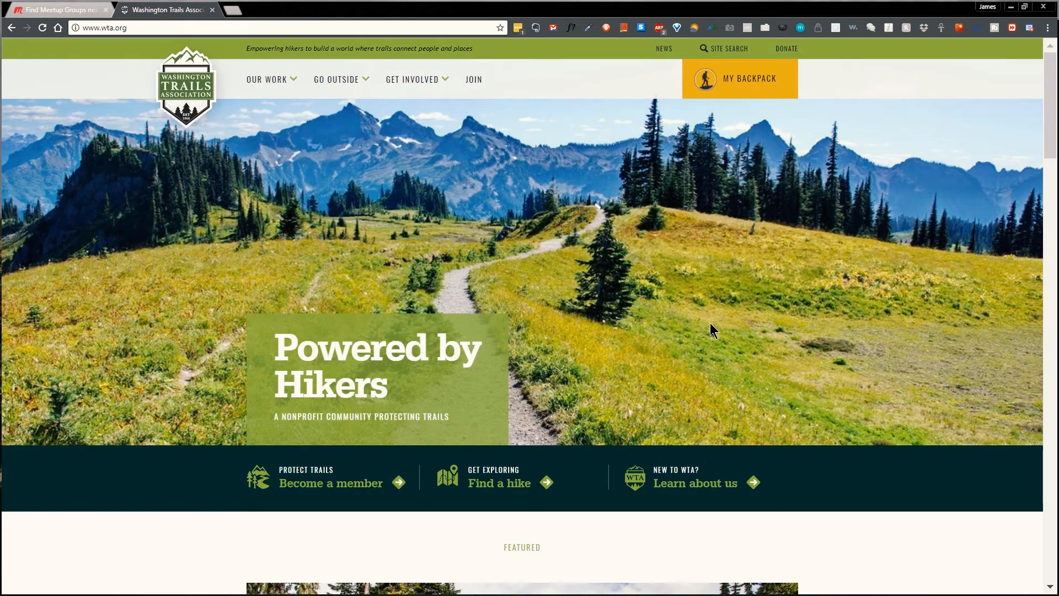
Step: Switch to the wta.org tab and view the home page's featured magazine articles
left_click(749, 79)
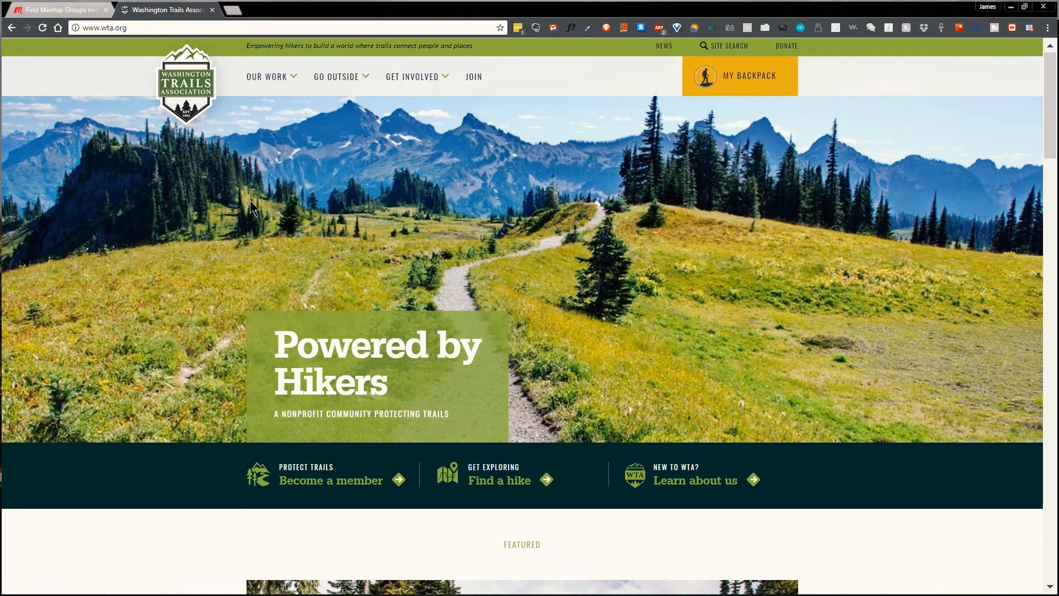
scroll("down", 3)
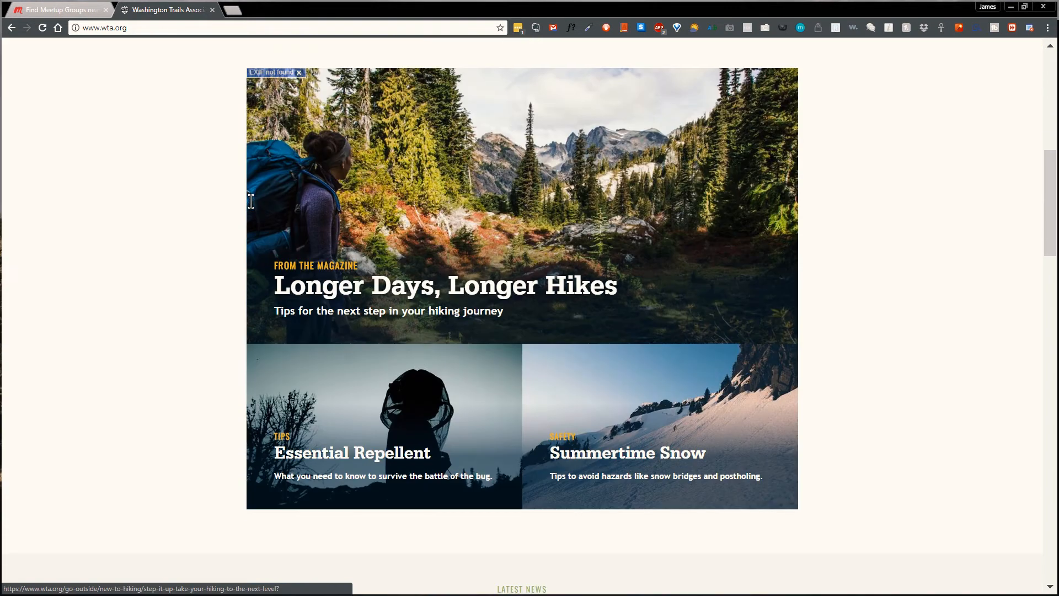
mouse_move(479, 152)
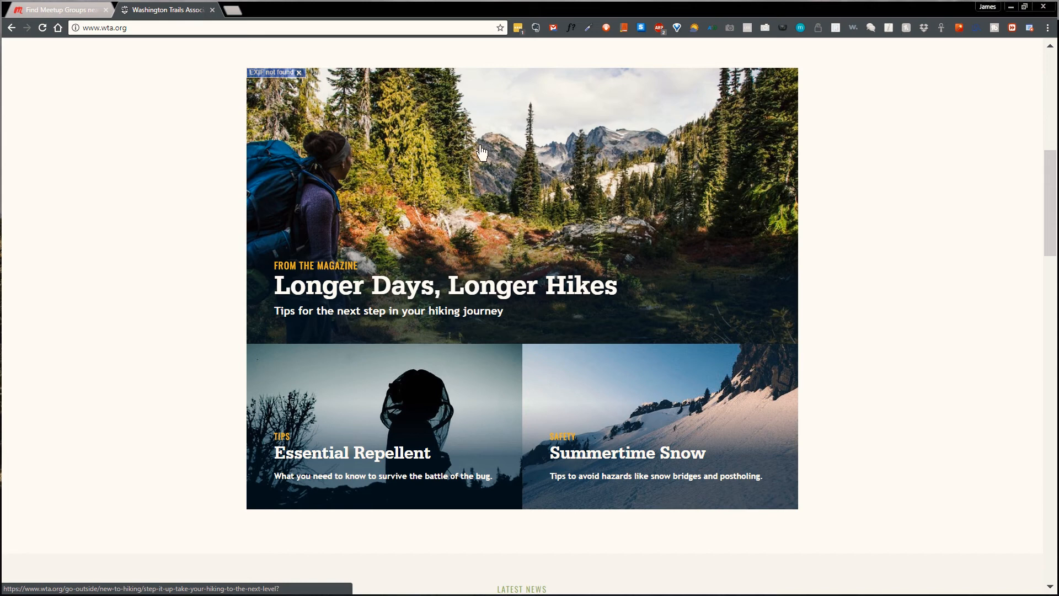
mouse_move(482, 155)
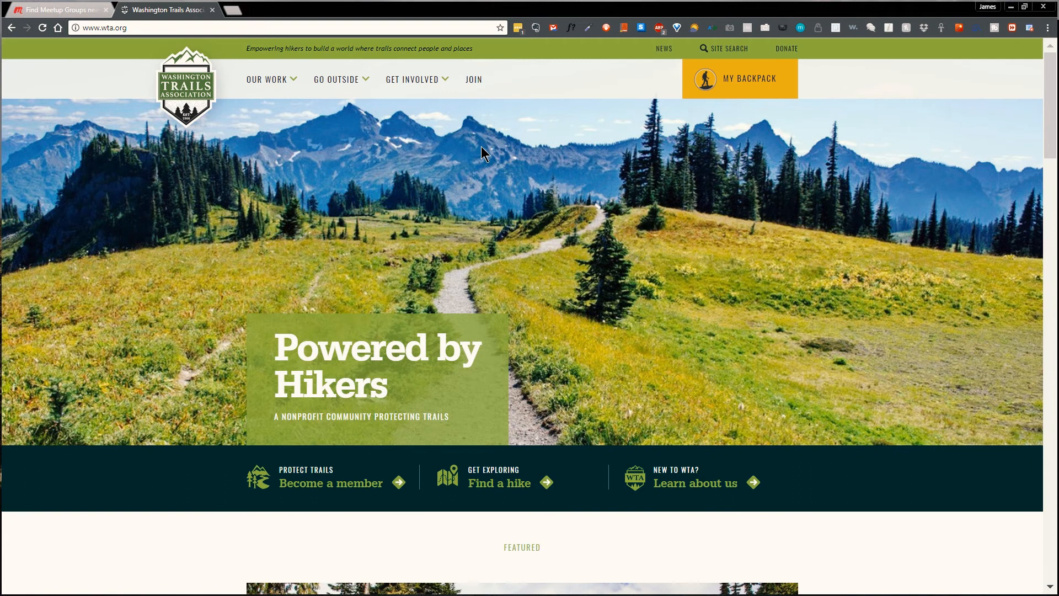
Step: Site-search wta.org for 'inspiration lake' and go to The Enchantments hike guide (18.0 mi, 4500 ft gain)
left_click(728, 48)
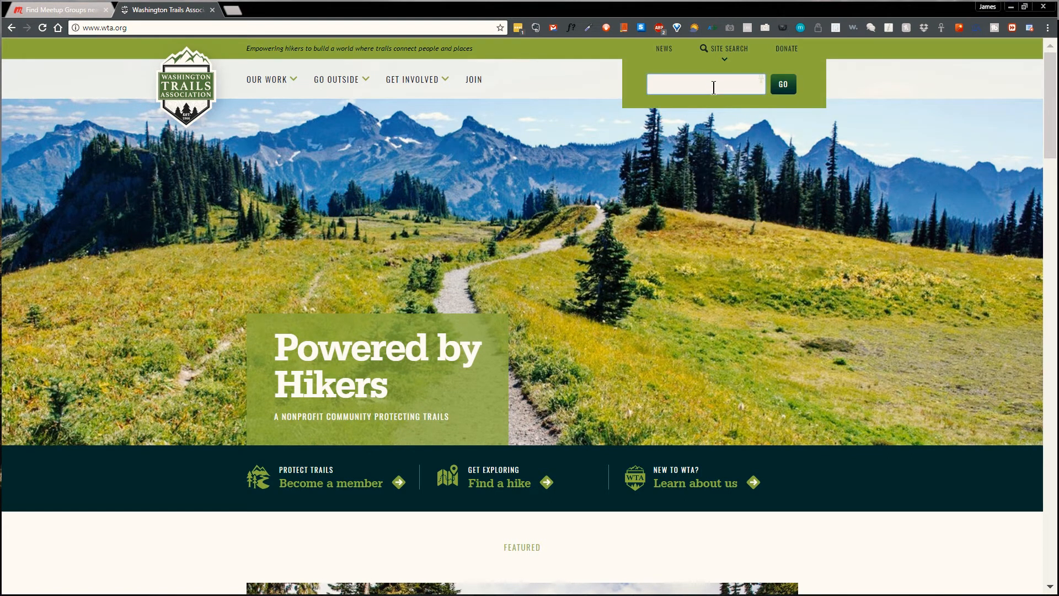
type("inspiration lake")
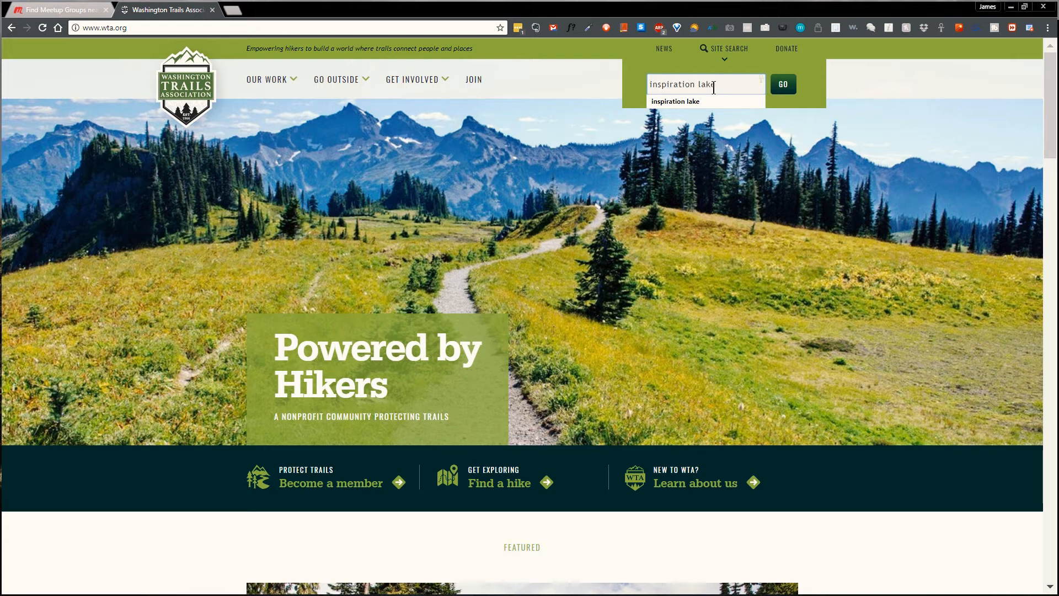
left_click(783, 84)
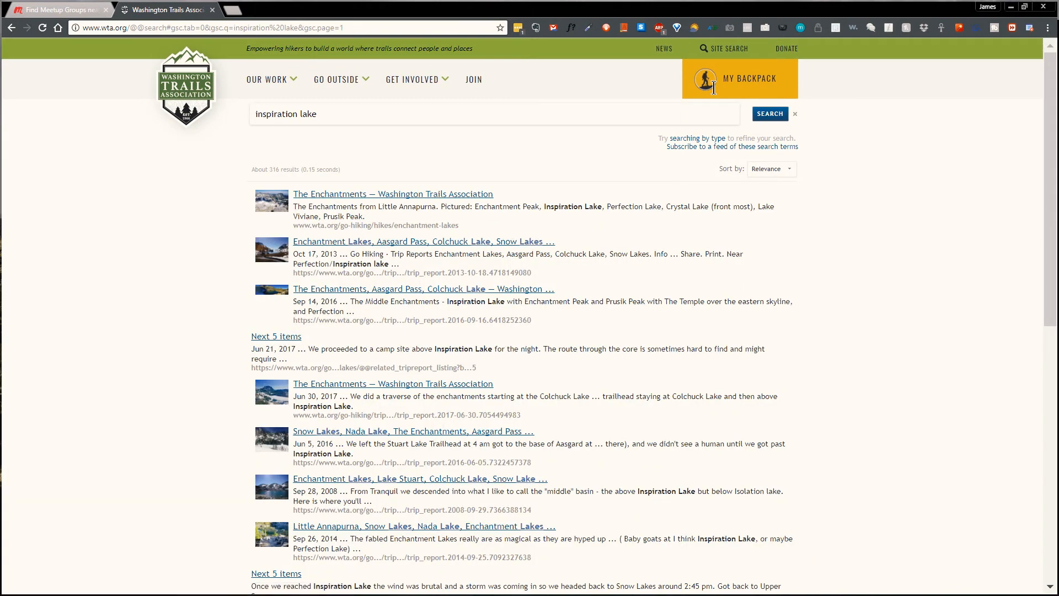
left_click(393, 193)
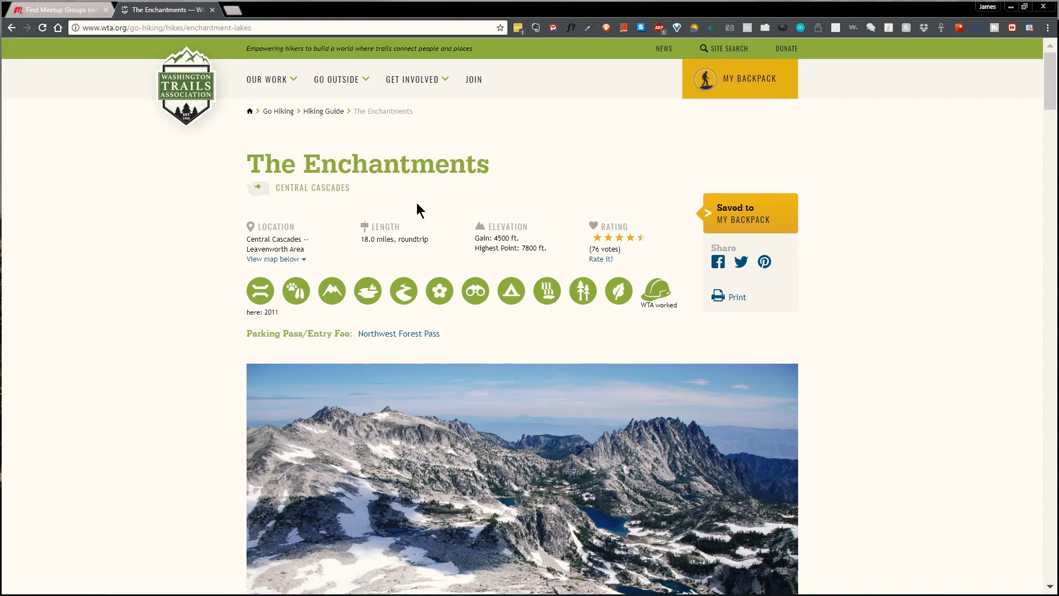
mouse_move(486, 170)
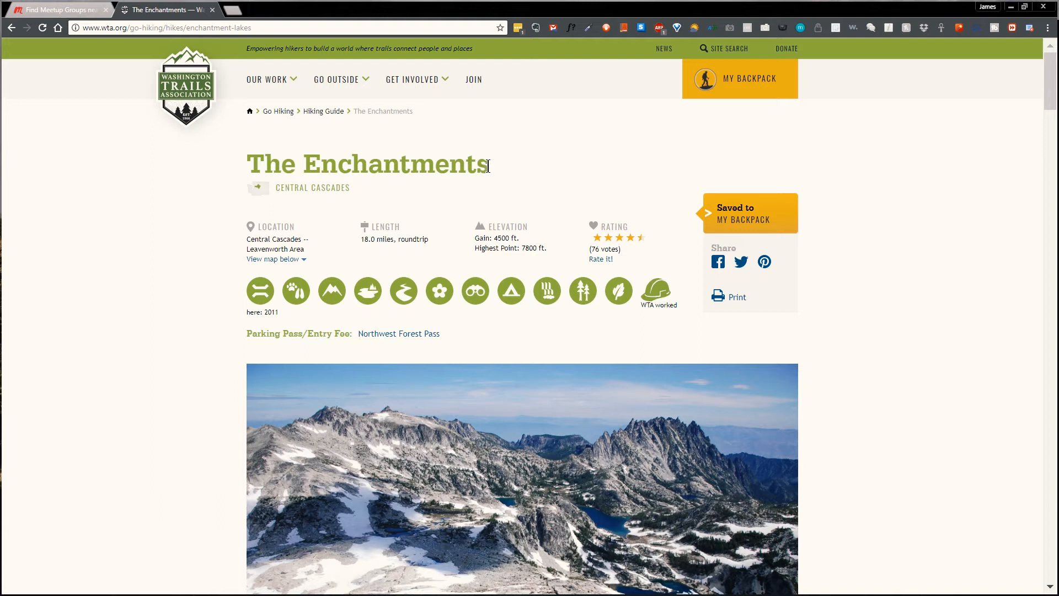
mouse_move(801, 249)
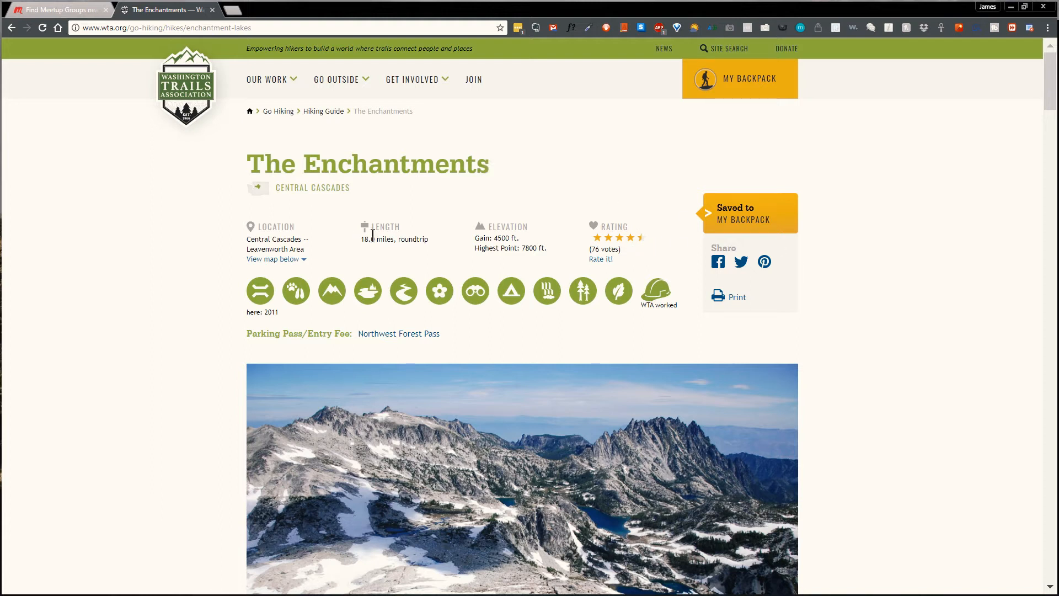
mouse_move(427, 253)
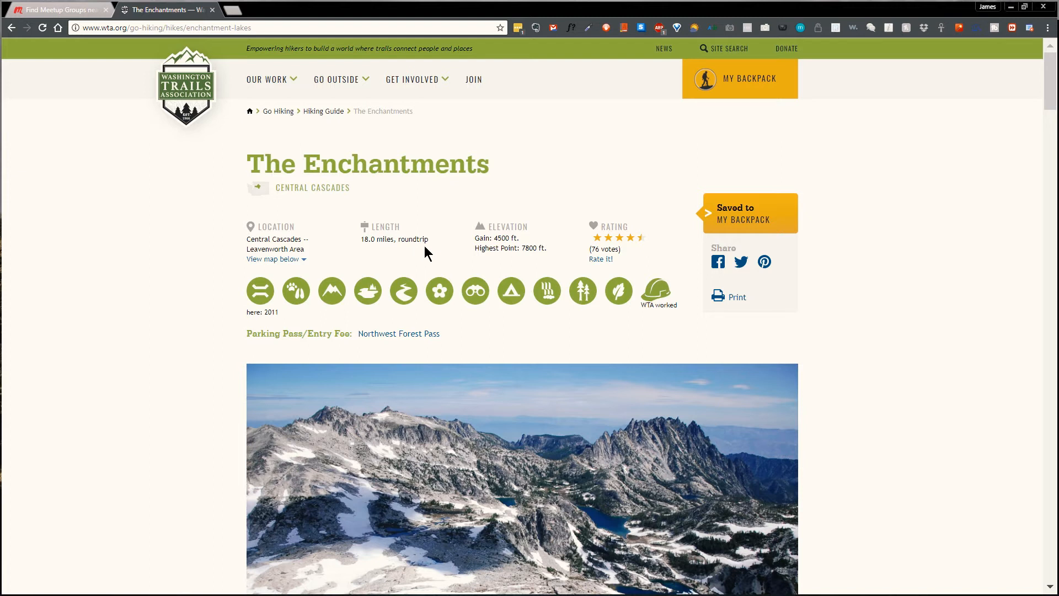
mouse_move(422, 243)
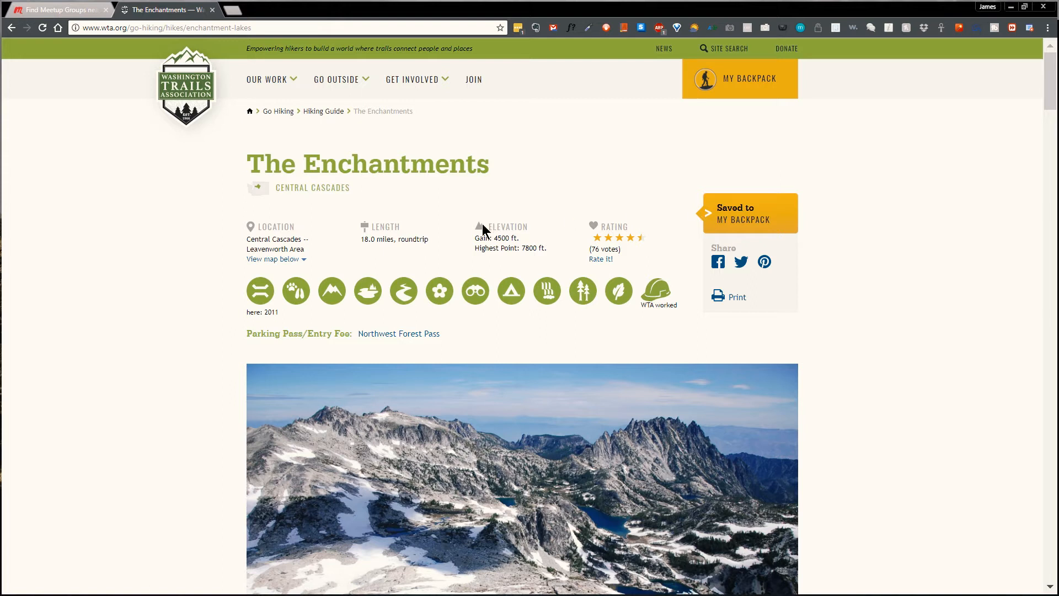
mouse_move(465, 232)
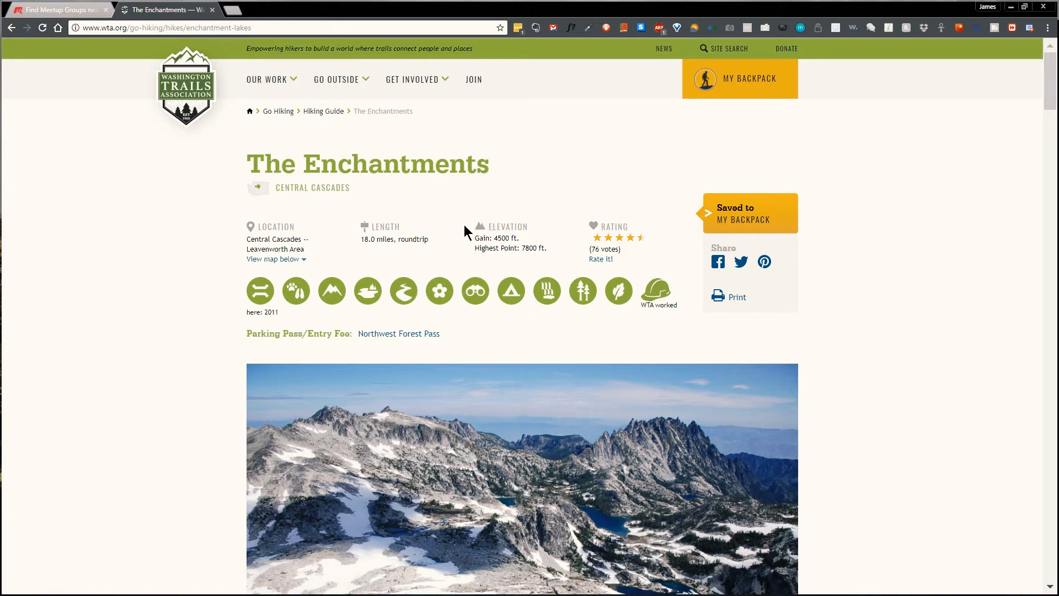
scroll("down", 3)
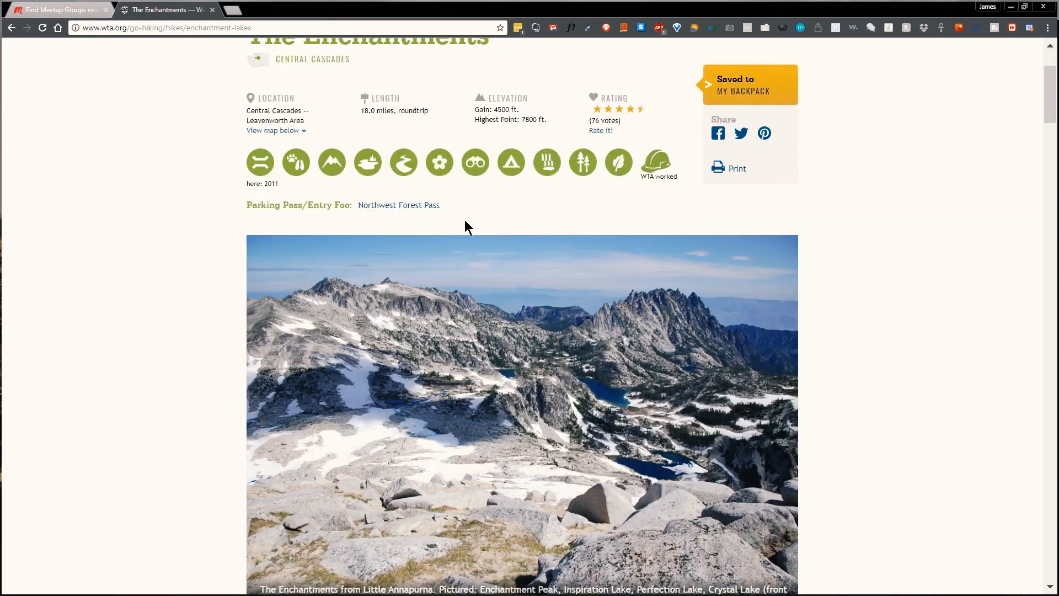
mouse_move(296, 162)
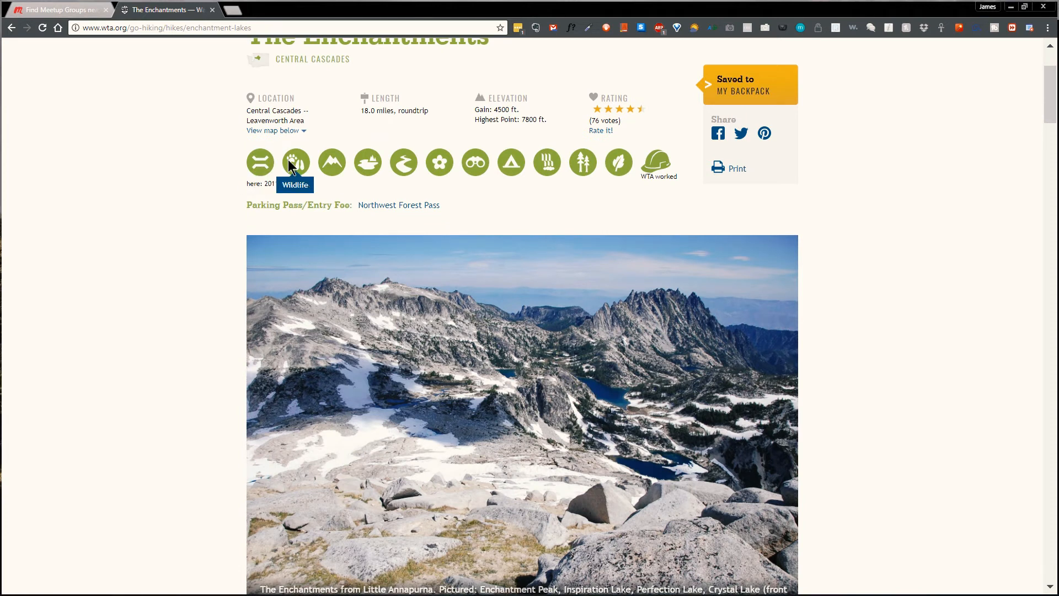
mouse_move(371, 171)
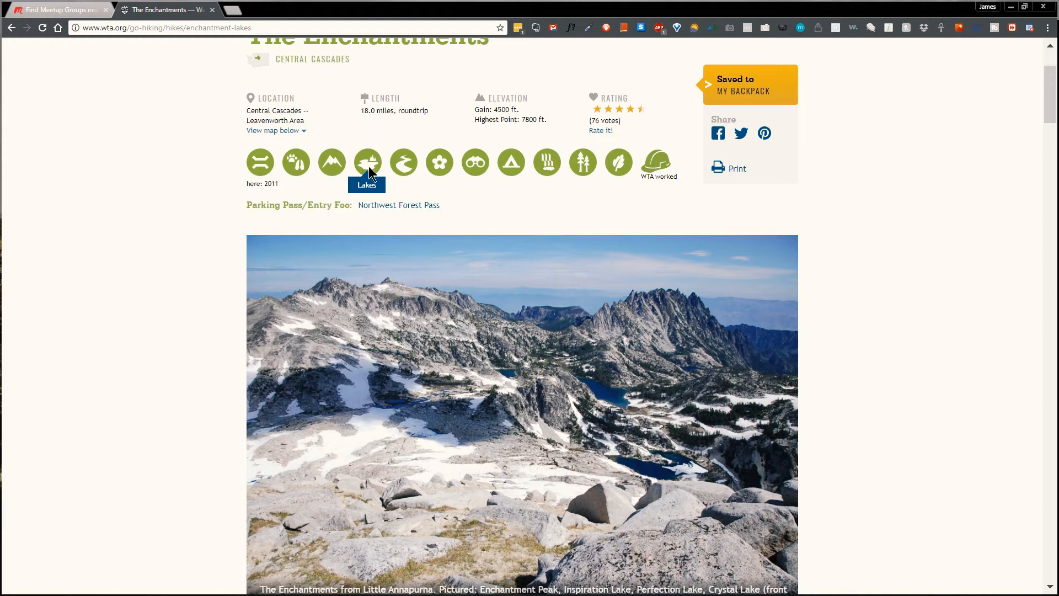
mouse_move(473, 139)
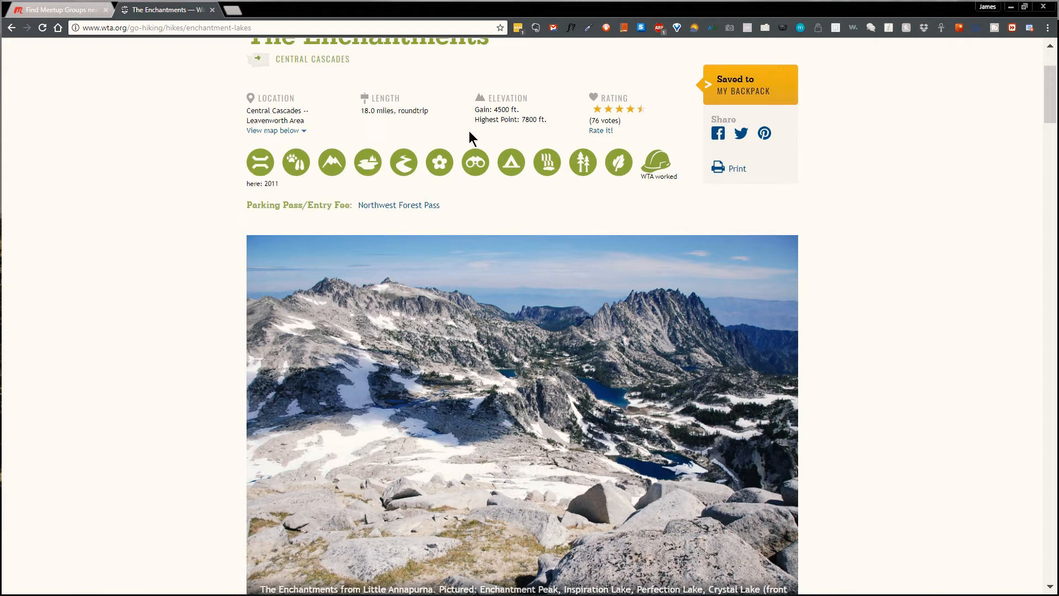
mouse_move(297, 163)
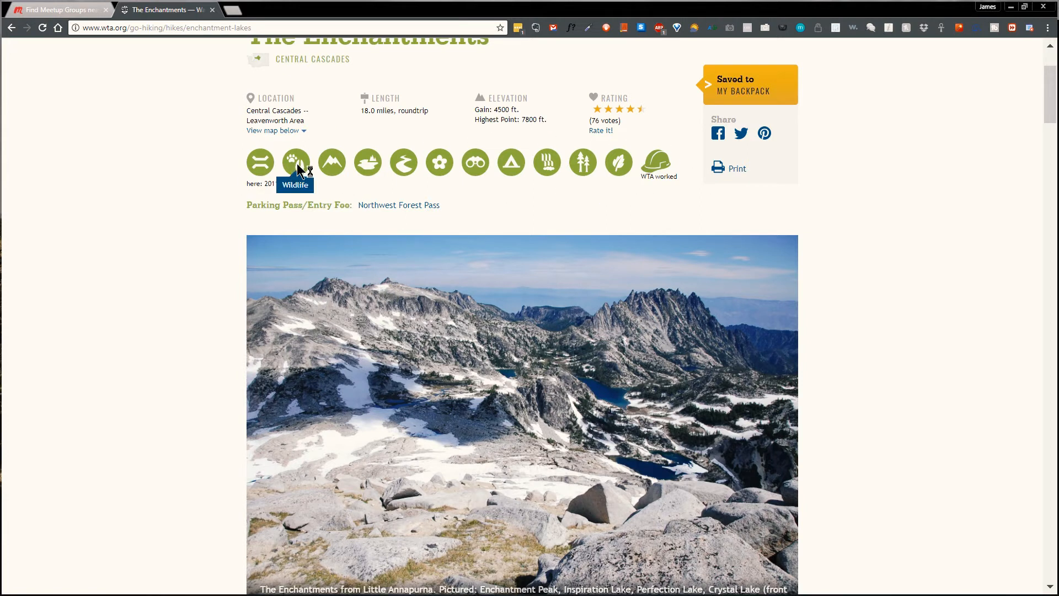
mouse_move(331, 161)
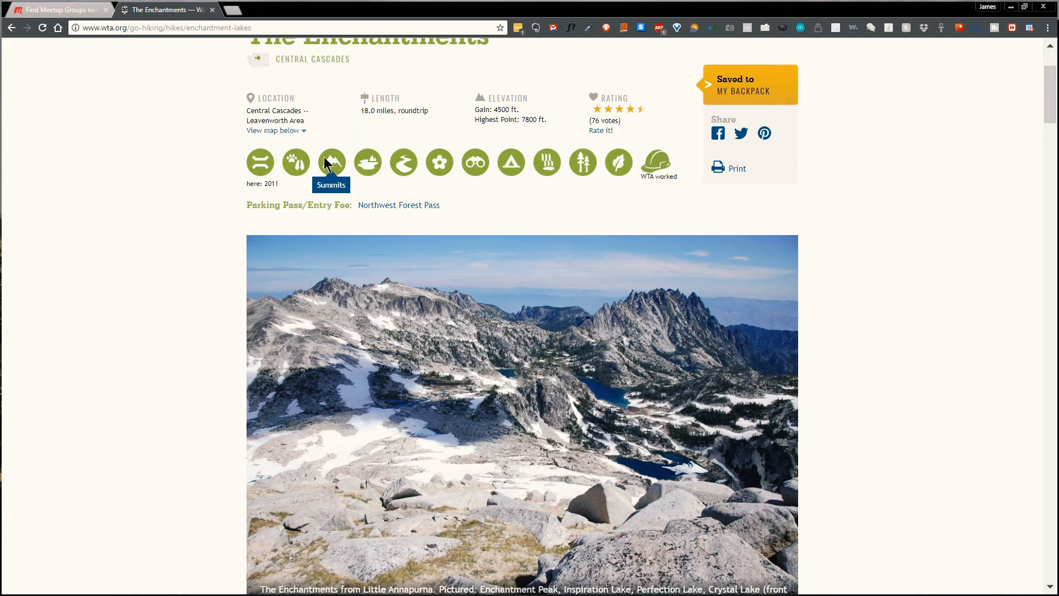
mouse_move(383, 165)
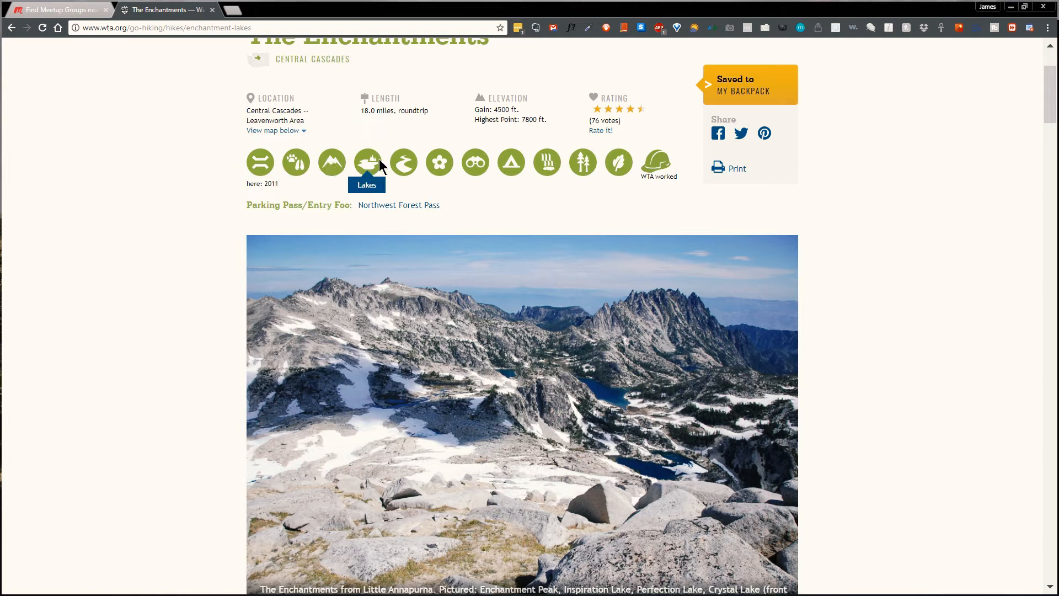
mouse_move(408, 164)
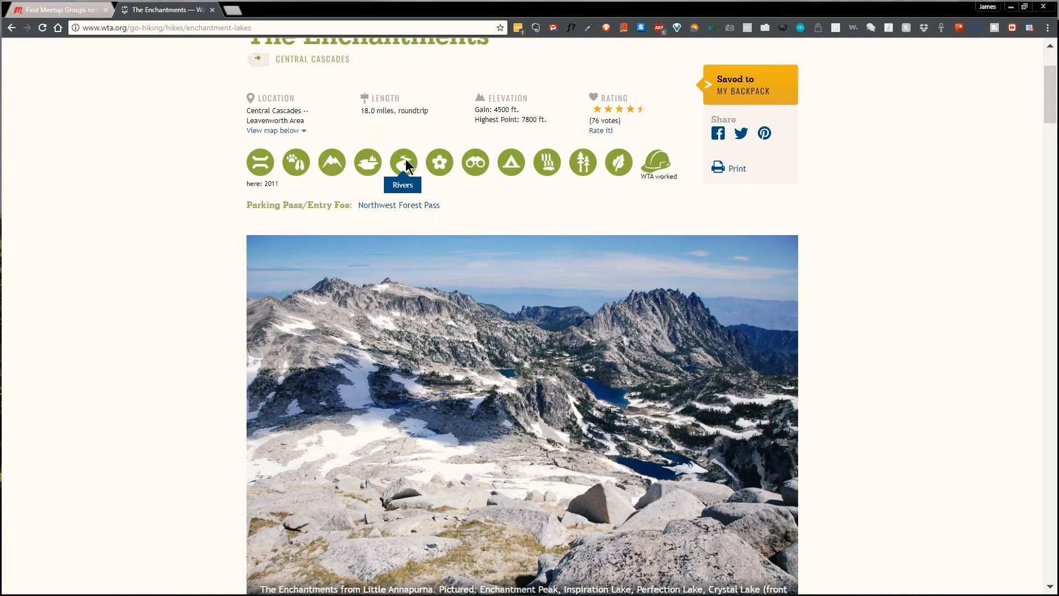
mouse_move(474, 164)
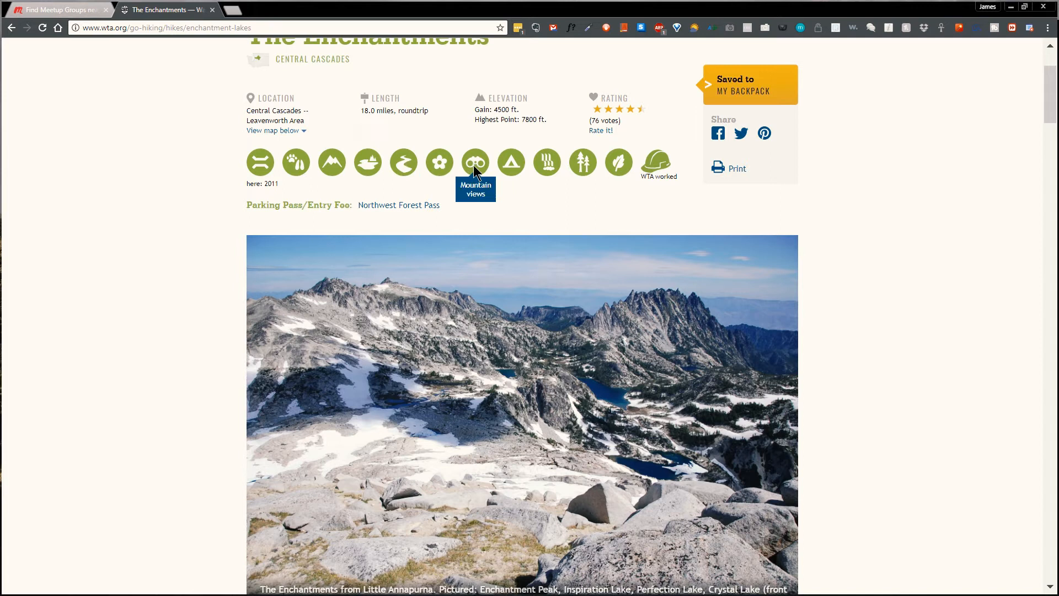
mouse_move(560, 169)
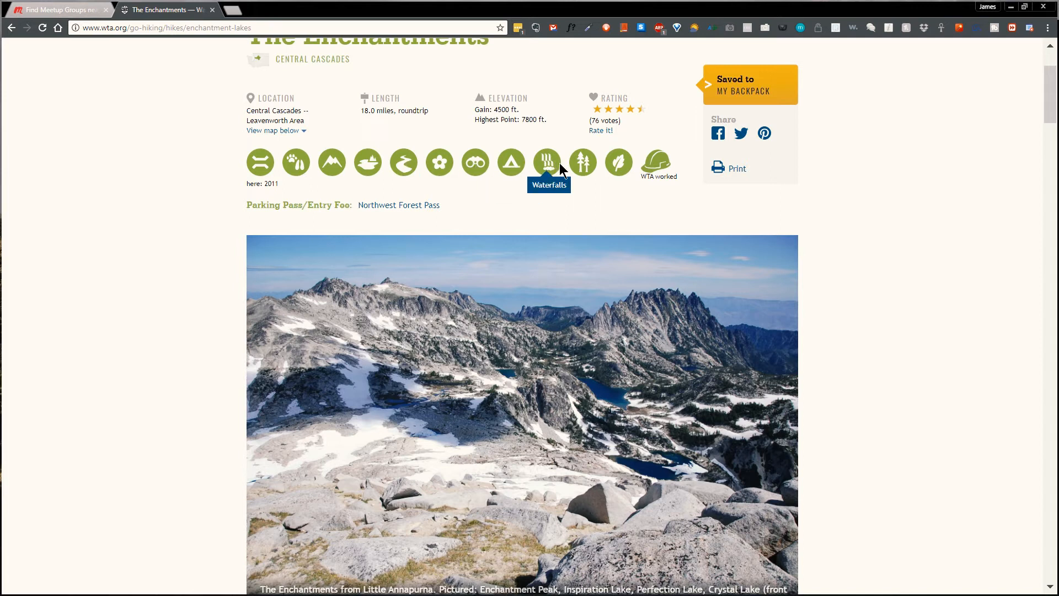
Step: Read the Enchantments route, trailhead map, driving directions and pass requirement down to the 404 Trip Reports
scroll("down", 3)
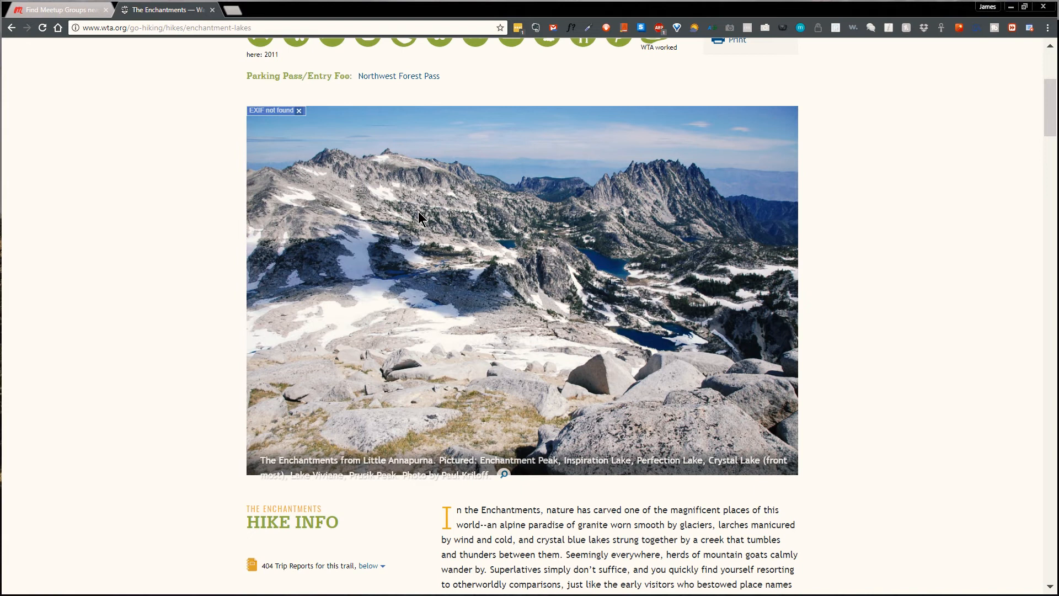
mouse_move(680, 254)
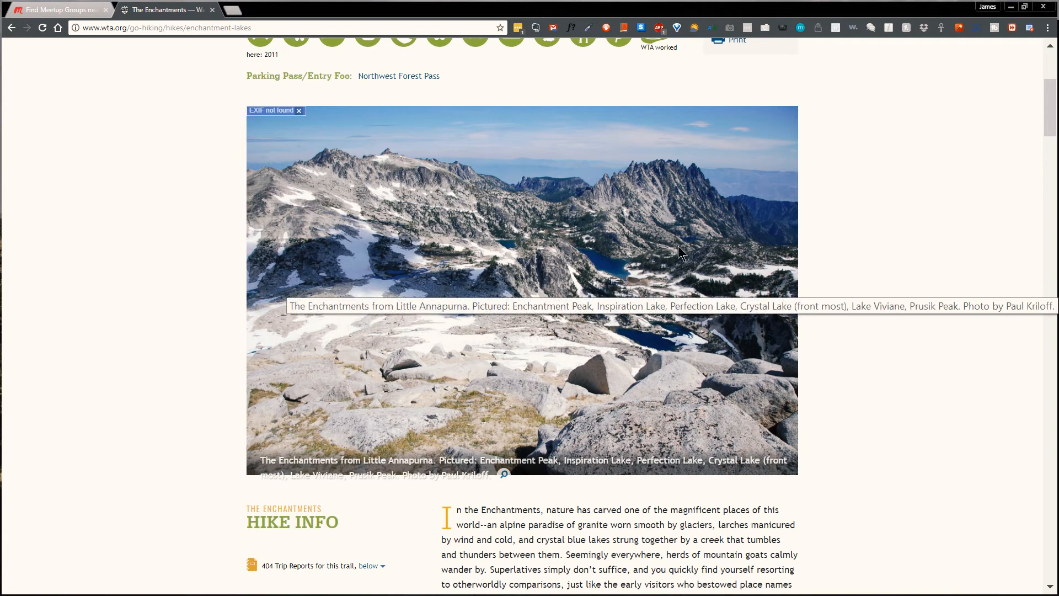
mouse_move(770, 224)
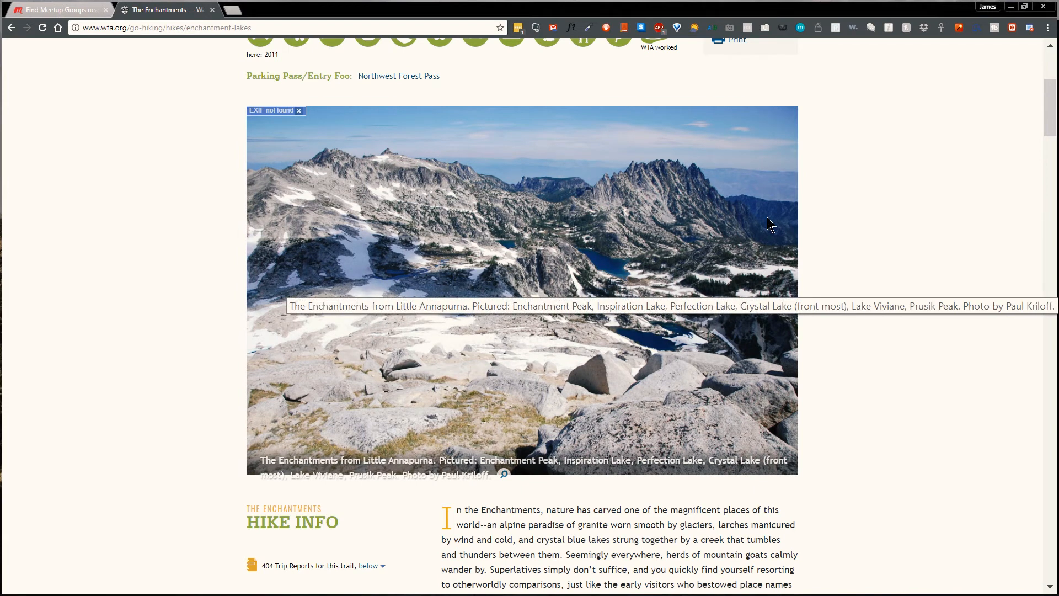
scroll("down", 3)
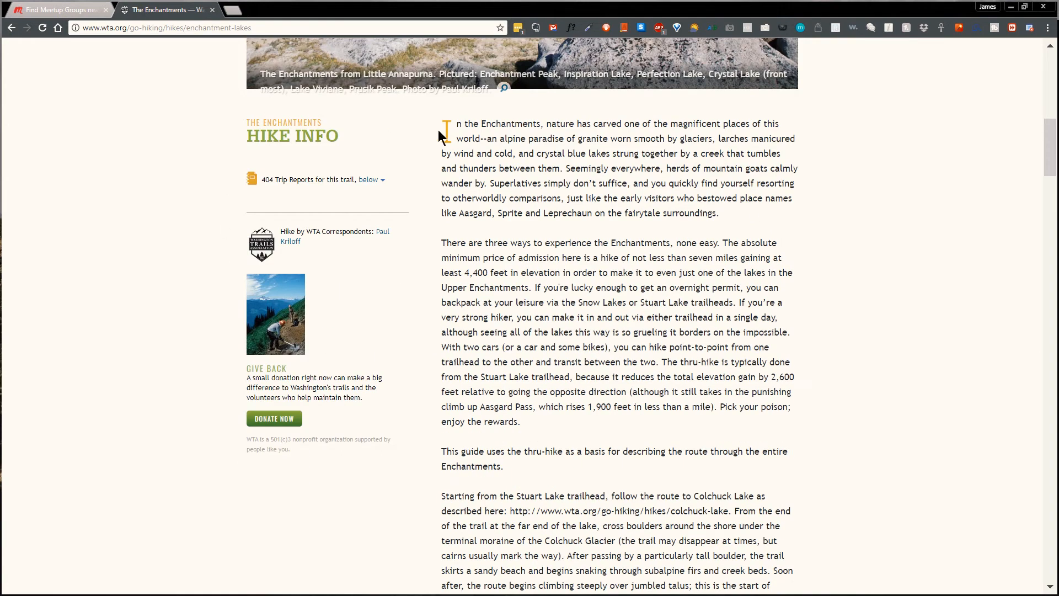
scroll("down", 3)
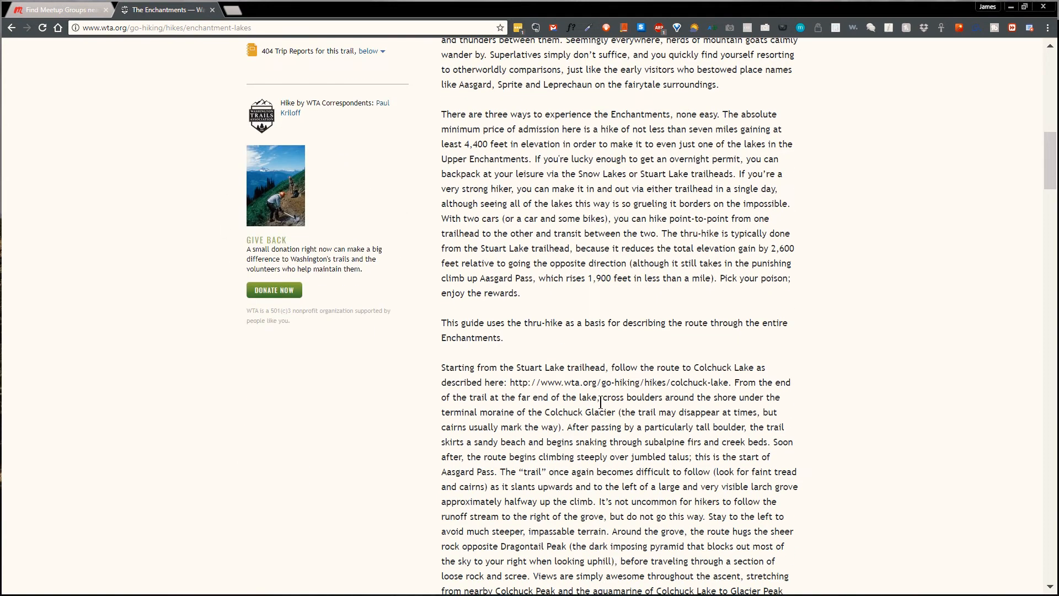
scroll("down", 3)
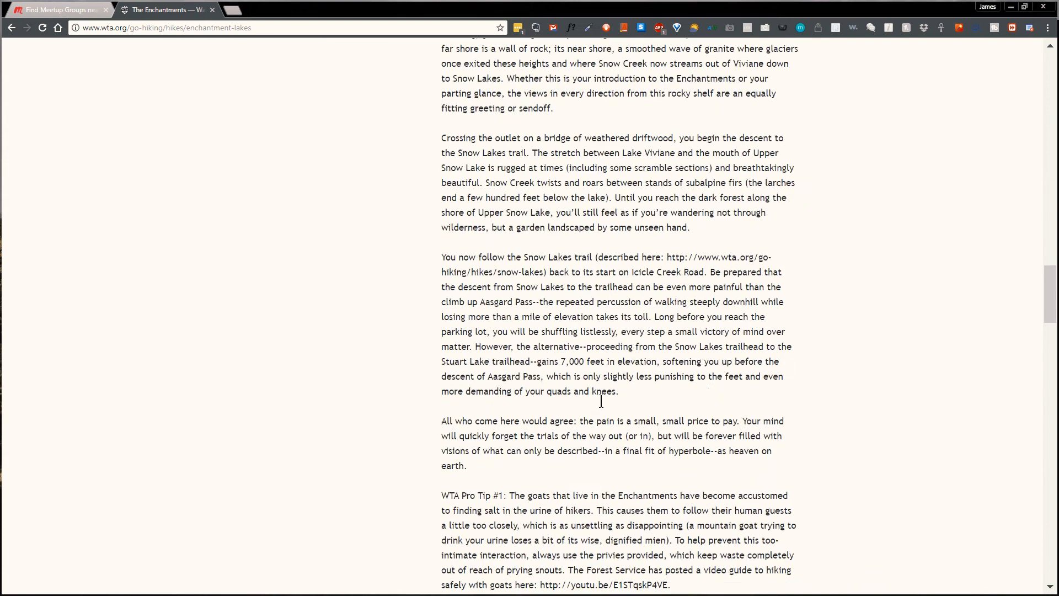
scroll("down", 3)
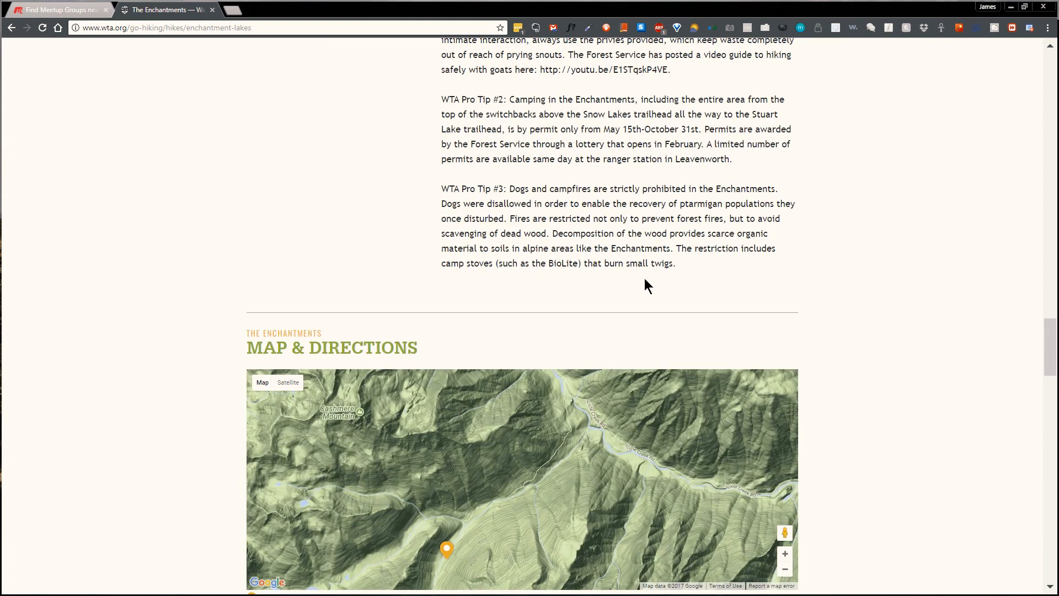
scroll("down", 3)
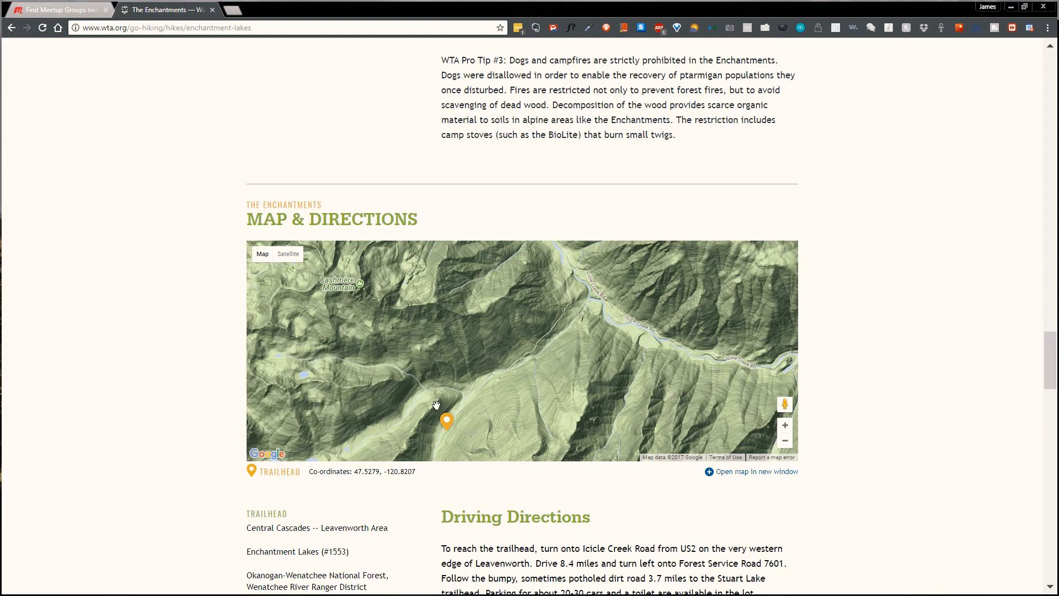
scroll("down", 3)
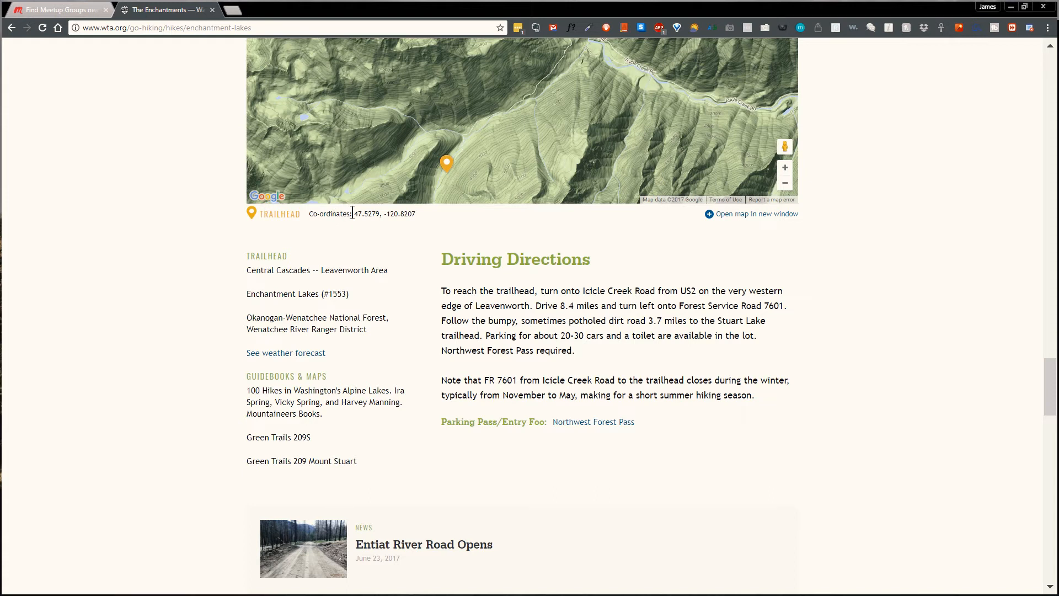
mouse_move(276, 311)
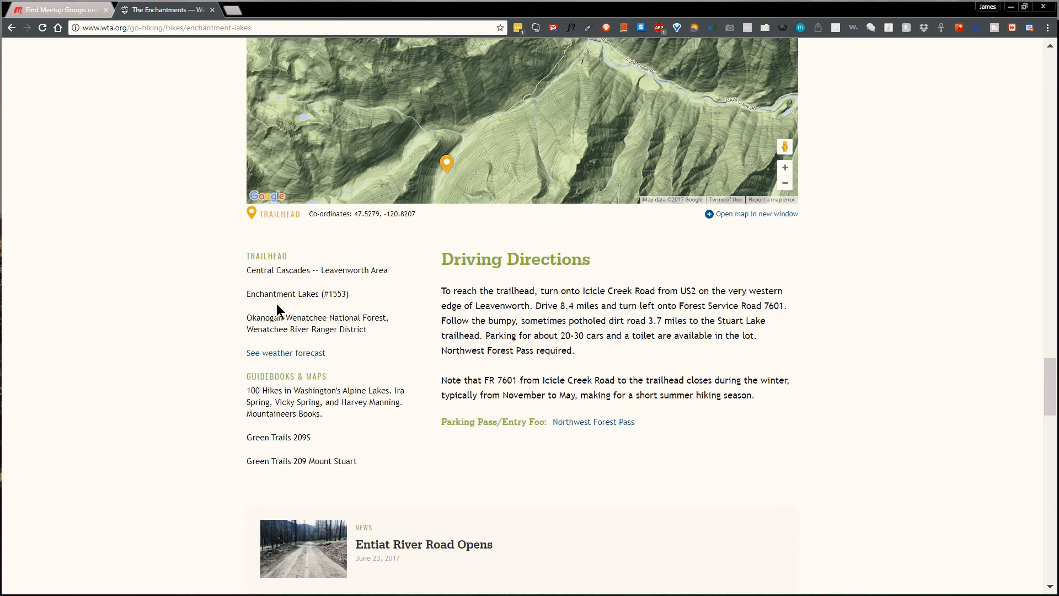
mouse_move(251, 395)
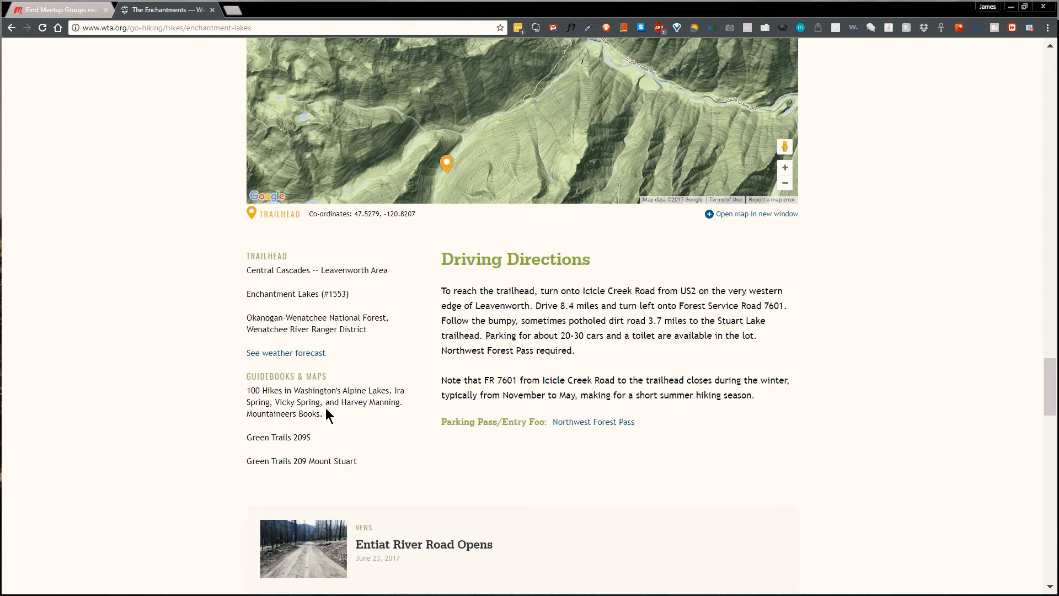
mouse_move(391, 379)
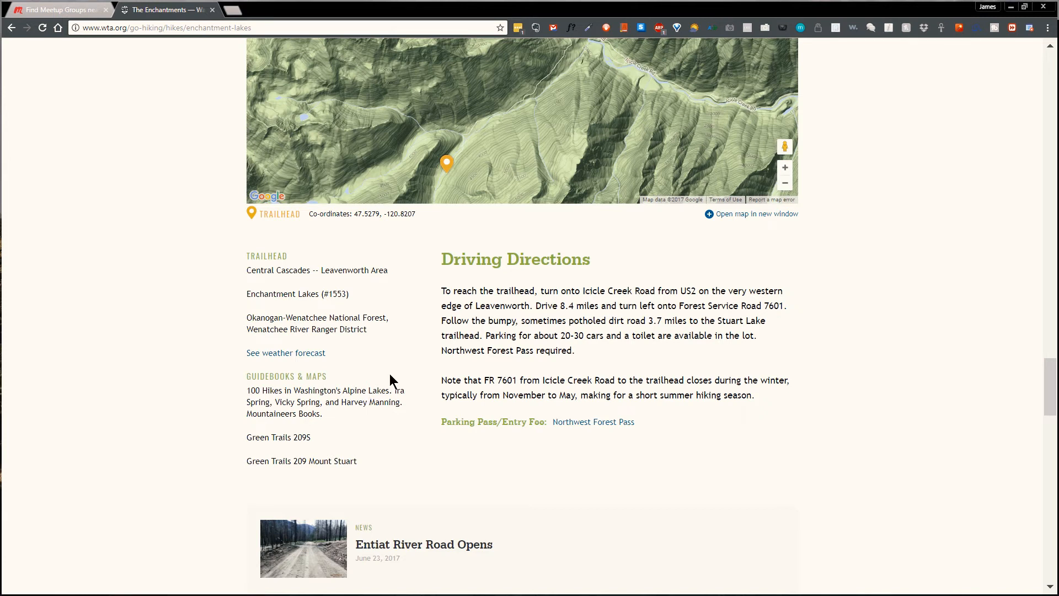
mouse_move(397, 375)
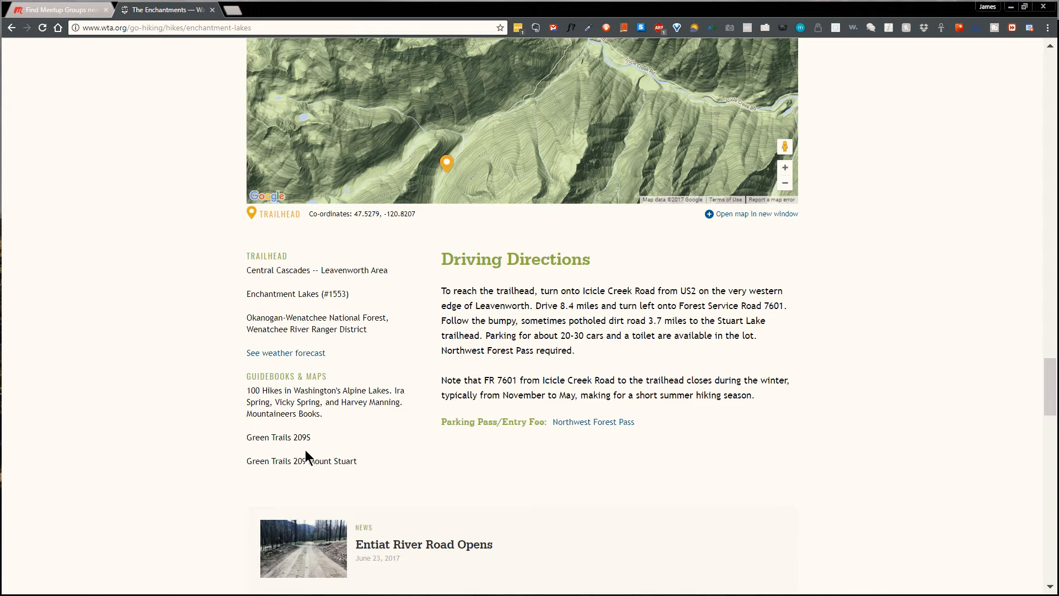
mouse_move(532, 335)
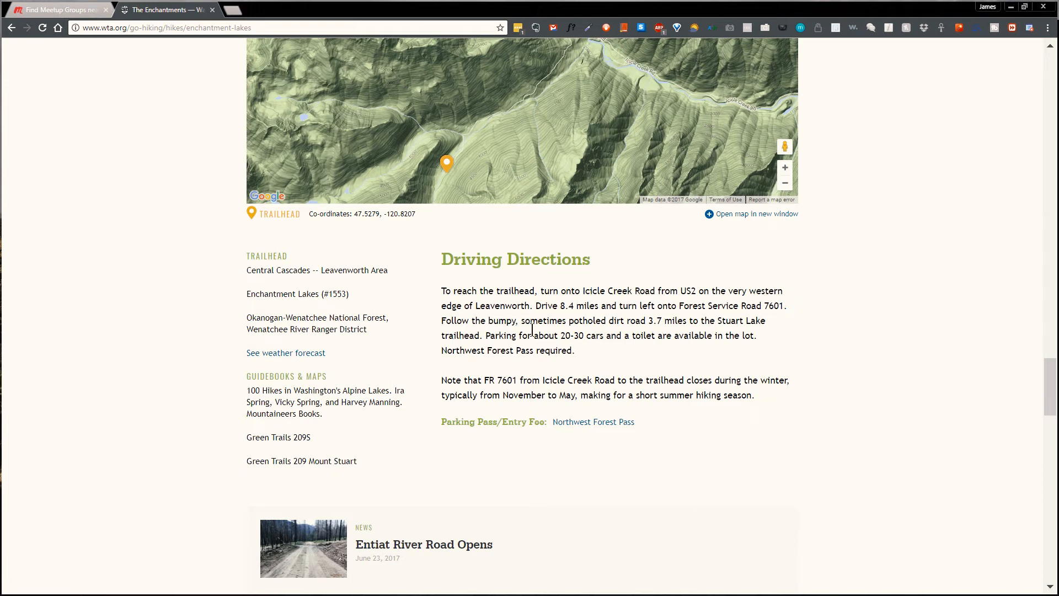
mouse_move(592, 426)
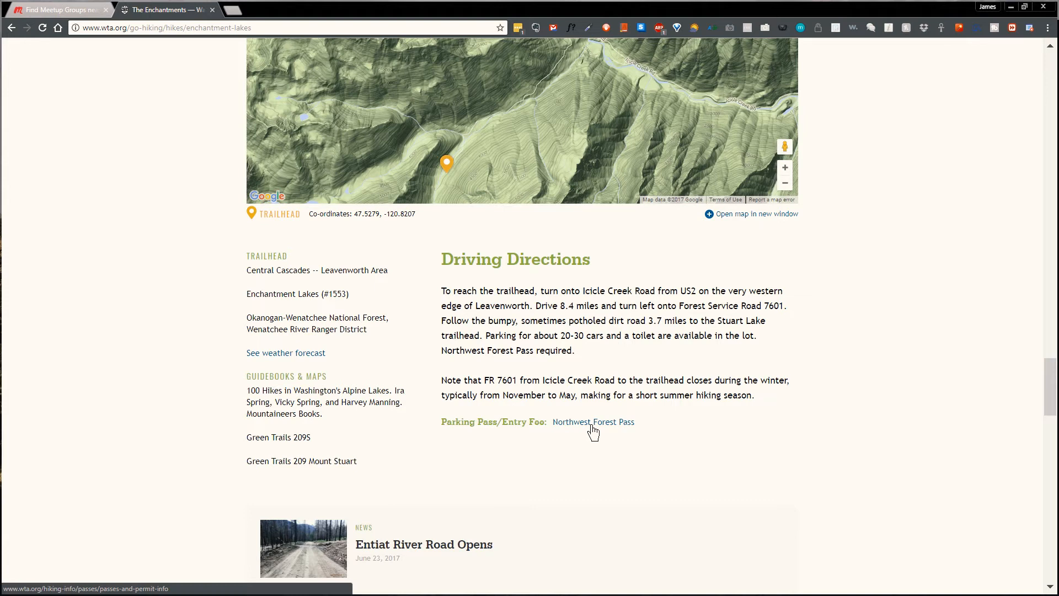
scroll("down", 3)
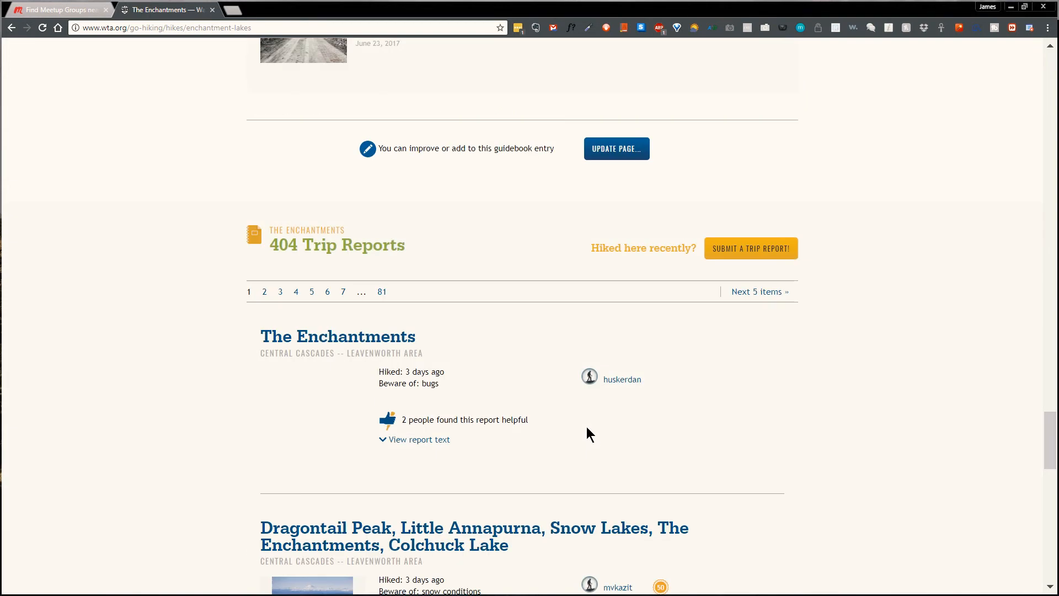
mouse_move(330, 266)
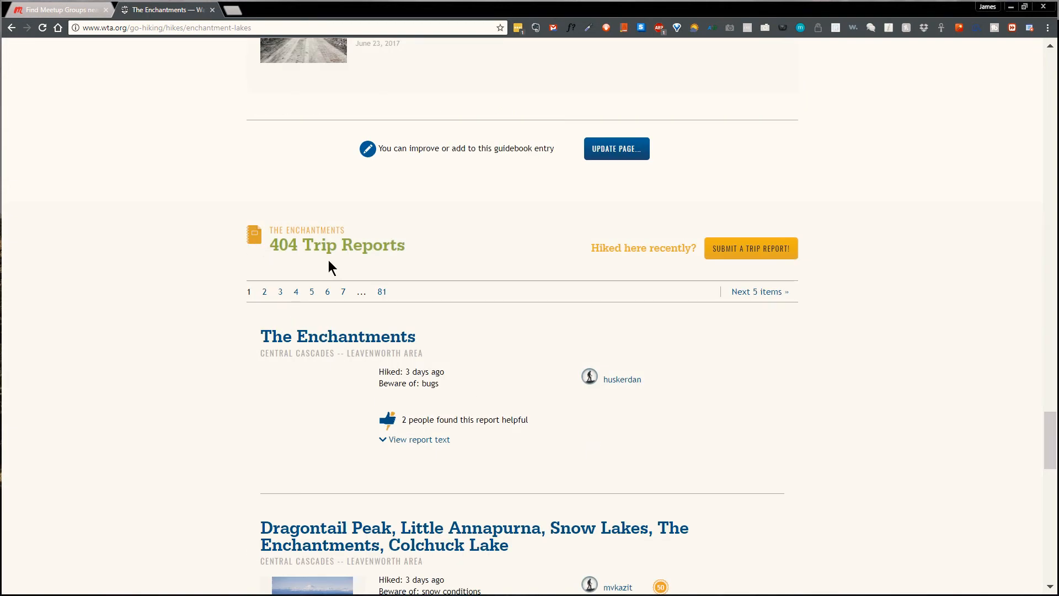
mouse_move(223, 300)
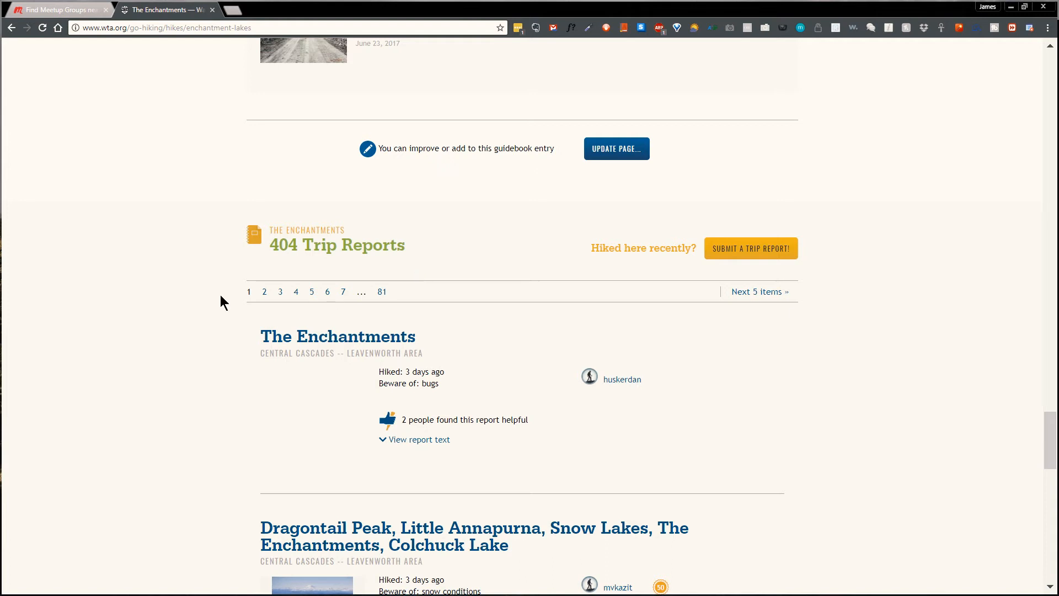
mouse_move(352, 247)
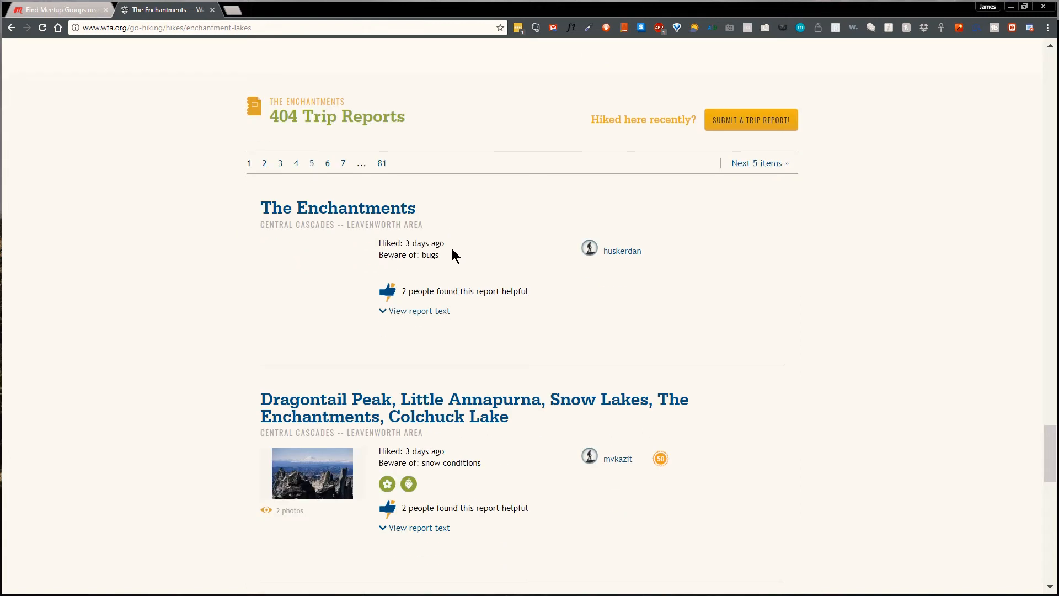
mouse_move(278, 288)
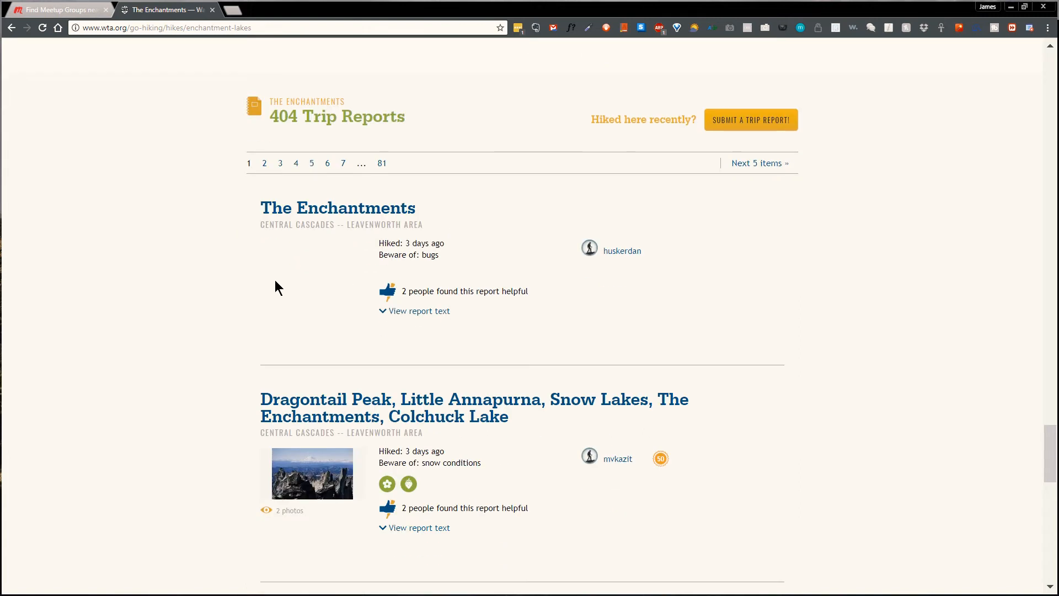
scroll("down", 3)
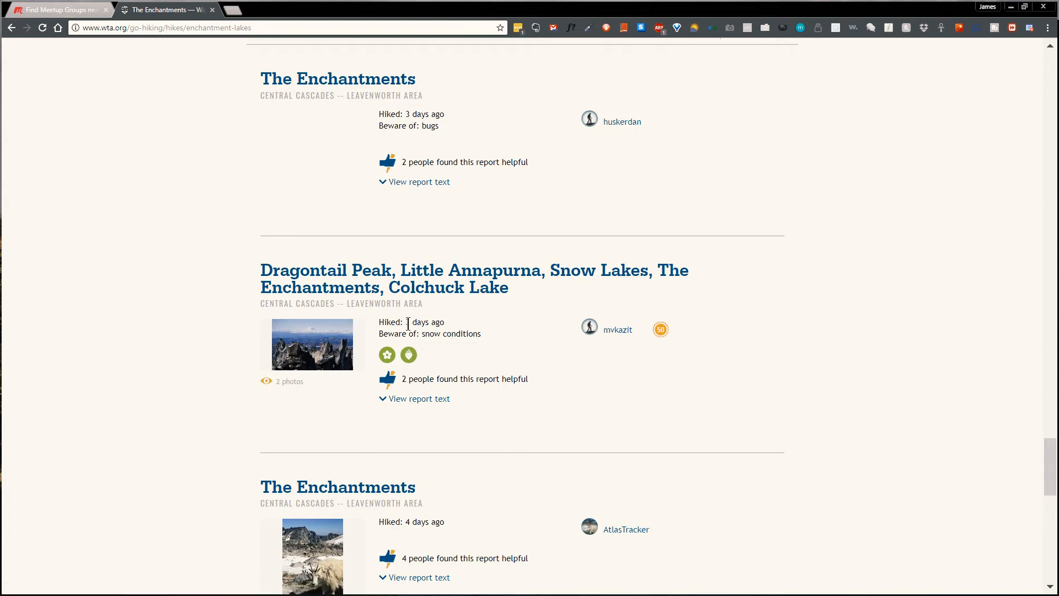
mouse_move(428, 291)
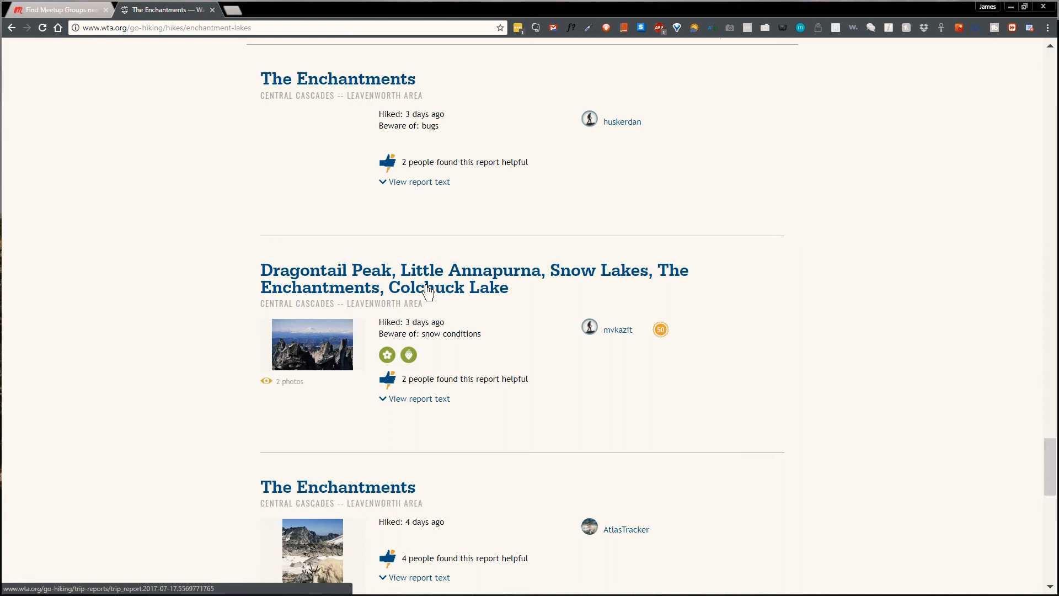
mouse_move(450, 291)
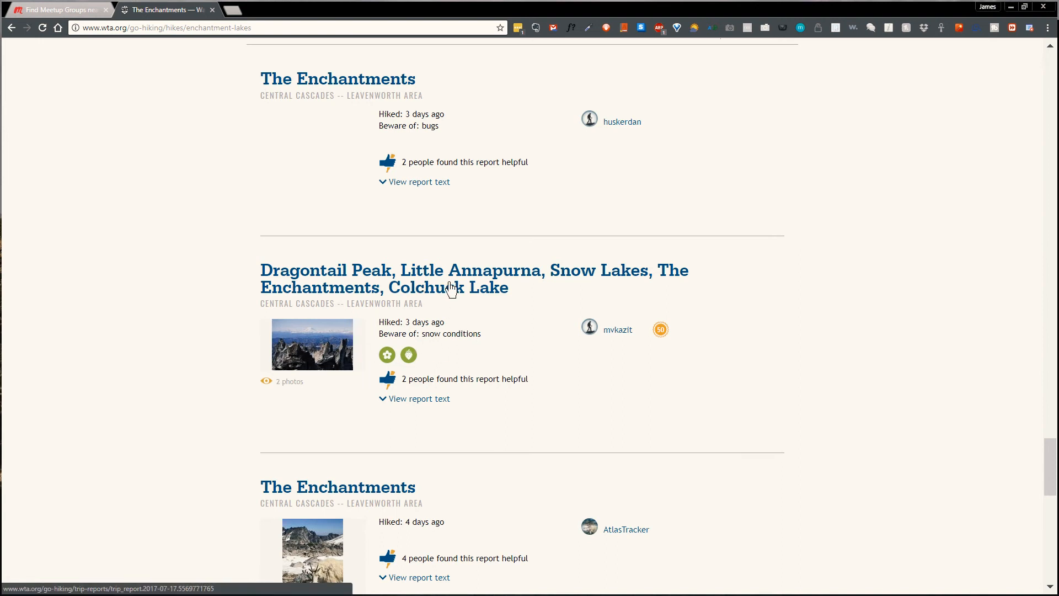
left_click(451, 278)
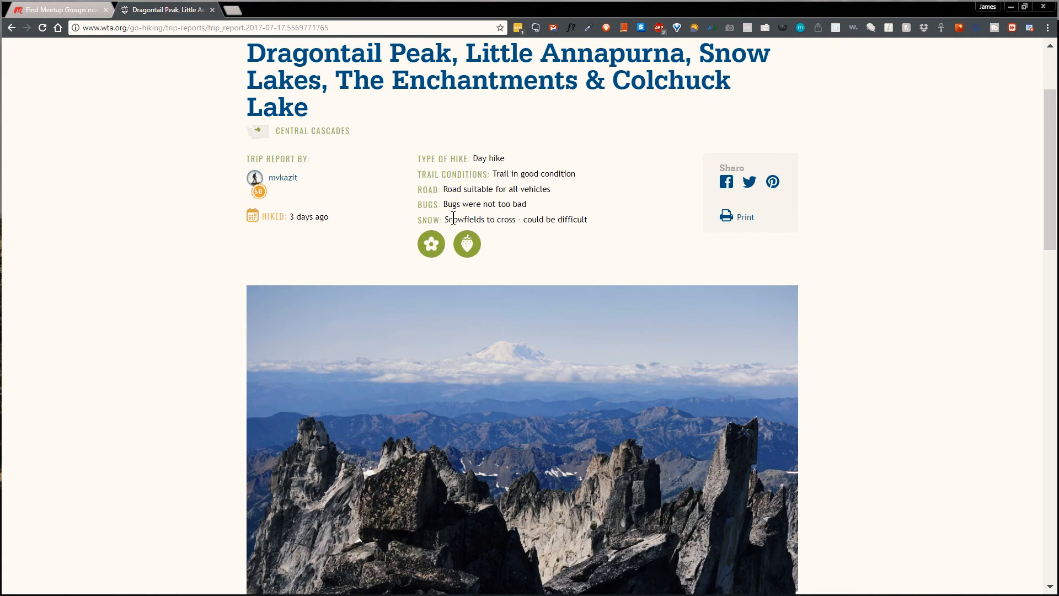
Step: Read through the trip report's conditions and photos, then follow the blogspot link under More Information
scroll("down", 3)
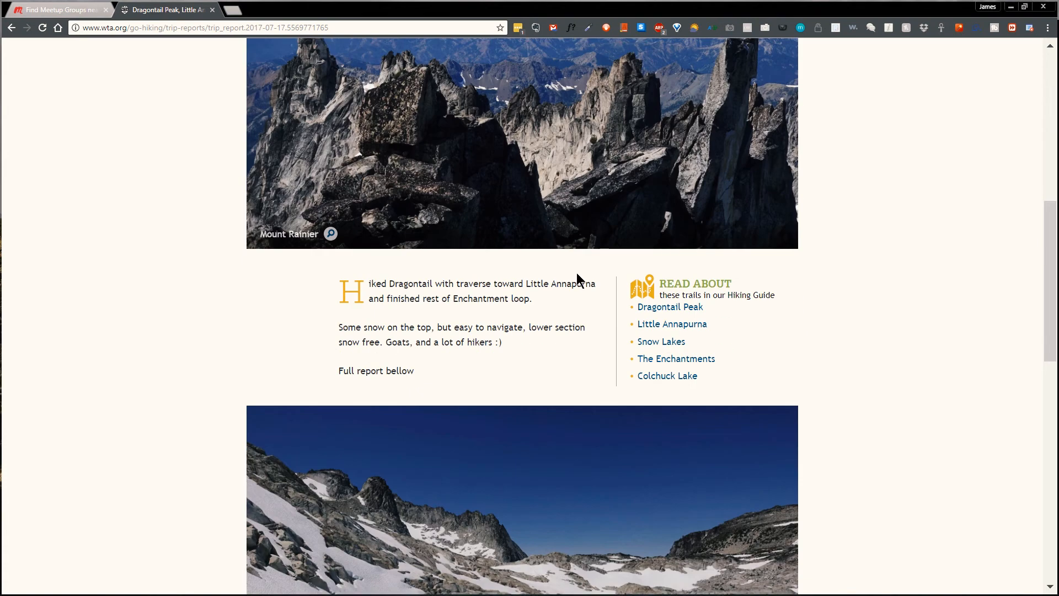
scroll("down", 3)
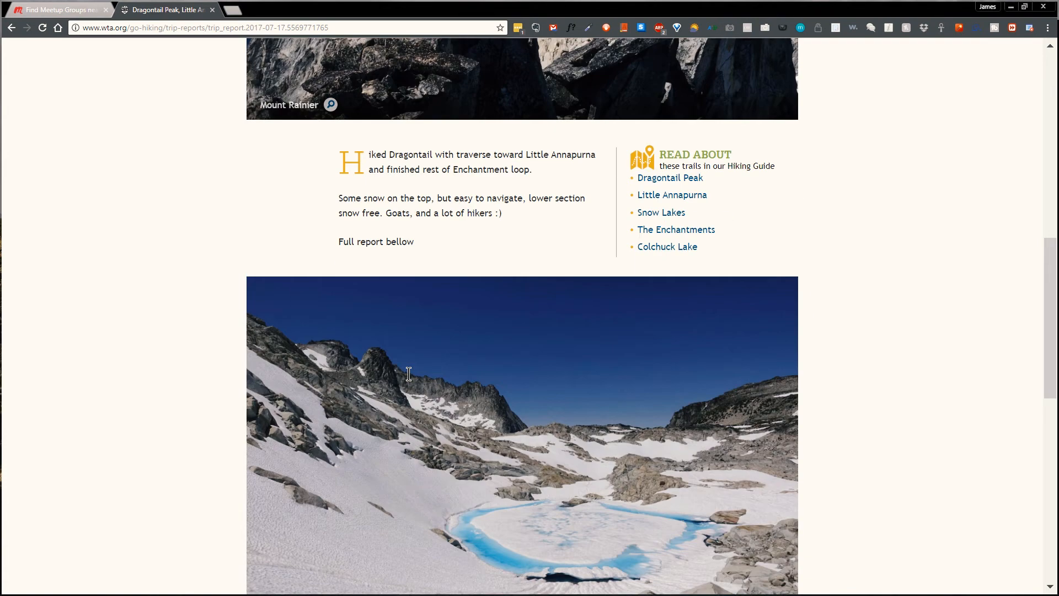
scroll("down", 3)
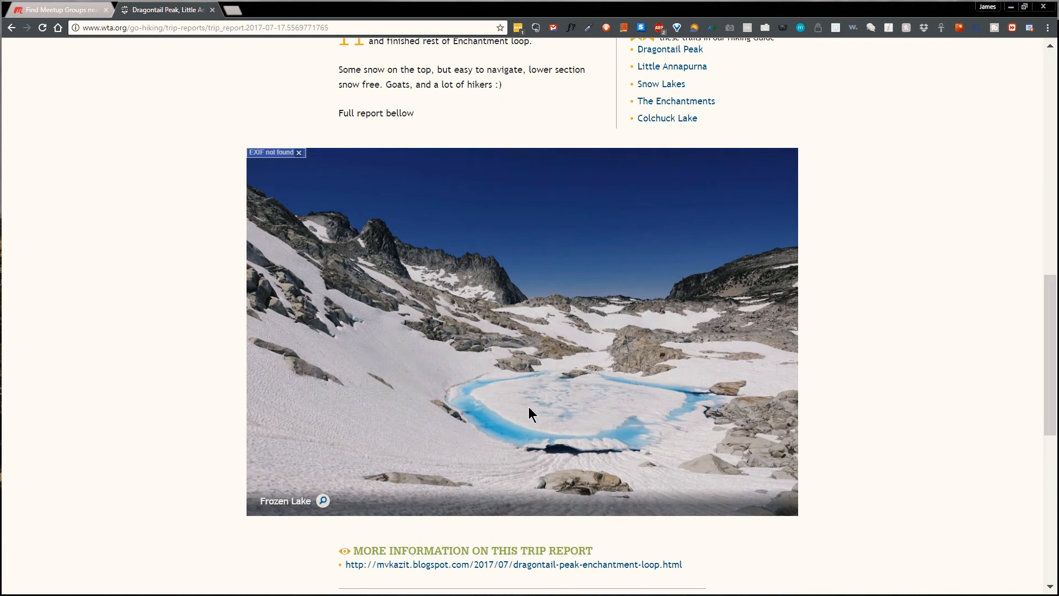
mouse_move(538, 414)
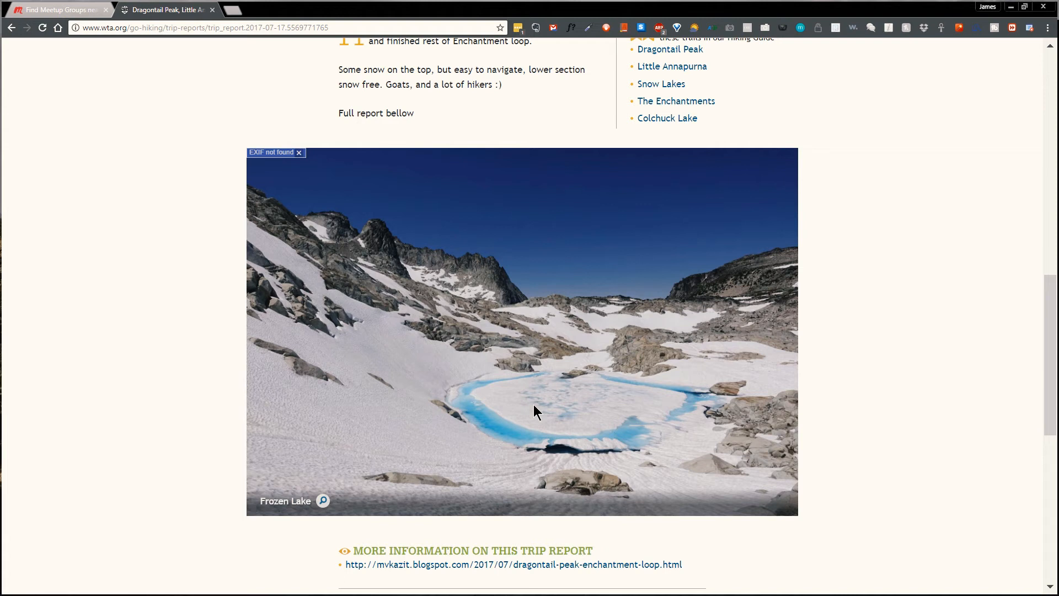
mouse_move(576, 406)
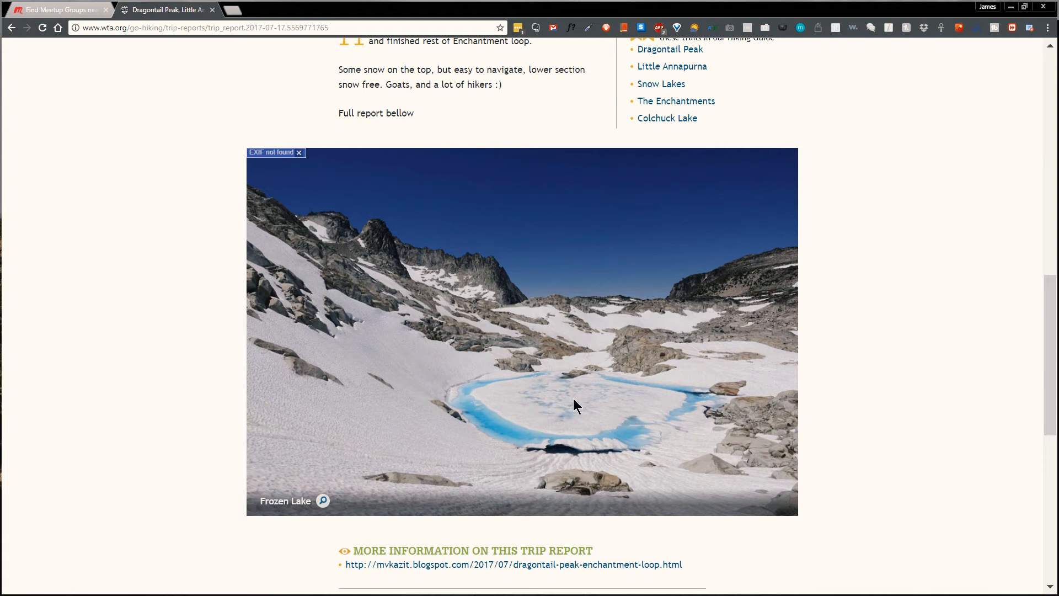
scroll("down", 3)
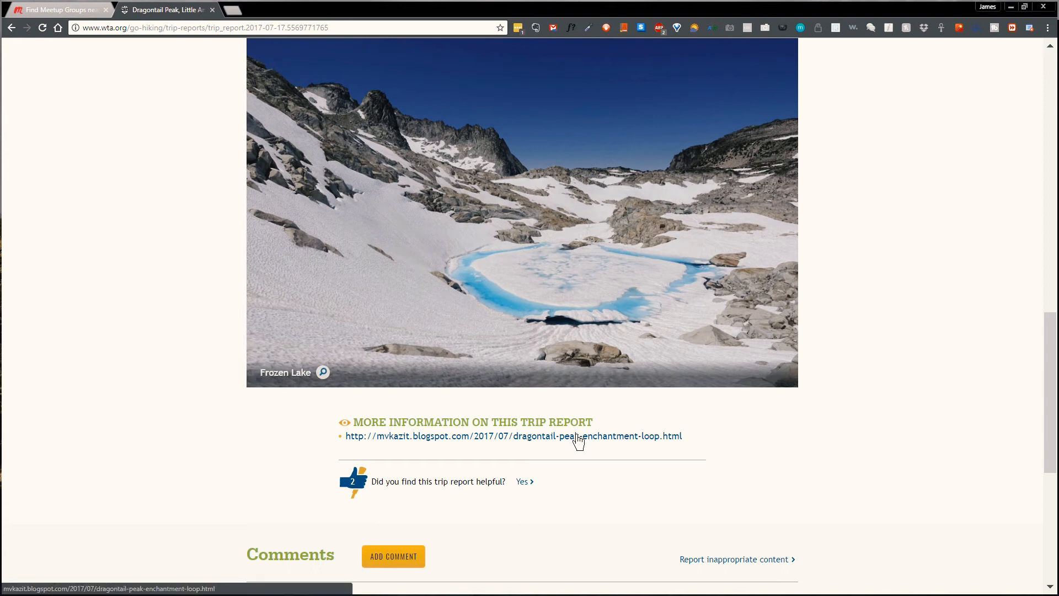
left_click(571, 436)
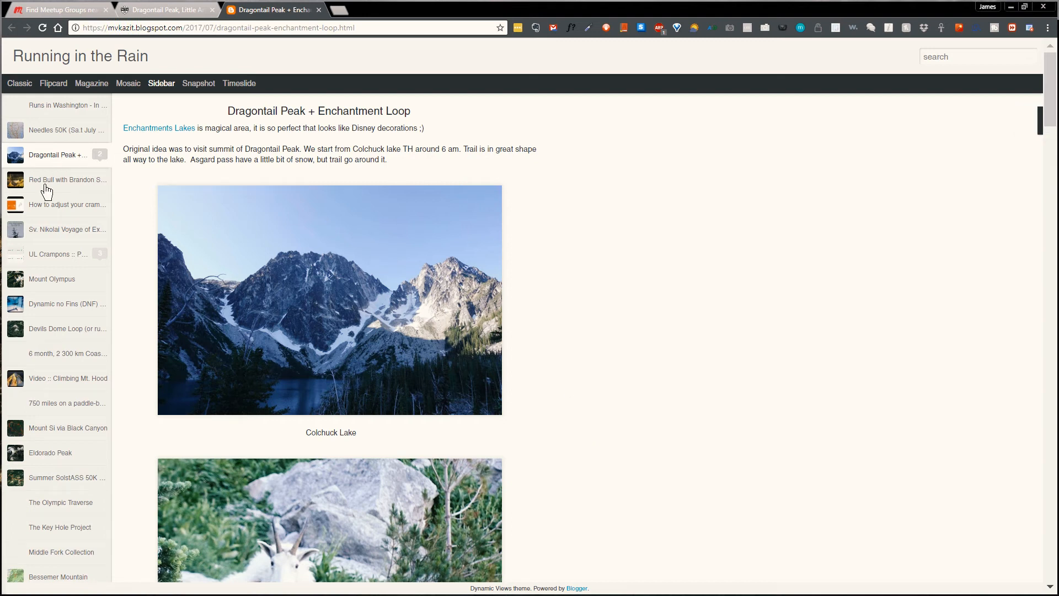
mouse_move(366, 179)
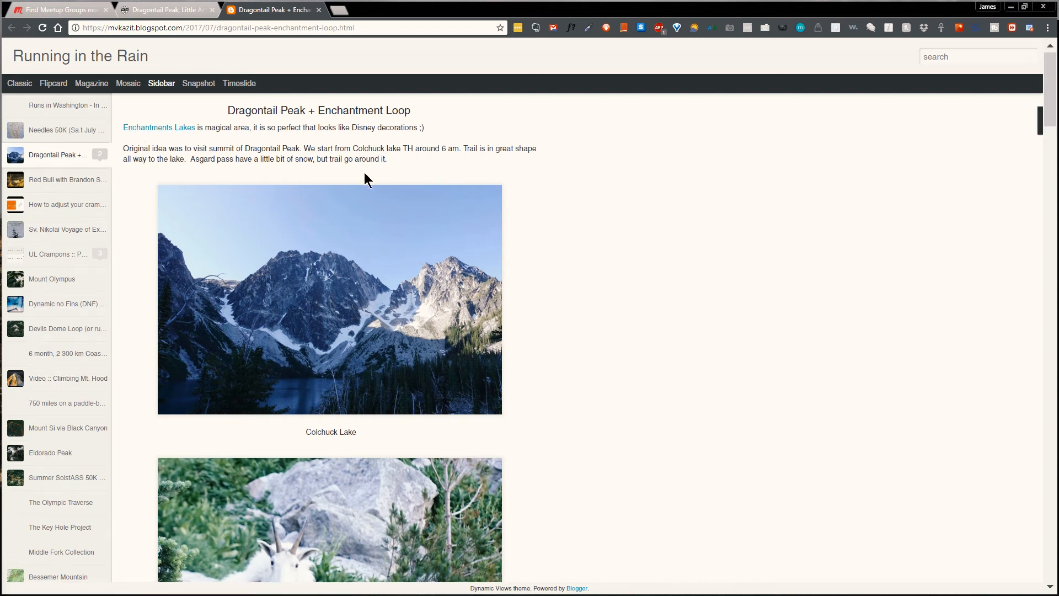
Step: Read the Dragontail Peak + Enchantment Loop post down to its Dragontail + Traverse route map and enlarge it
scroll("down", 3)
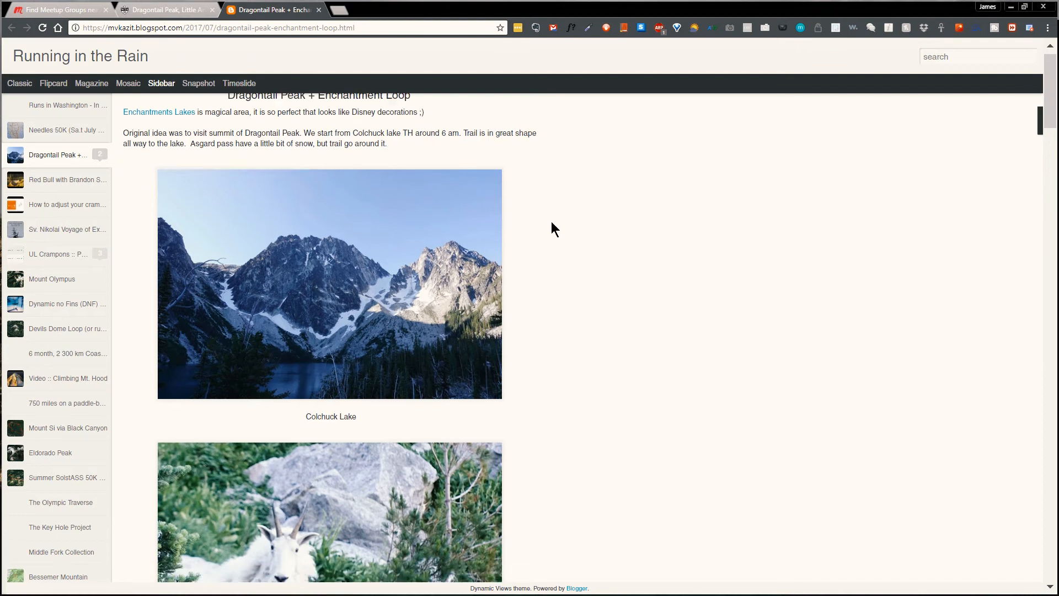
left_click(330, 284)
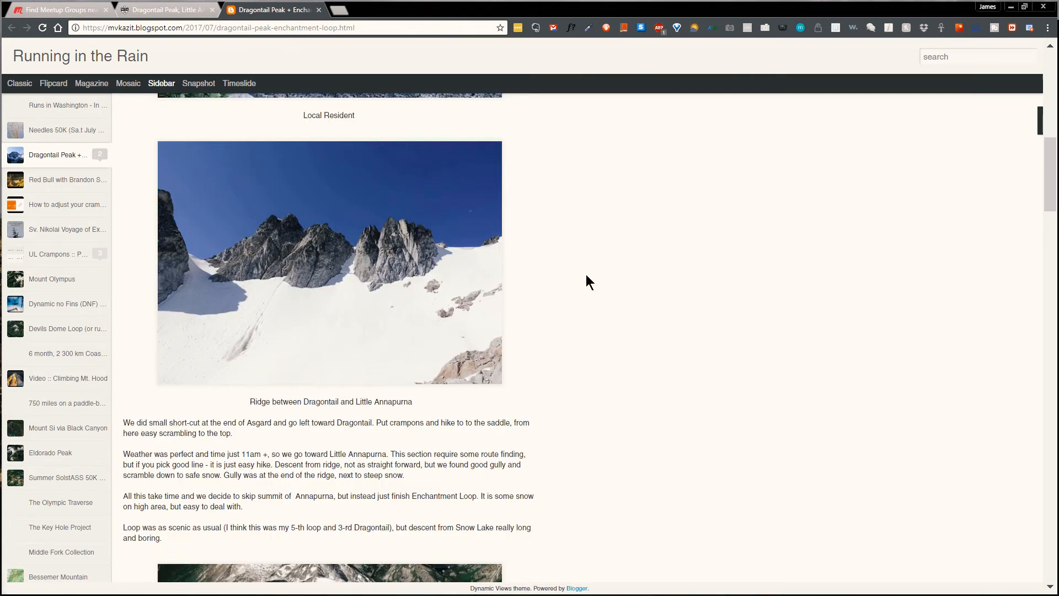
mouse_move(601, 264)
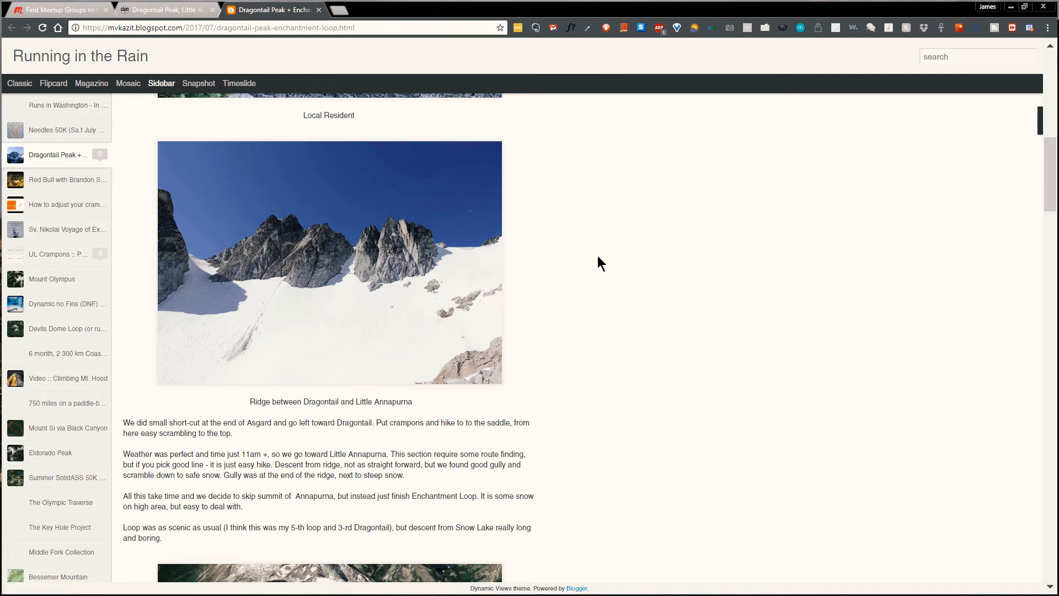
scroll("down", 3)
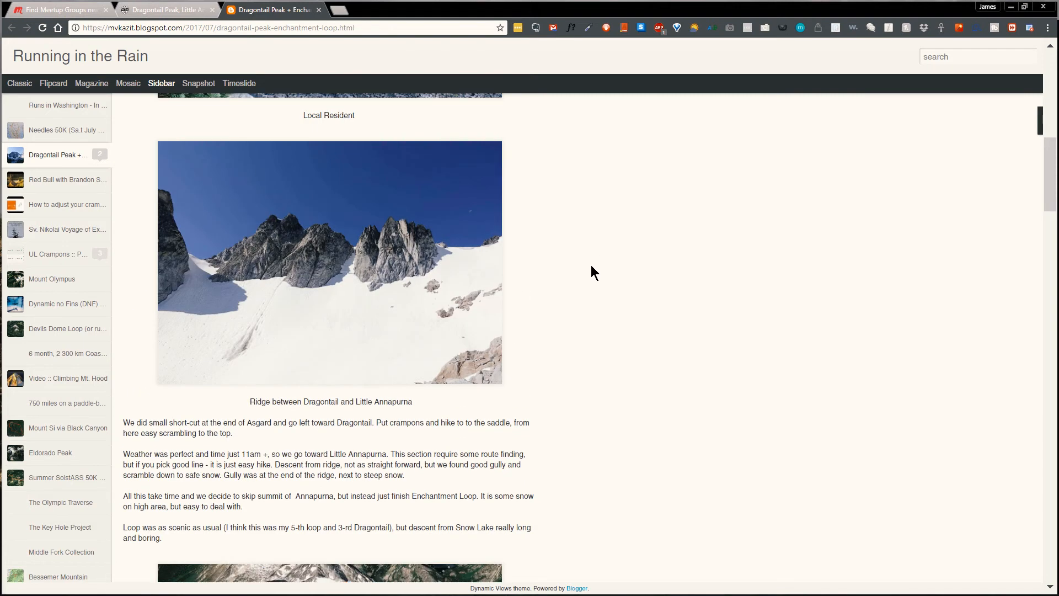
scroll("down", 3)
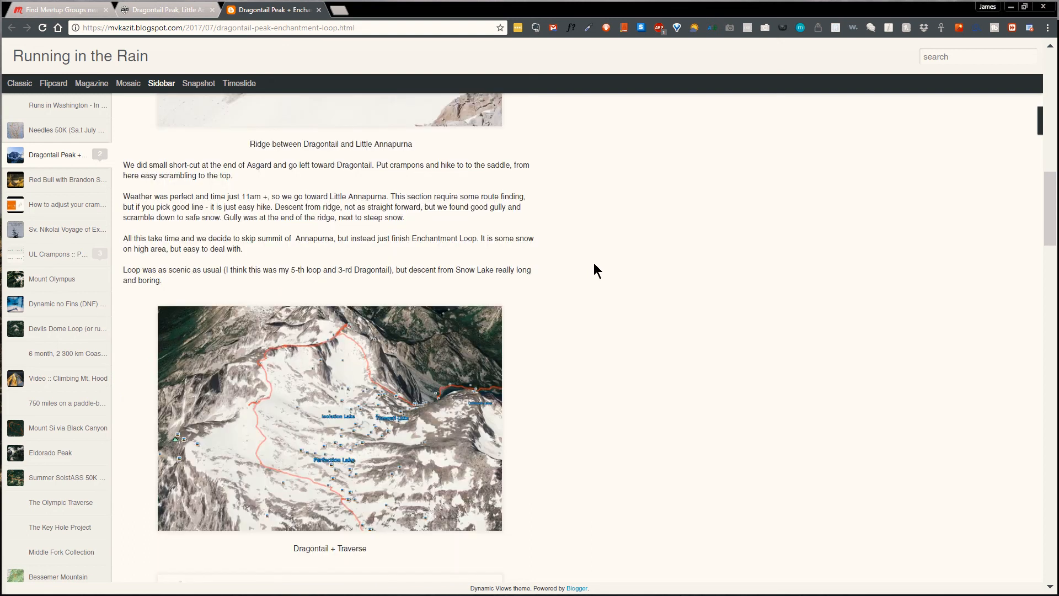
scroll("down", 3)
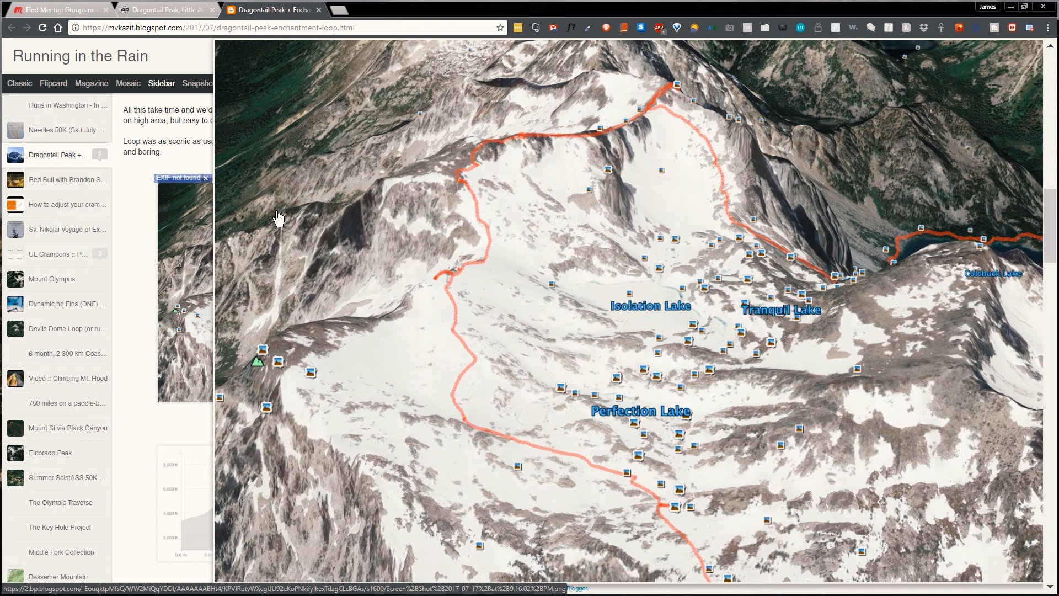
mouse_move(620, 317)
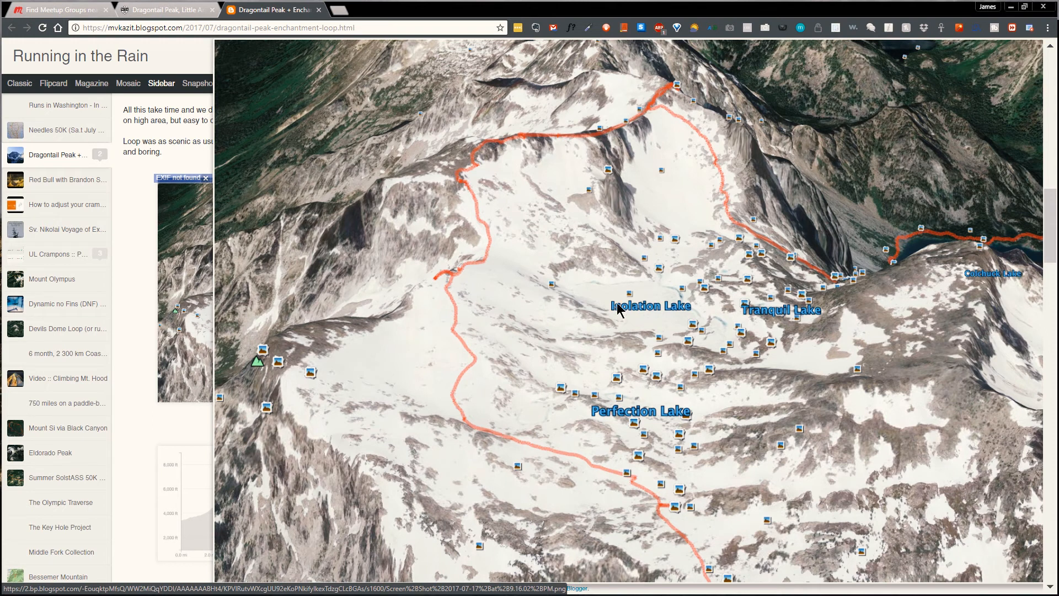
scroll("down", 3)
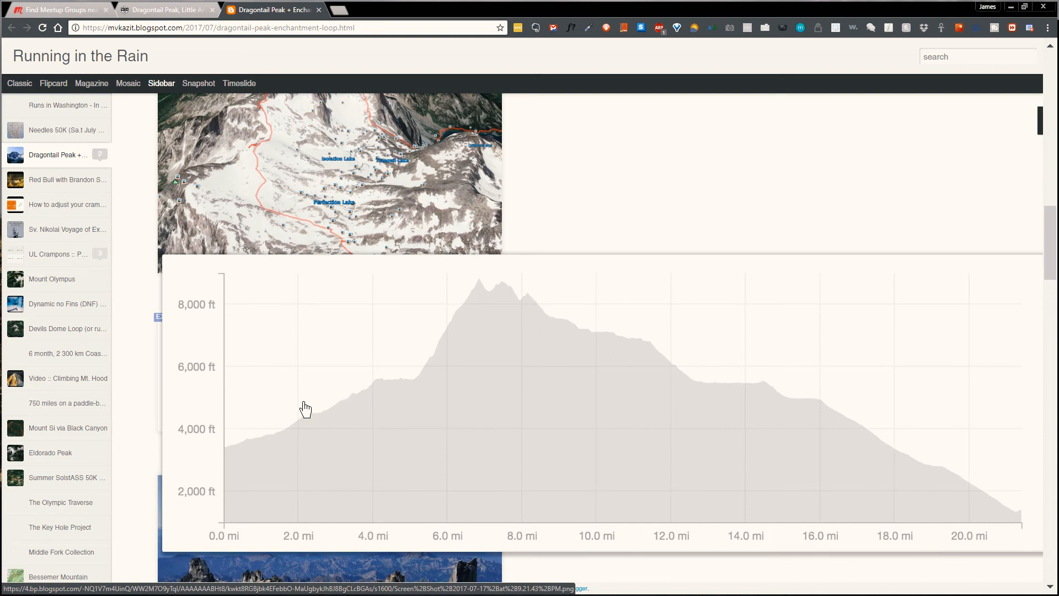
scroll("down", 3)
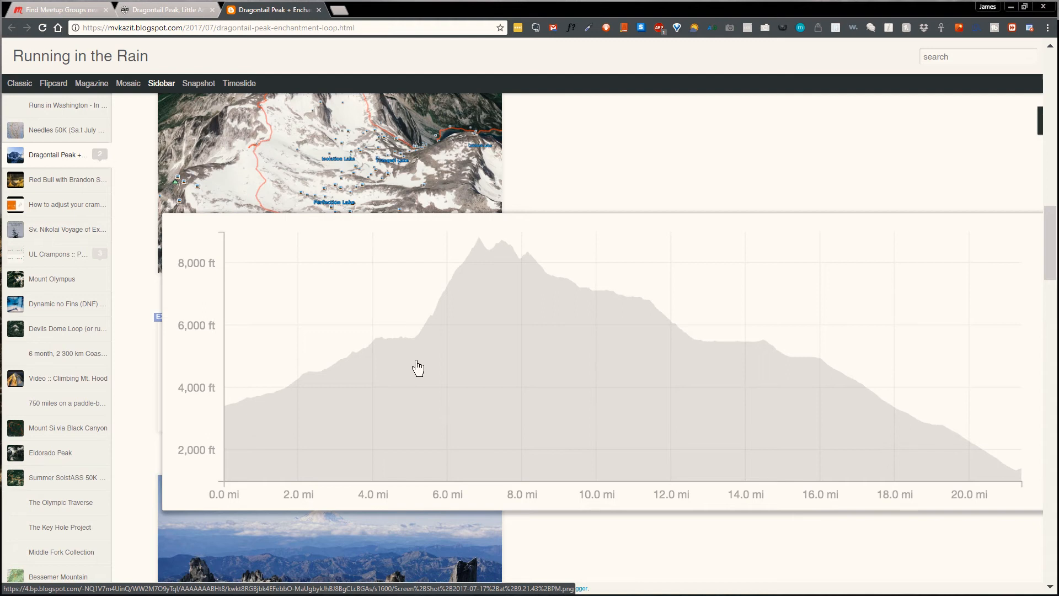
scroll("down", 3)
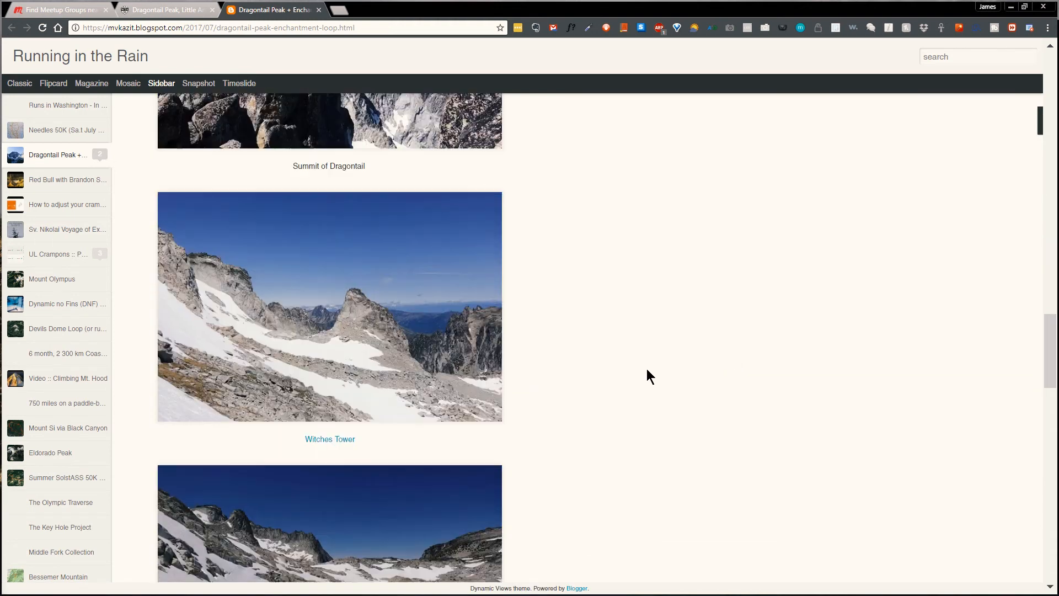
scroll("down", 3)
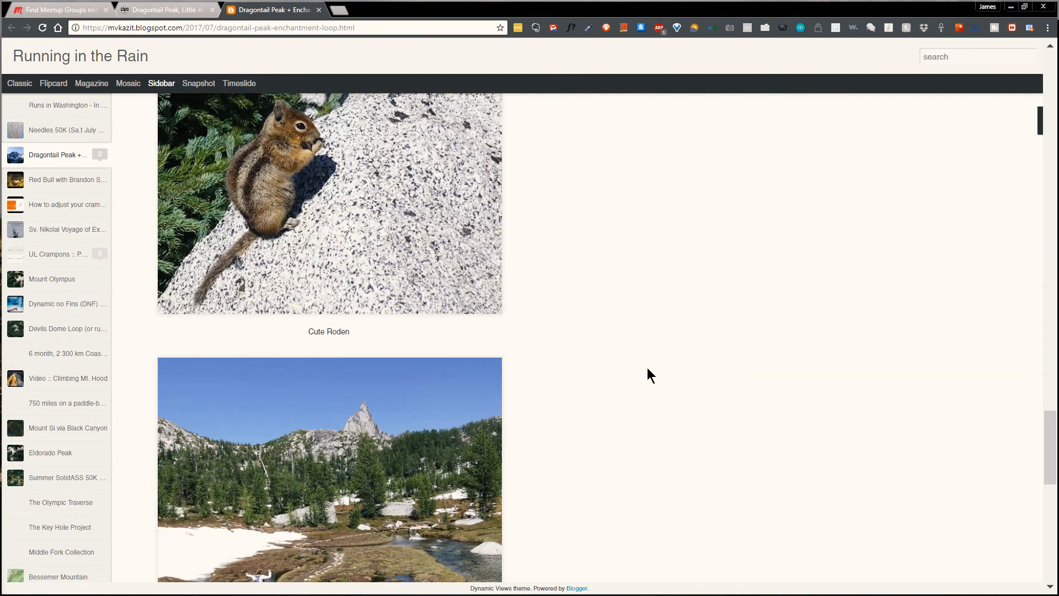
scroll("down", 3)
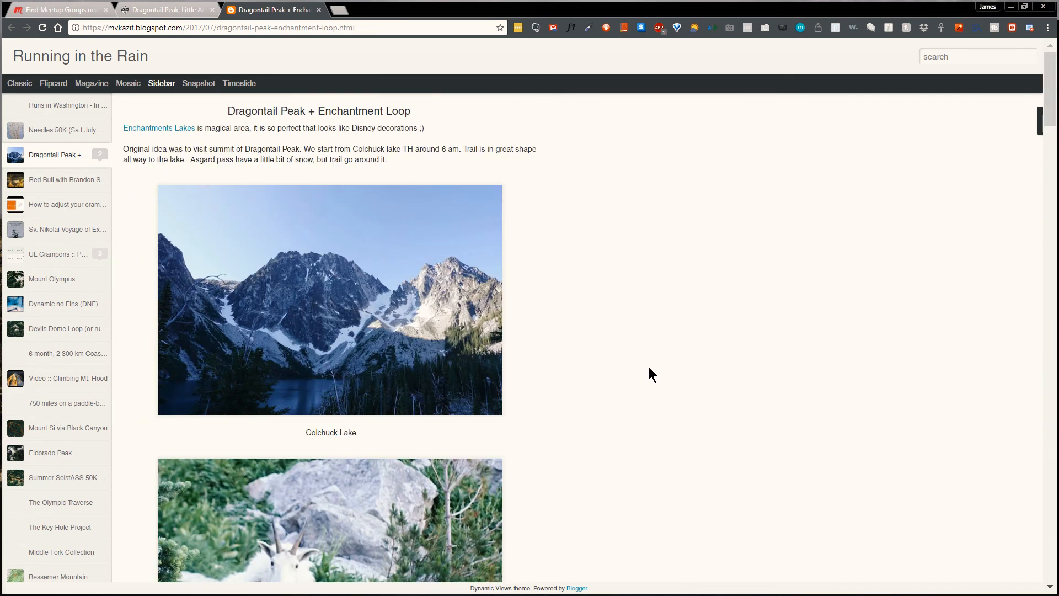
mouse_move(653, 364)
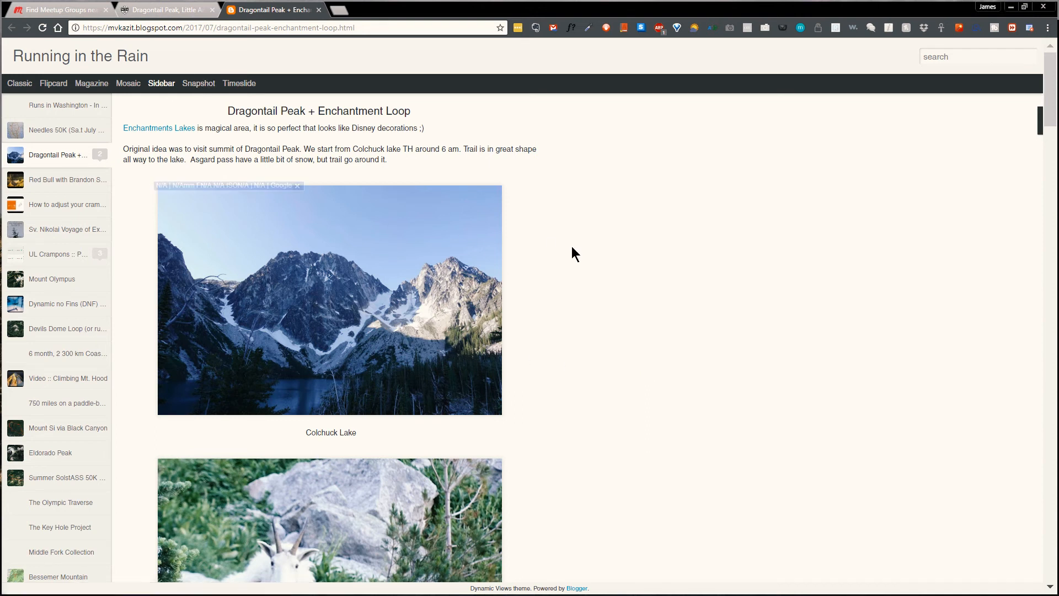
left_click(330, 300)
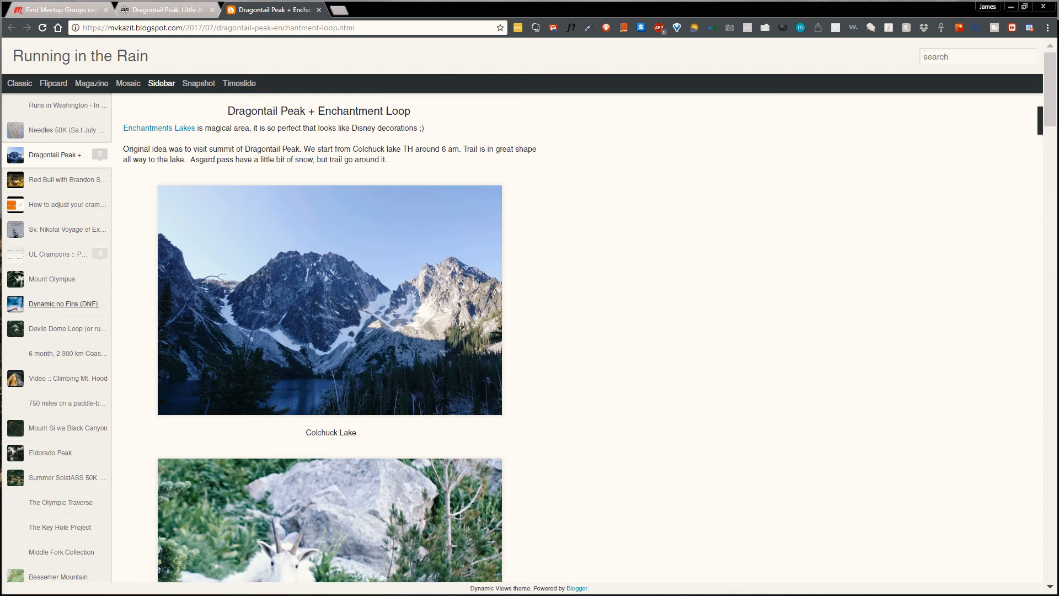
mouse_move(684, 271)
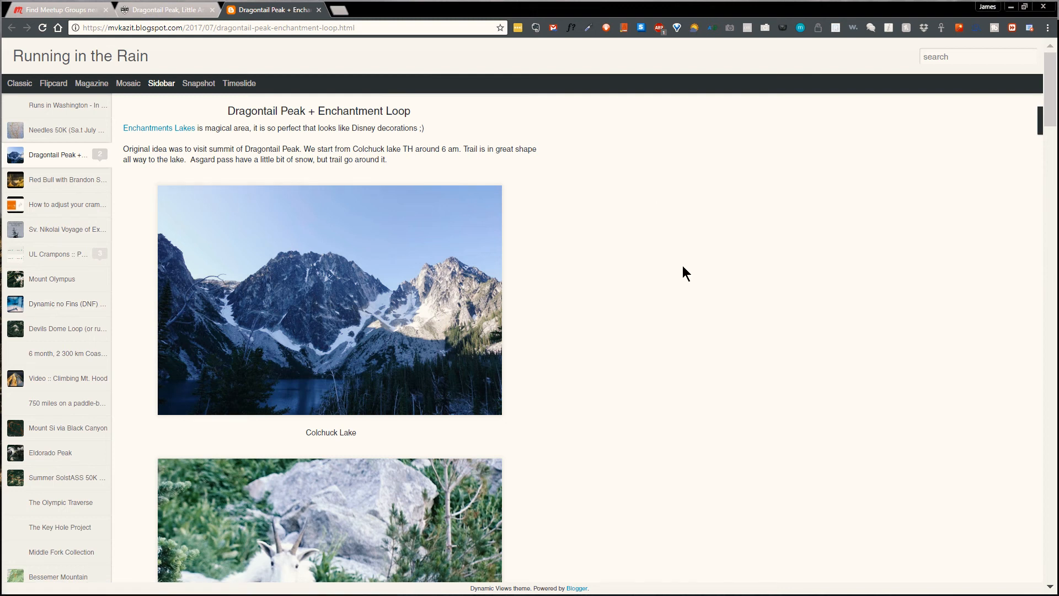
mouse_move(680, 276)
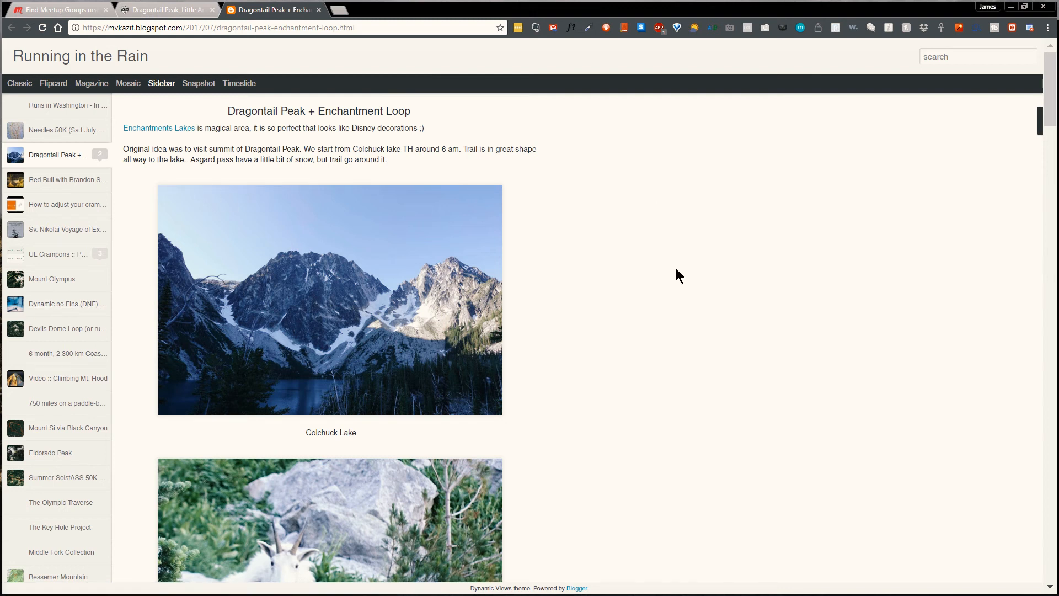
left_click(160, 10)
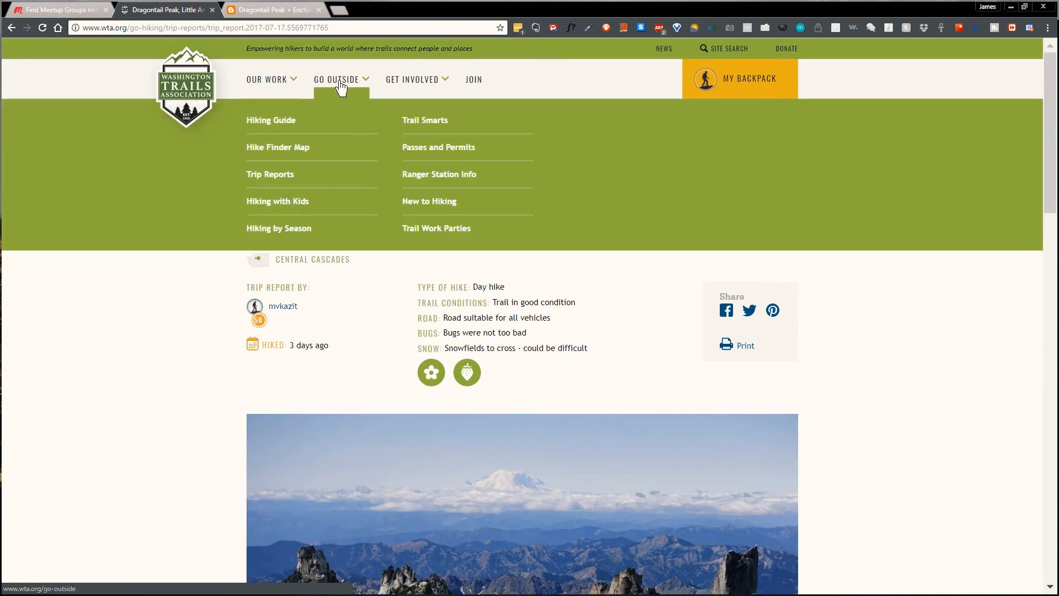
Step: Go to the WTA Hike Finder Map via Go Outside, showing the mileage, elevation gain and feature filters
left_click(278, 146)
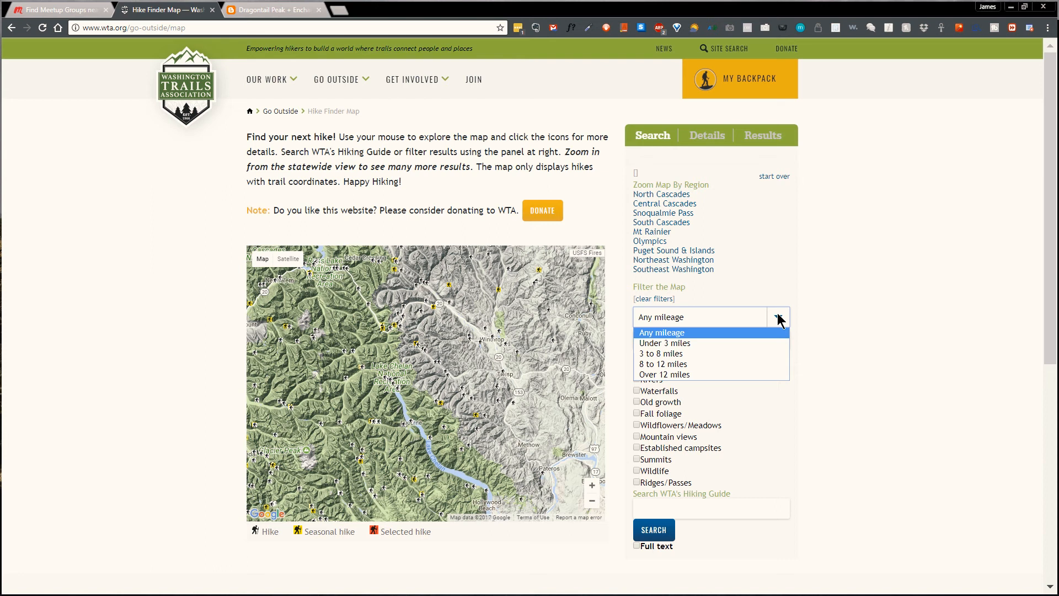
mouse_move(721, 358)
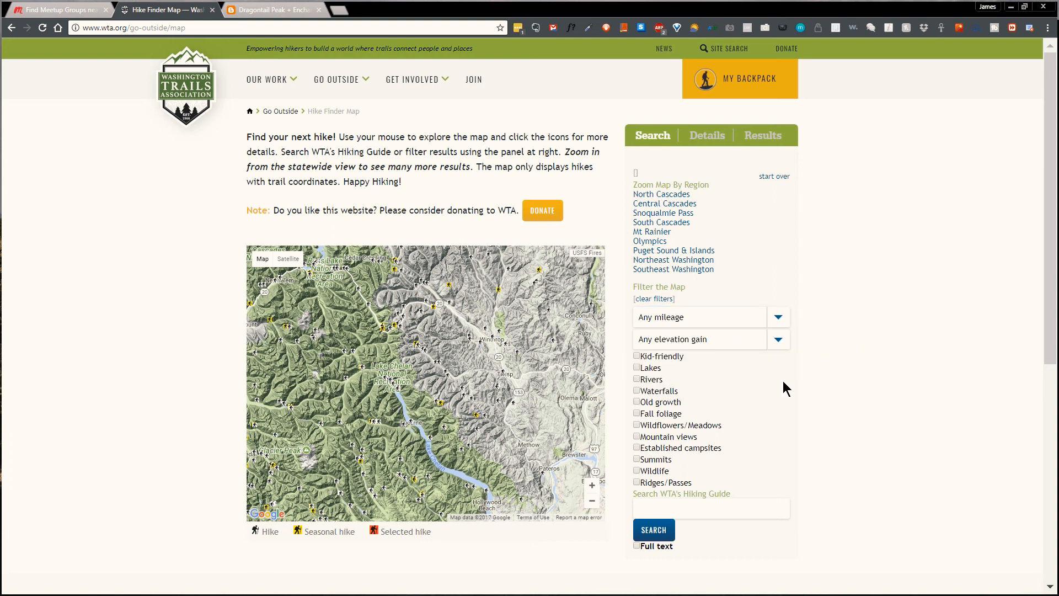
mouse_move(643, 367)
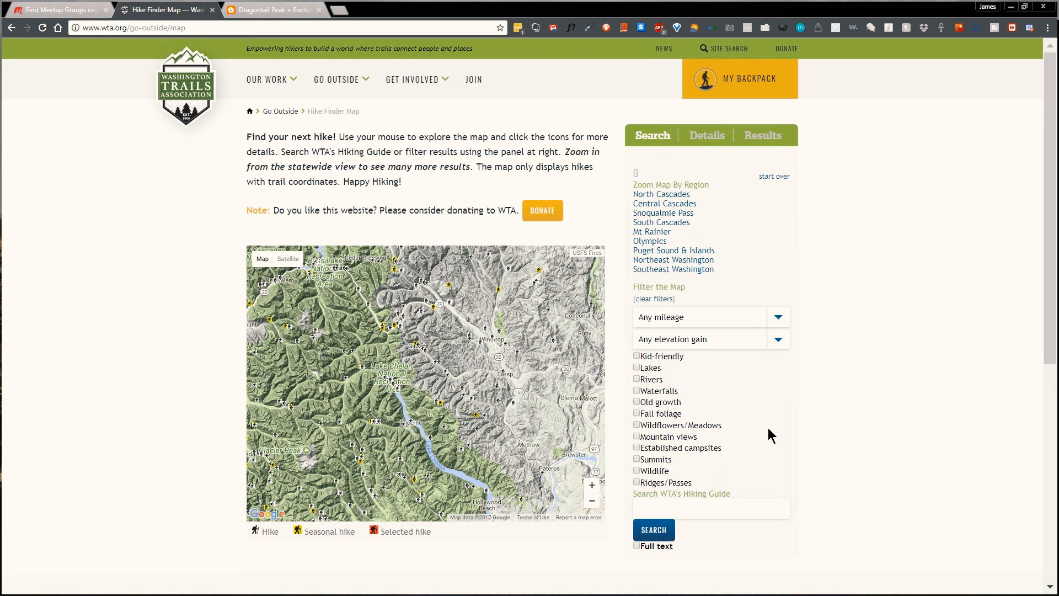
mouse_move(144, 336)
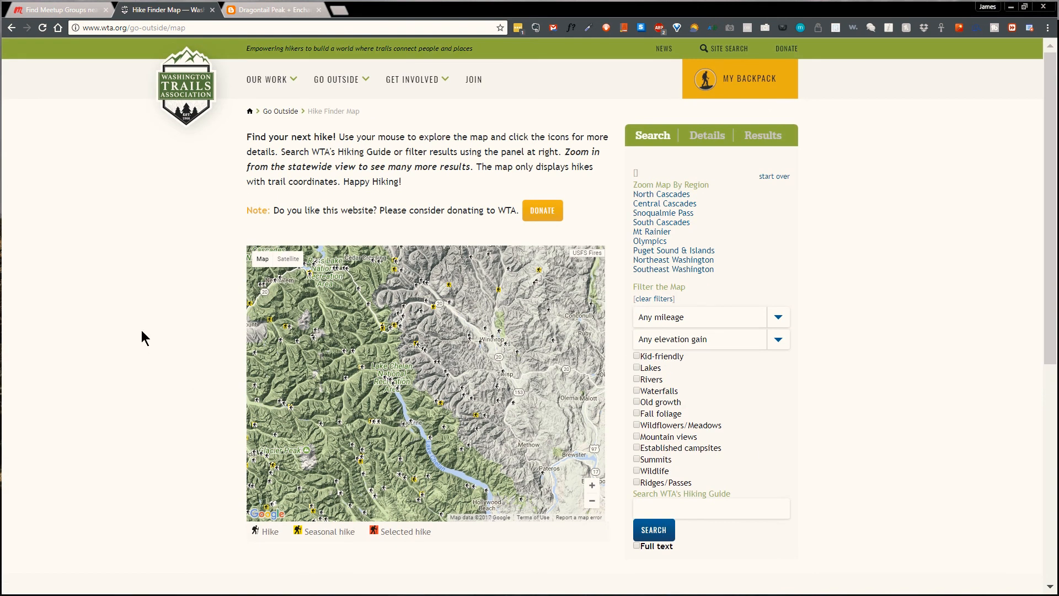
mouse_move(138, 268)
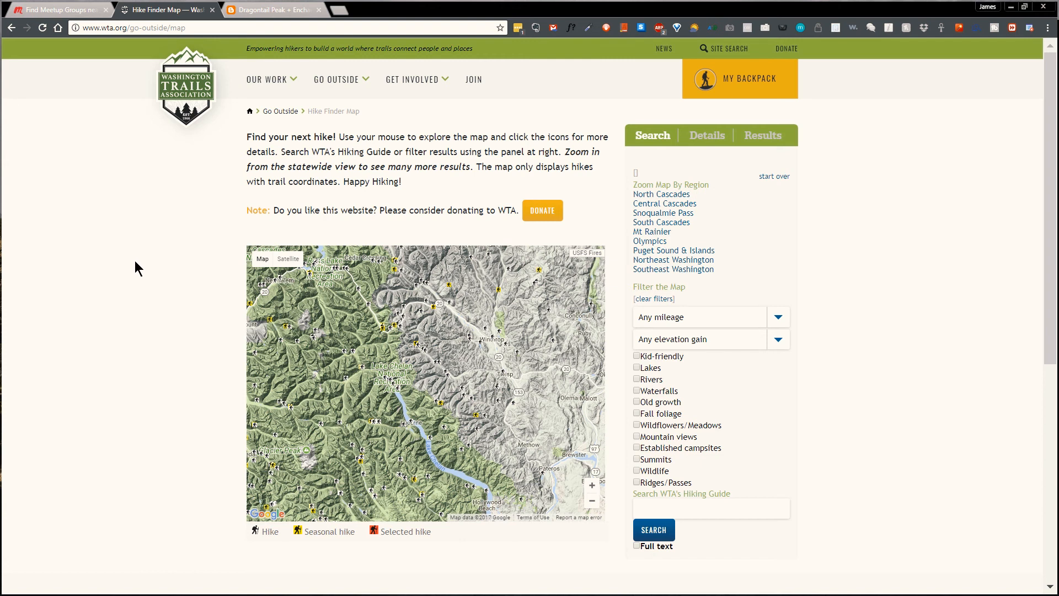
mouse_move(522, 199)
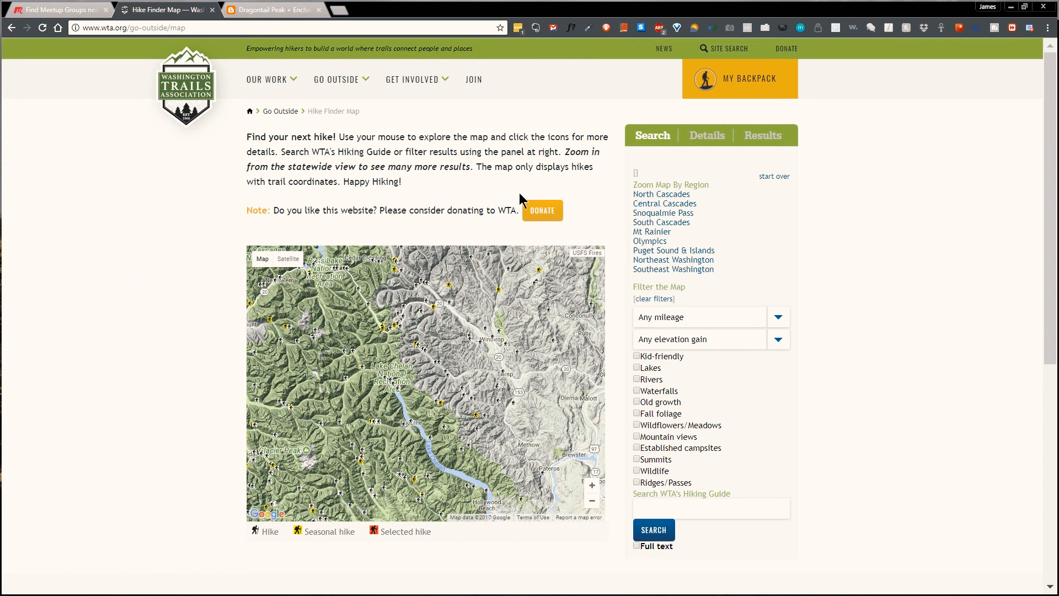